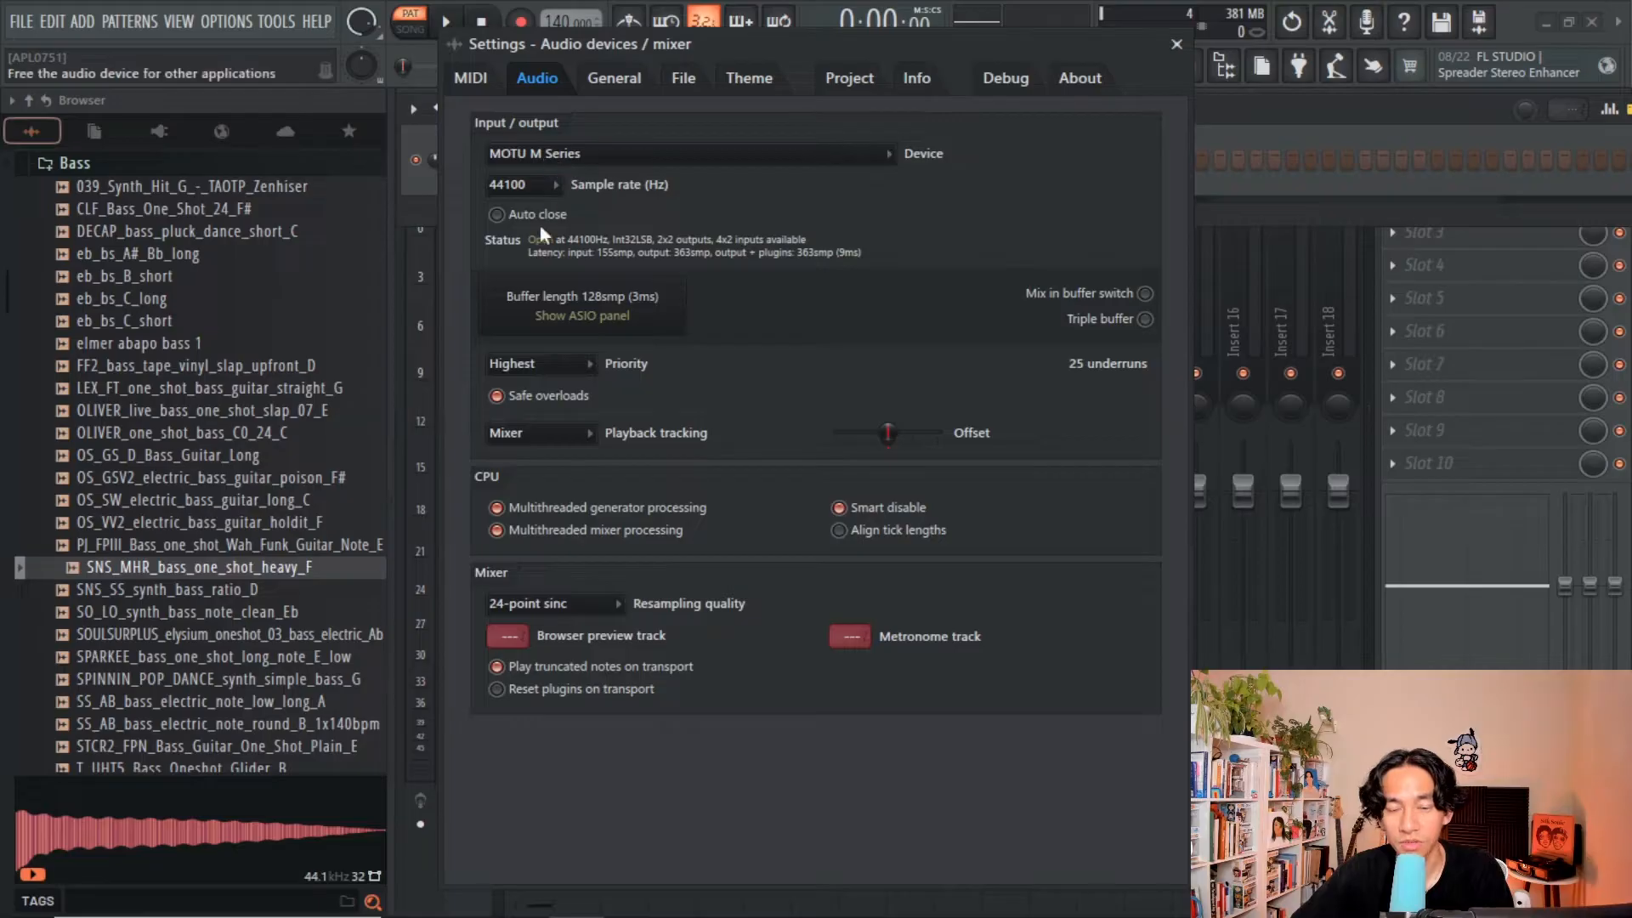
Step: Confirm the MOTU M Series ASIO panel runs at 44100 Hz with a 128-sample buffer
click(582, 316)
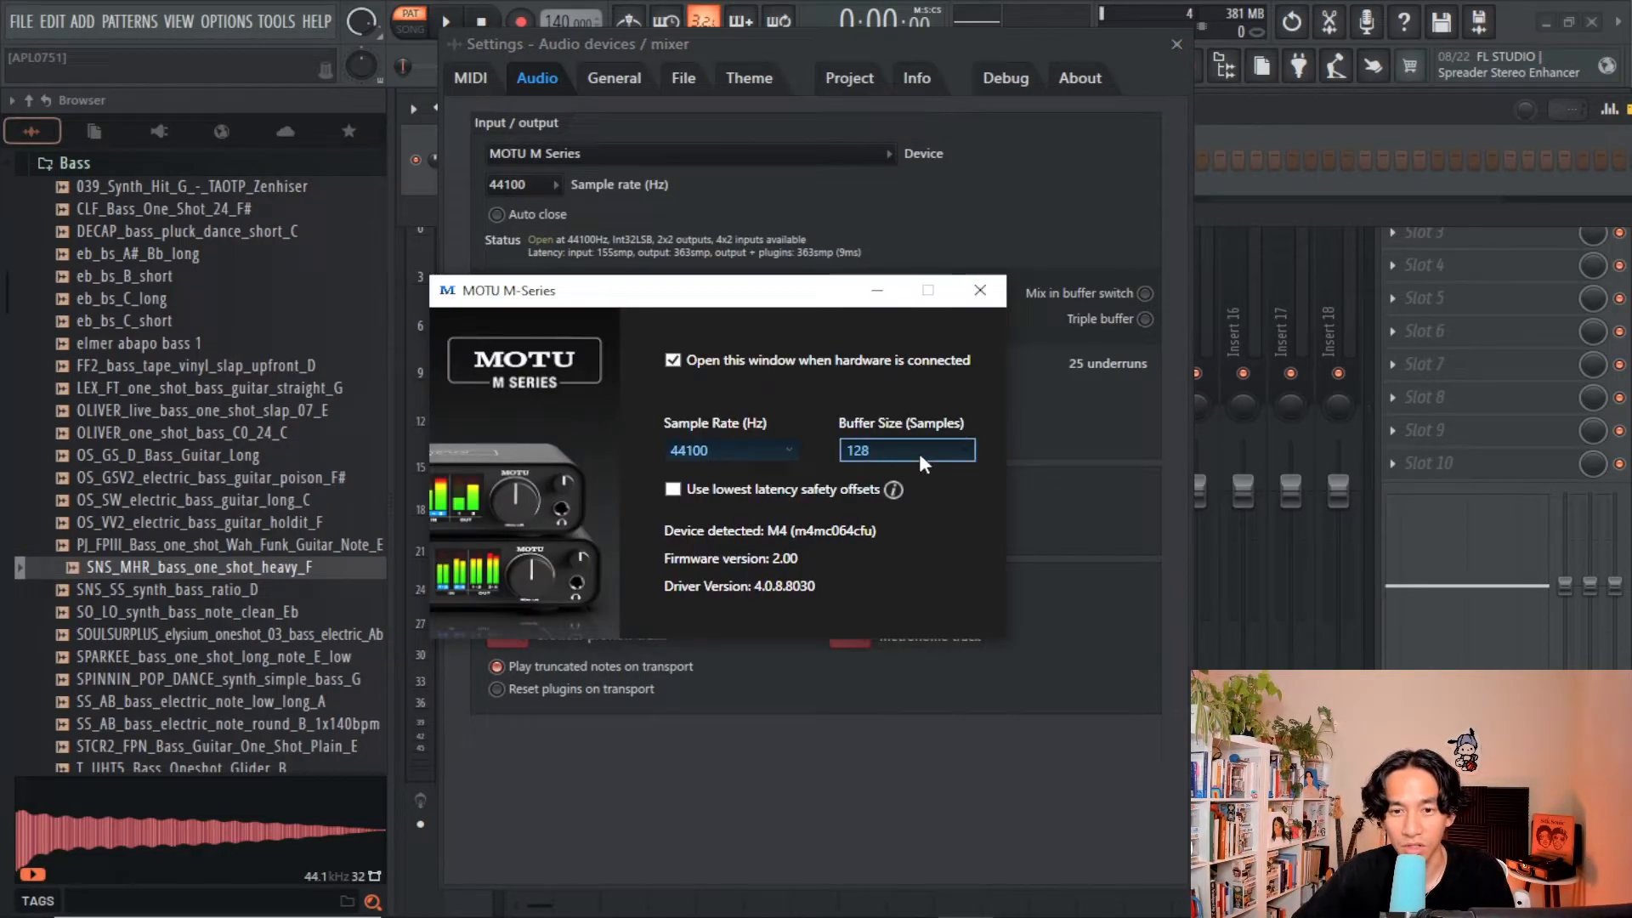
click(908, 449)
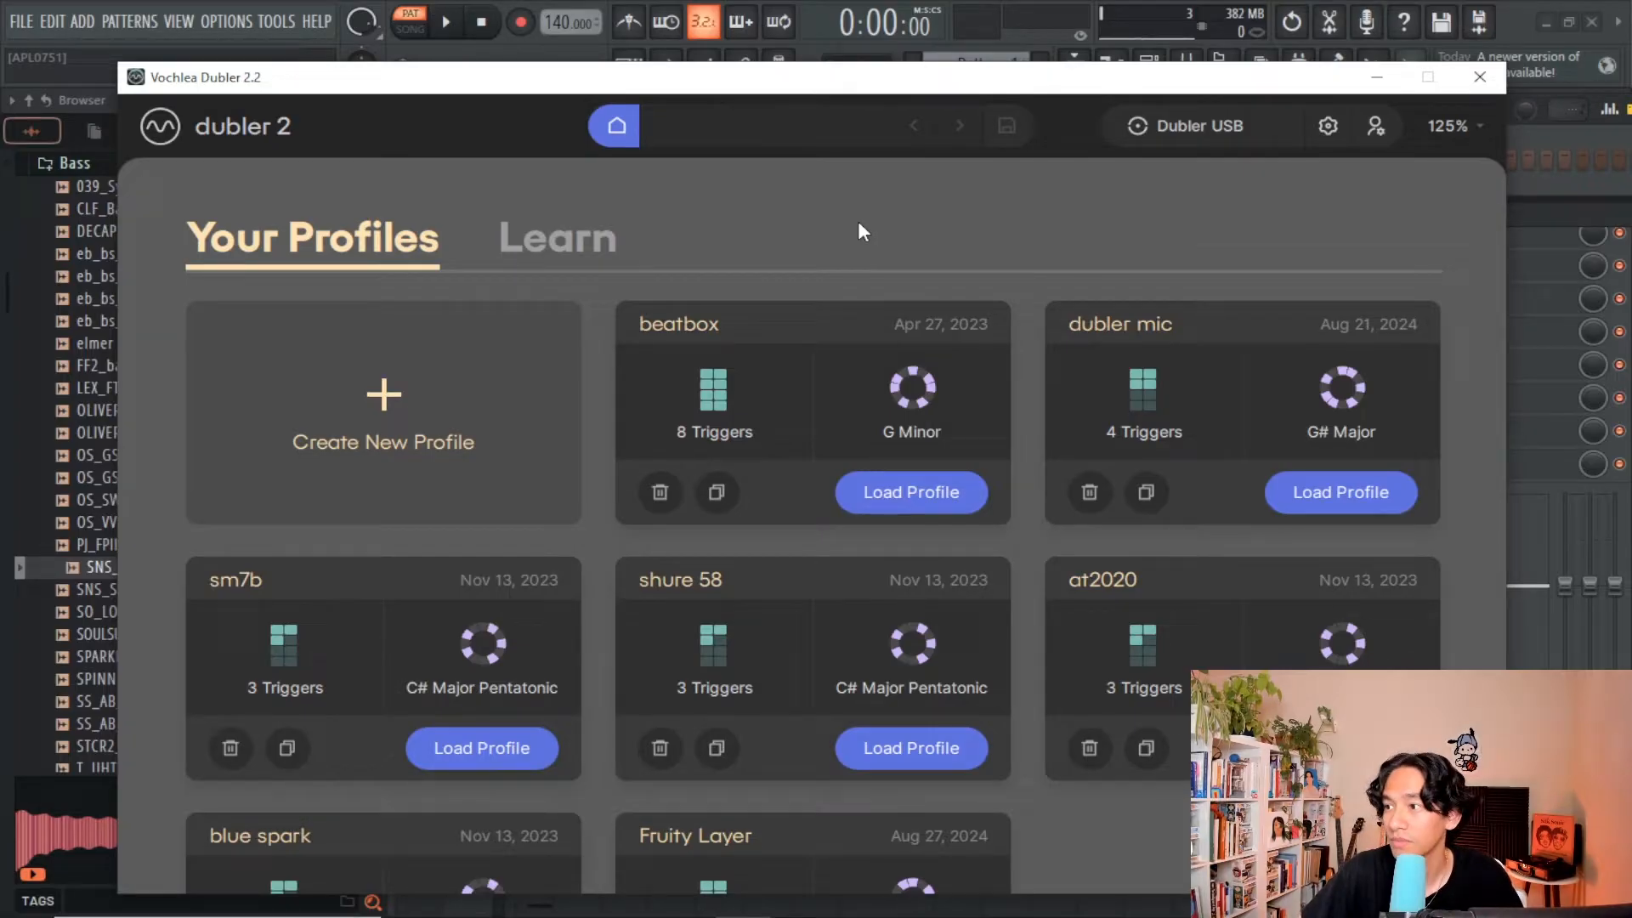
Step: Load the dubler mic profile and check Dubler2 in FL Studio's MIDI settings
click(1340, 493)
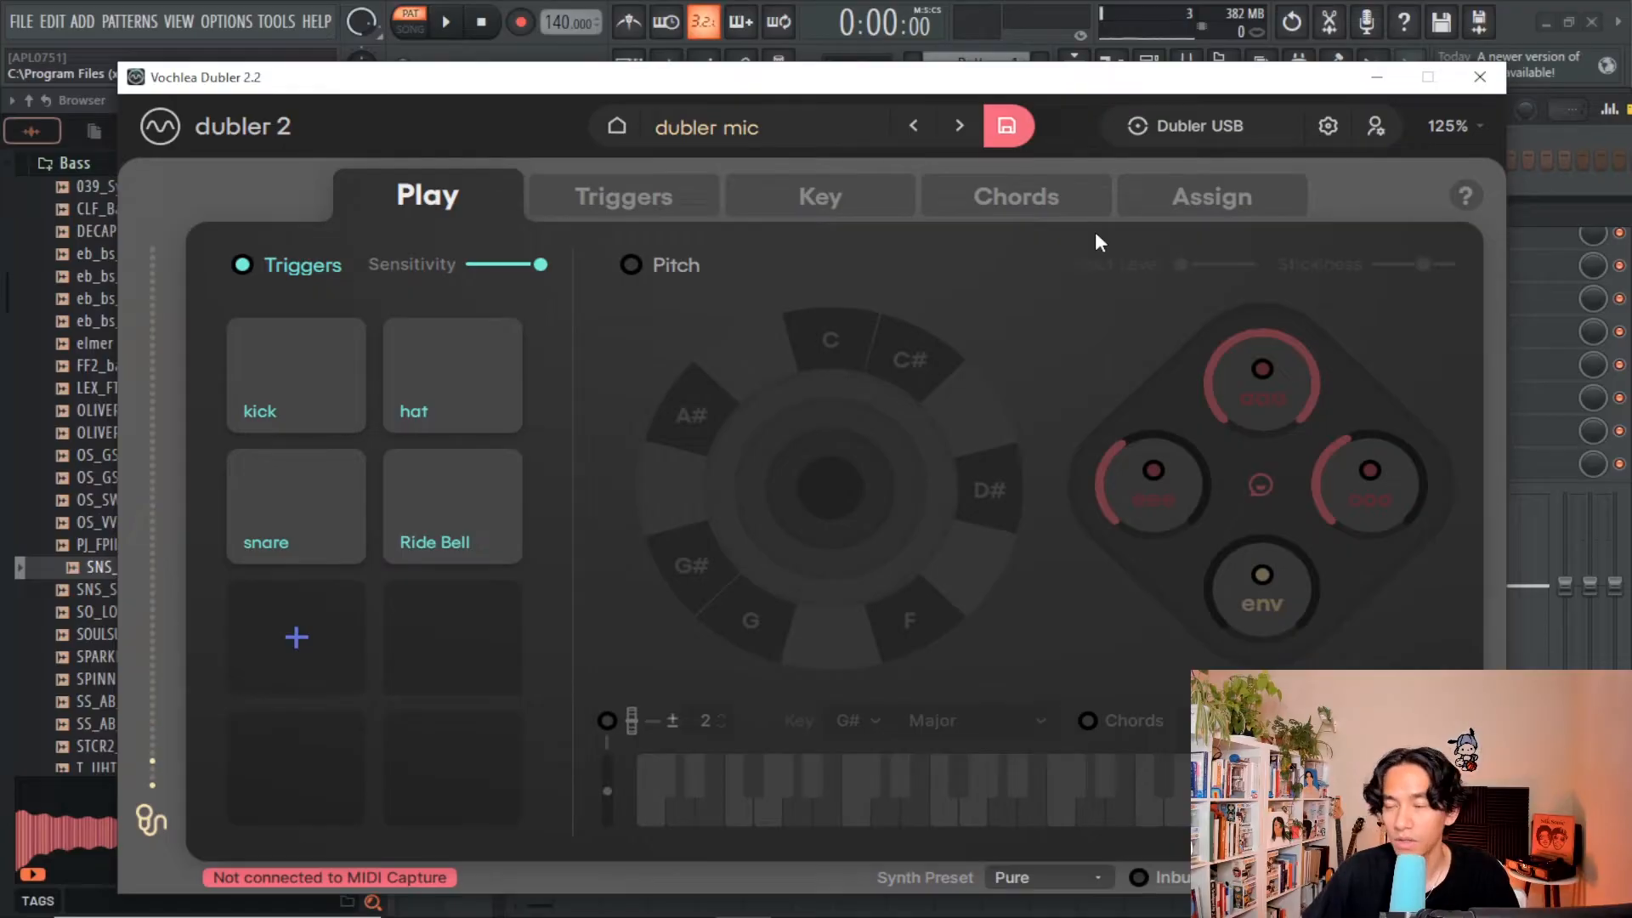
click(1212, 195)
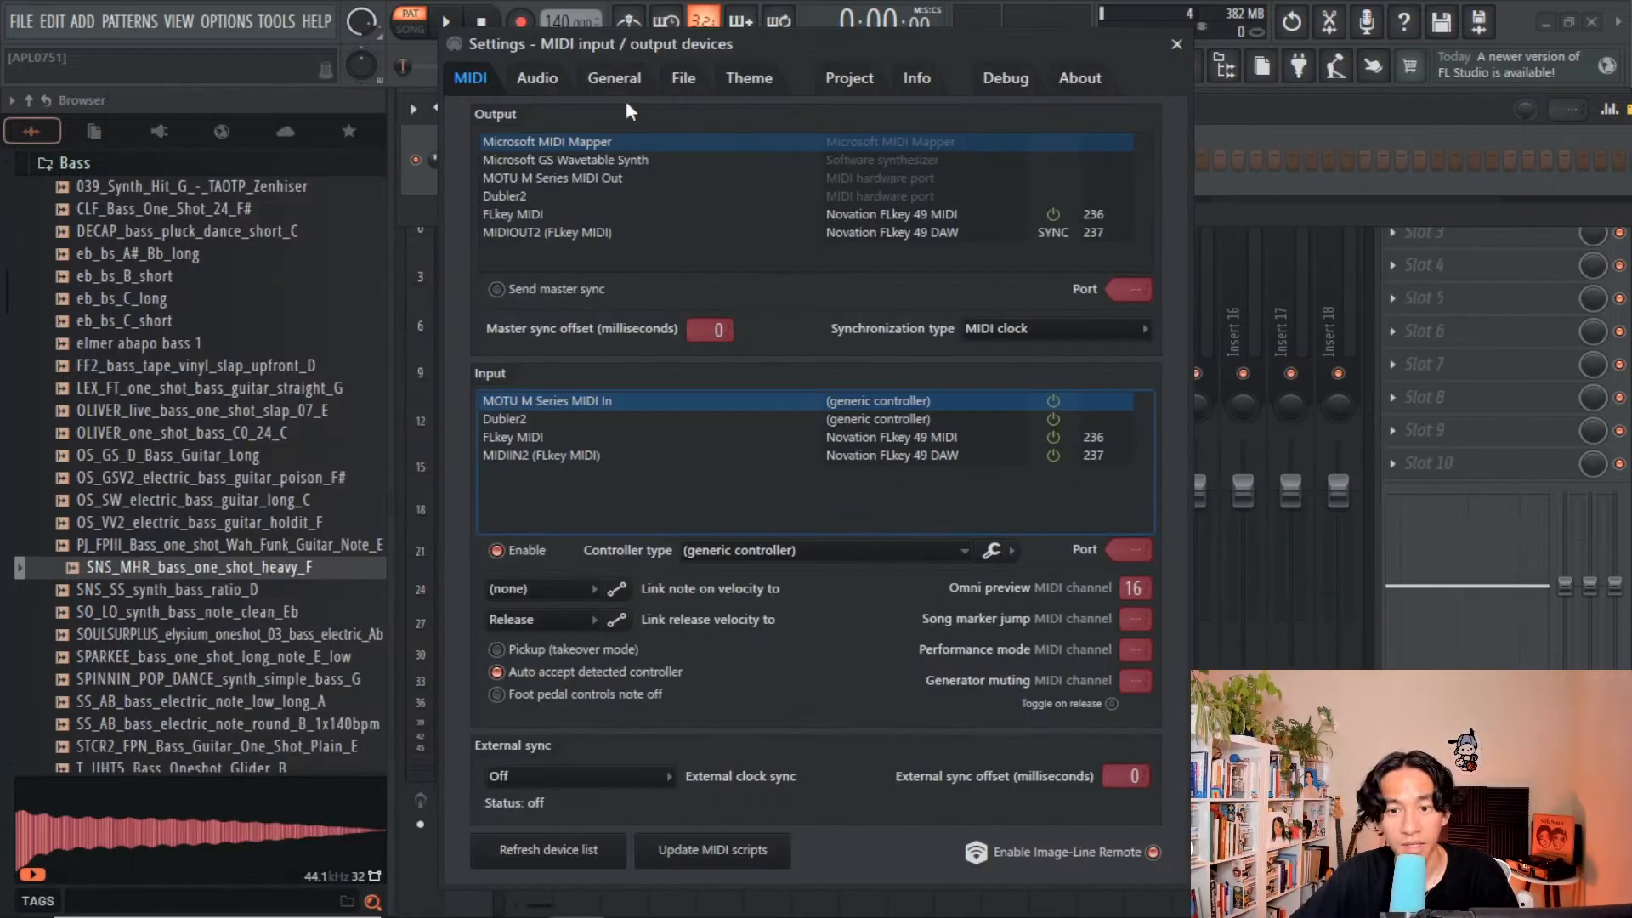
mouse_move(1020, 599)
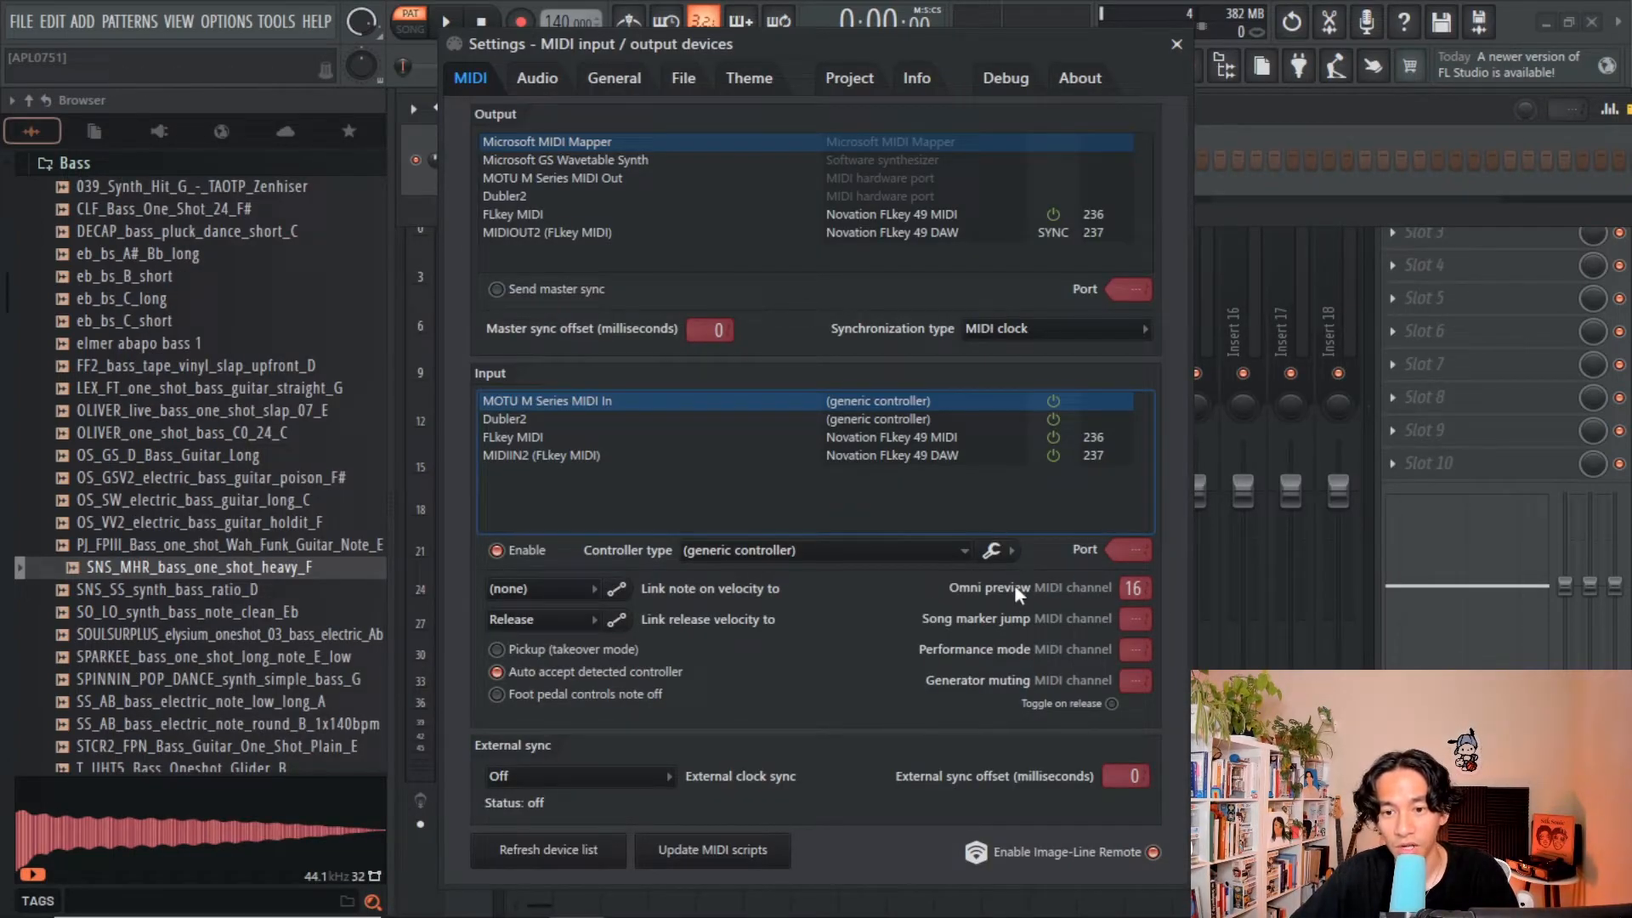
mouse_move(1132, 607)
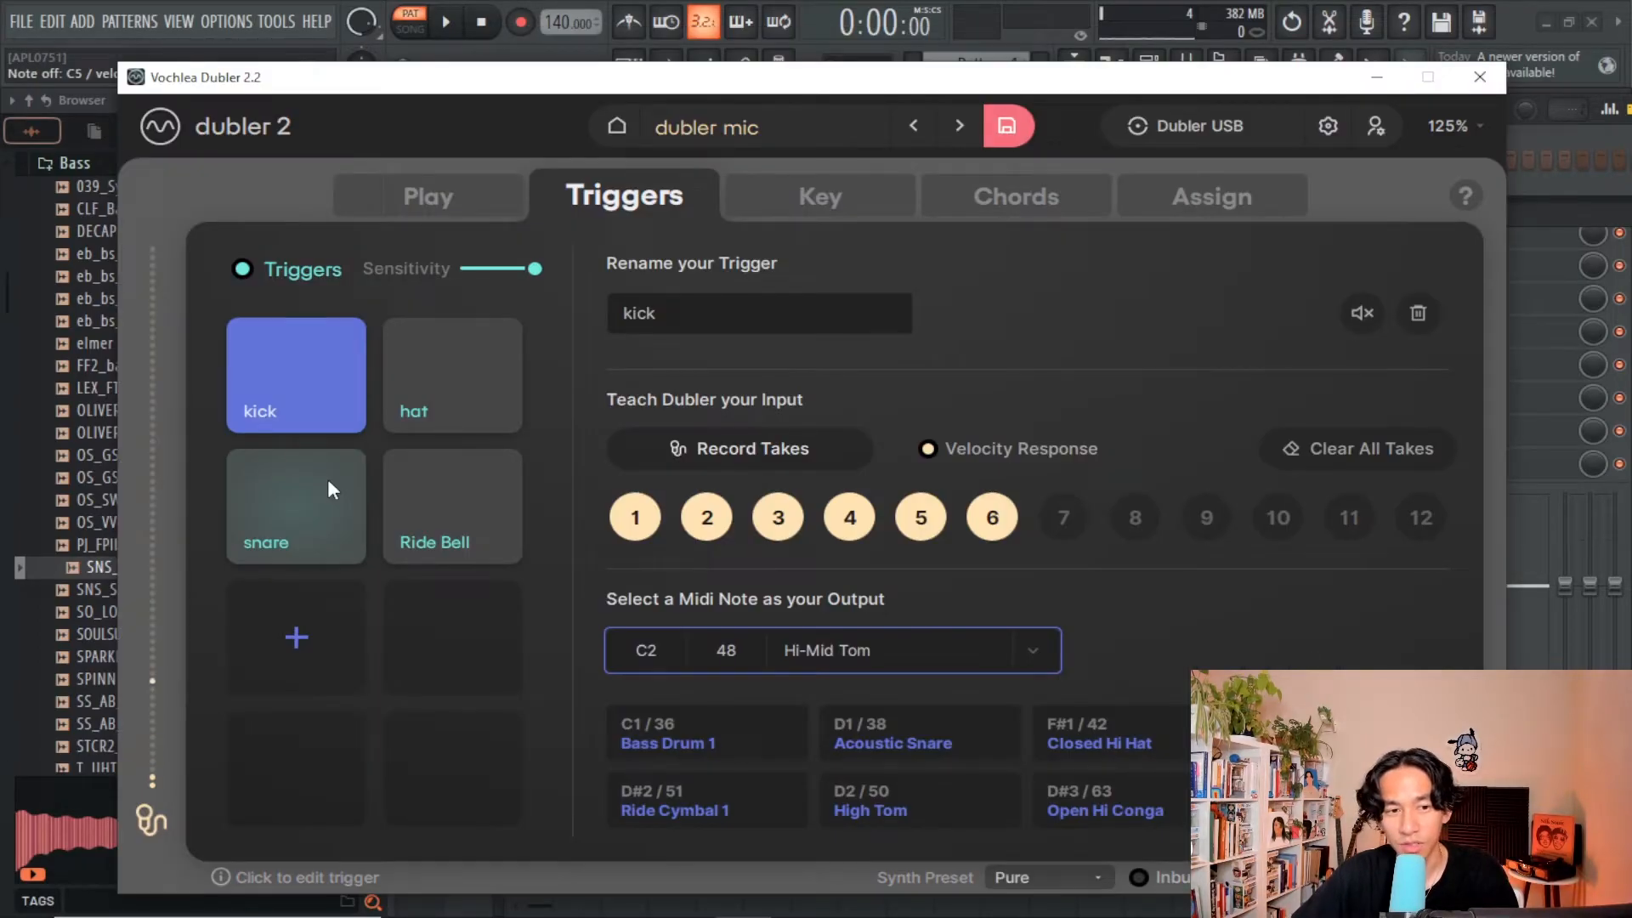
mouse_move(425, 391)
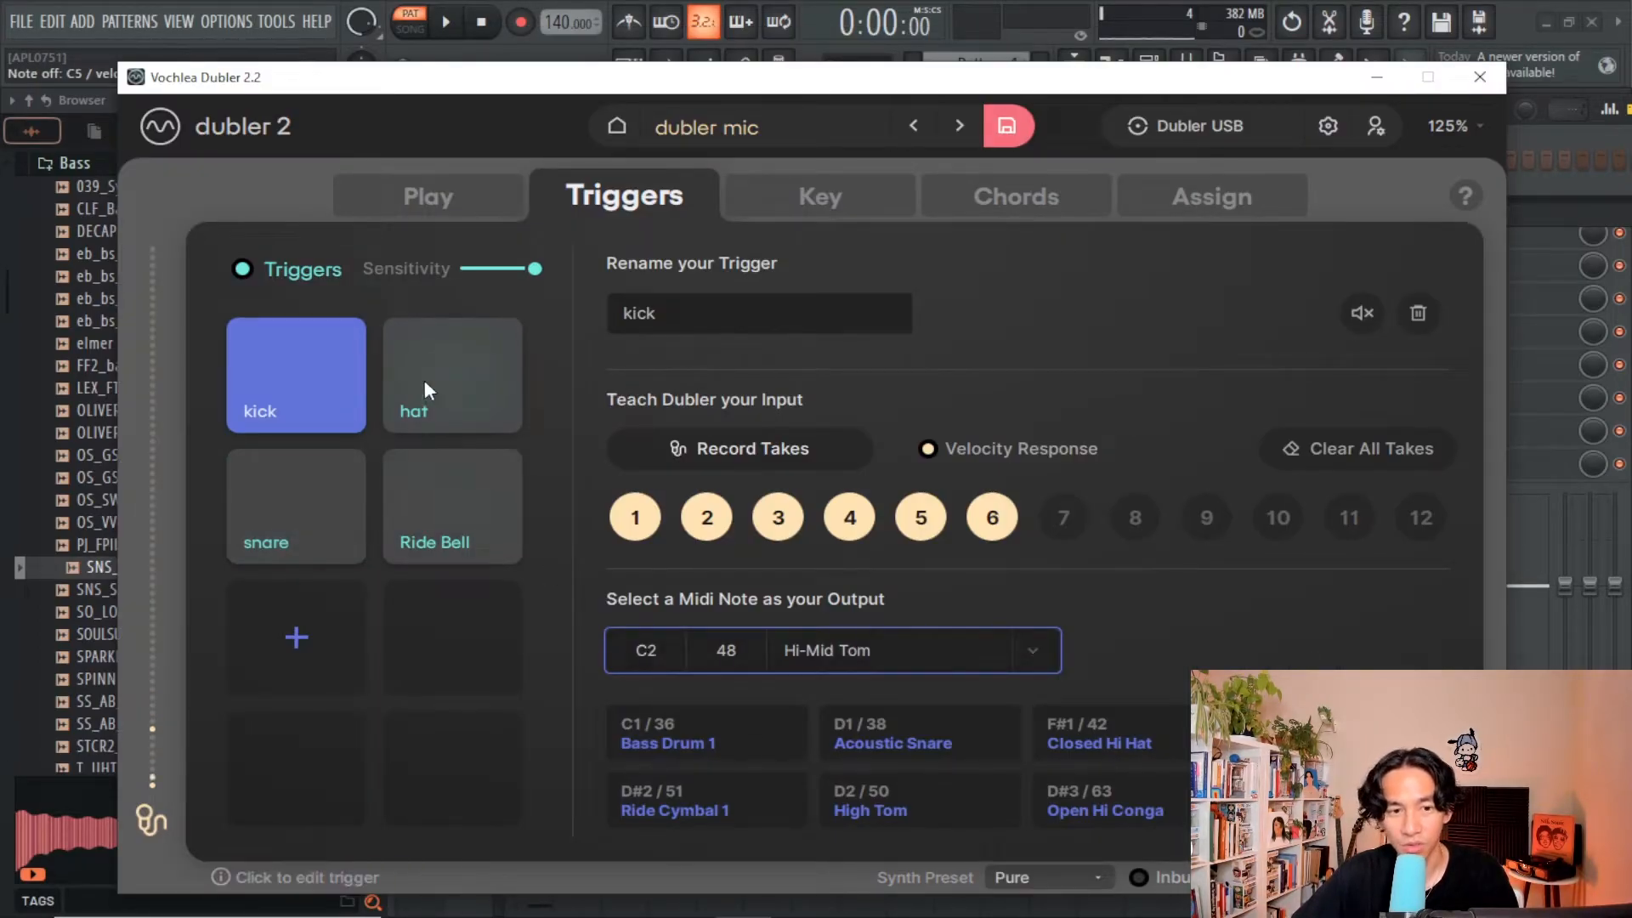
Step: Review the snare and Ride Bell triggers' MIDI output notes
click(296, 507)
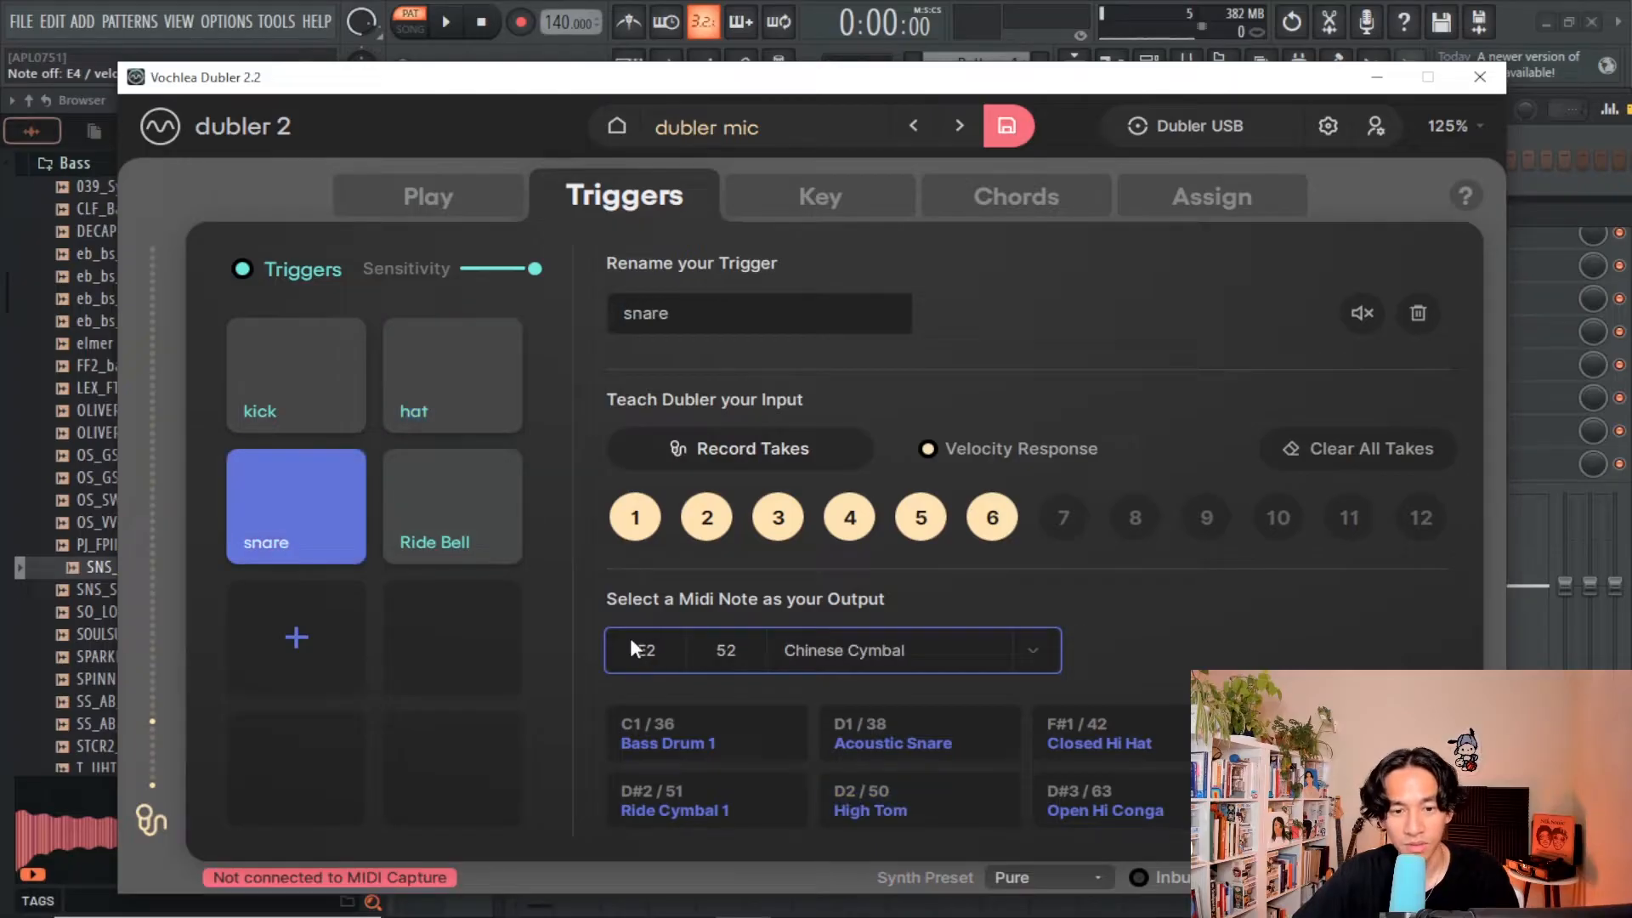
click(452, 507)
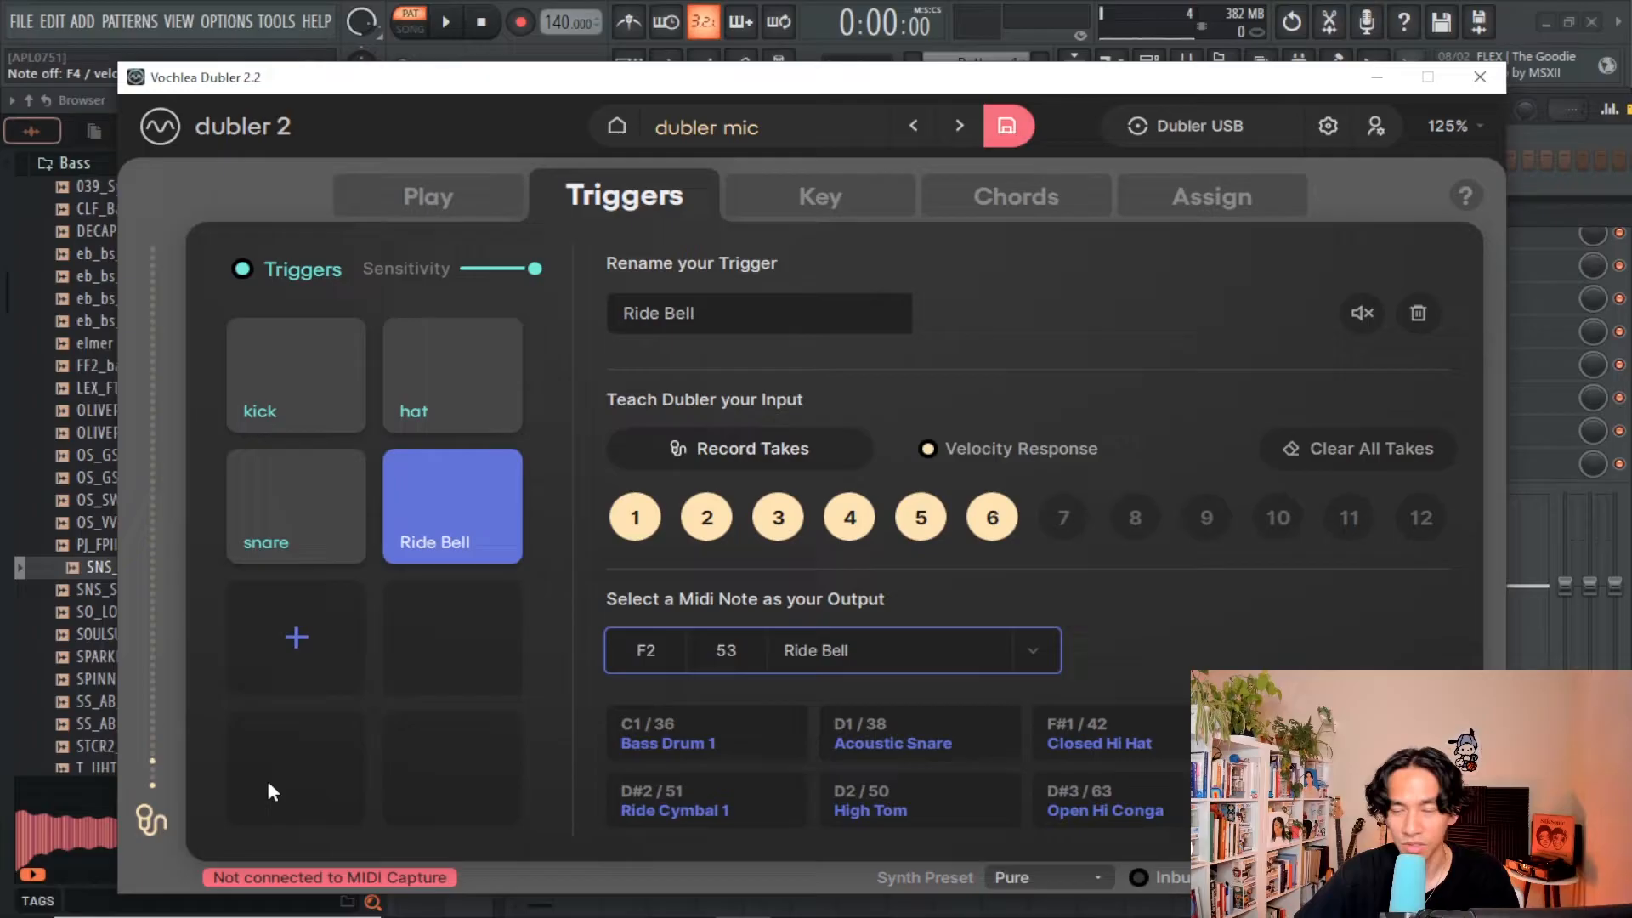
mouse_move(572, 779)
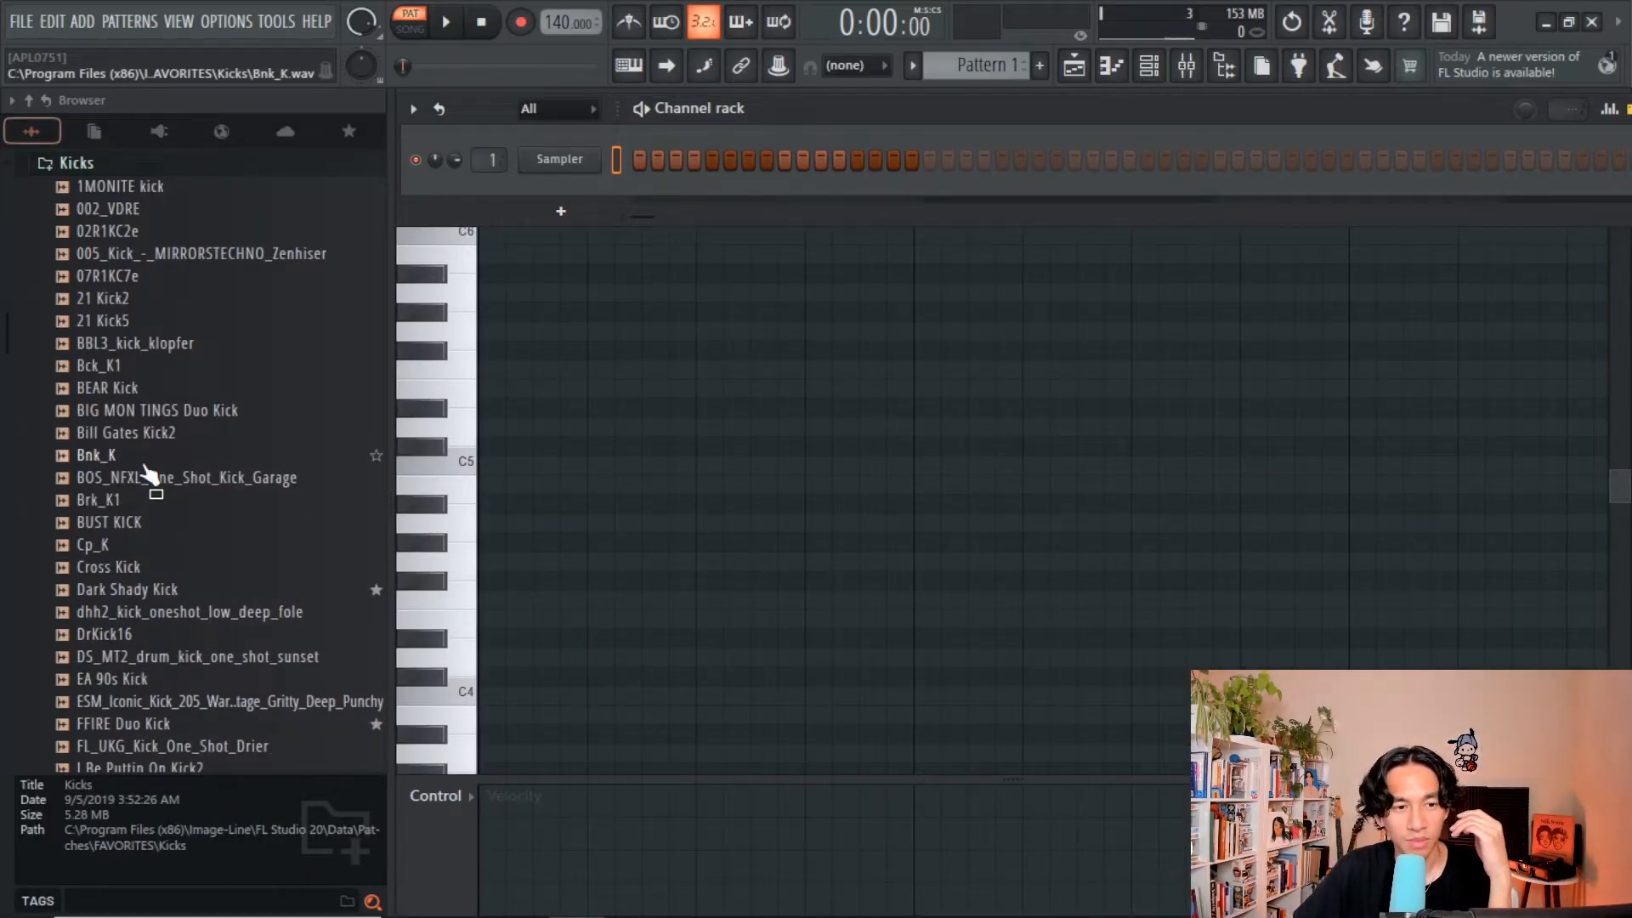
Step: Load the Cross Kick sample and add C-19 Hi-Hat as a new channel
click(109, 568)
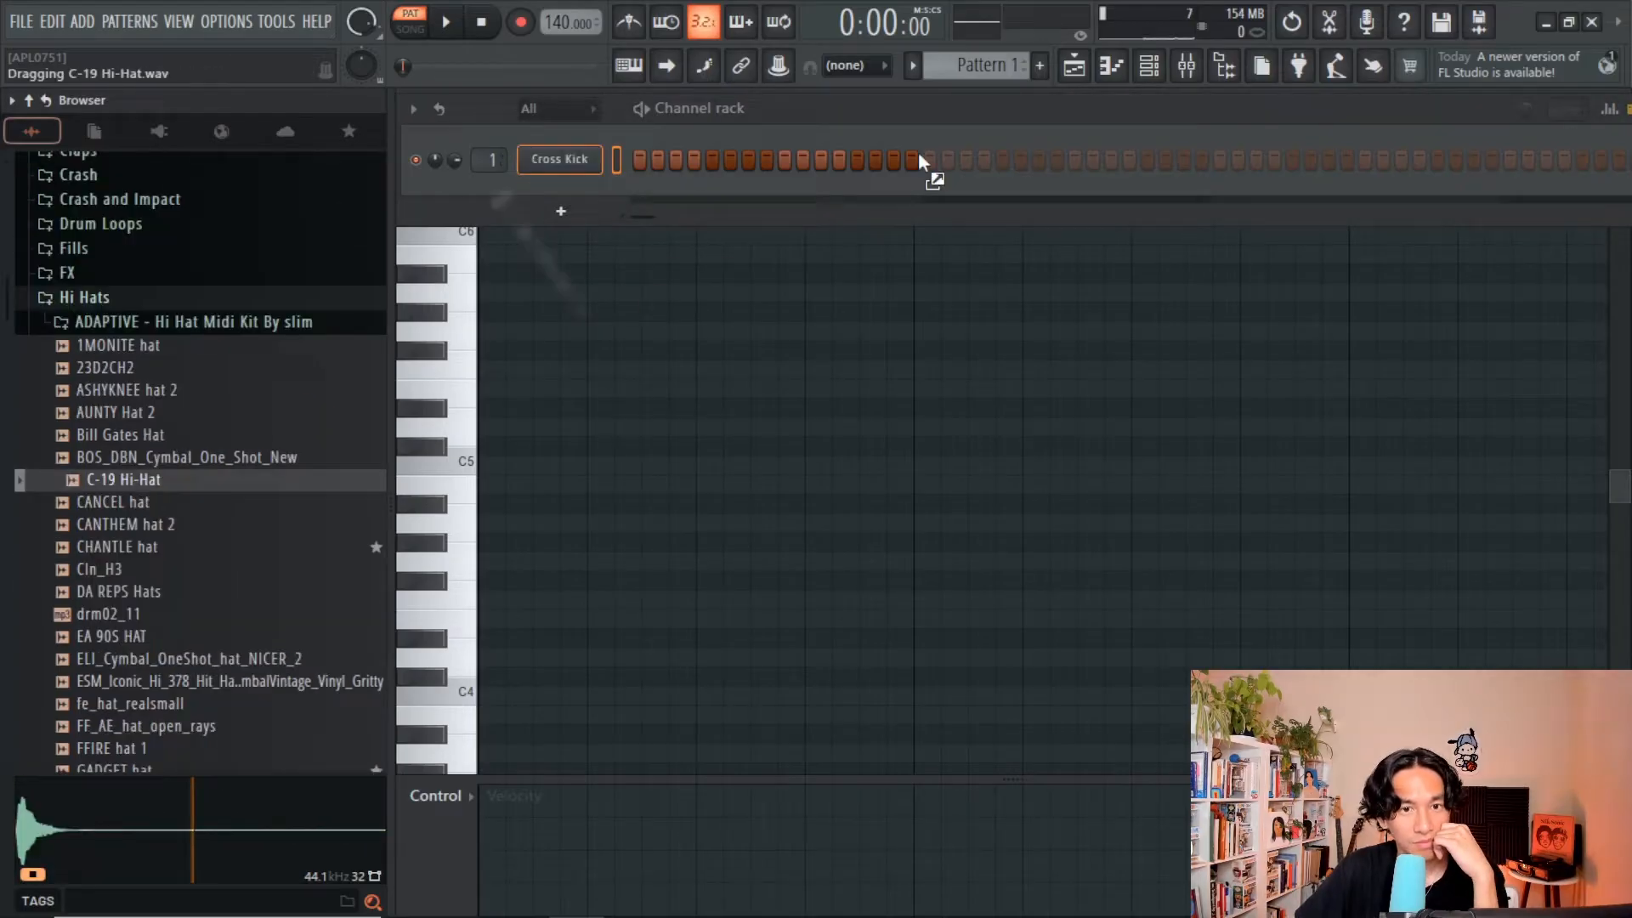
drag(122, 480, 560, 192)
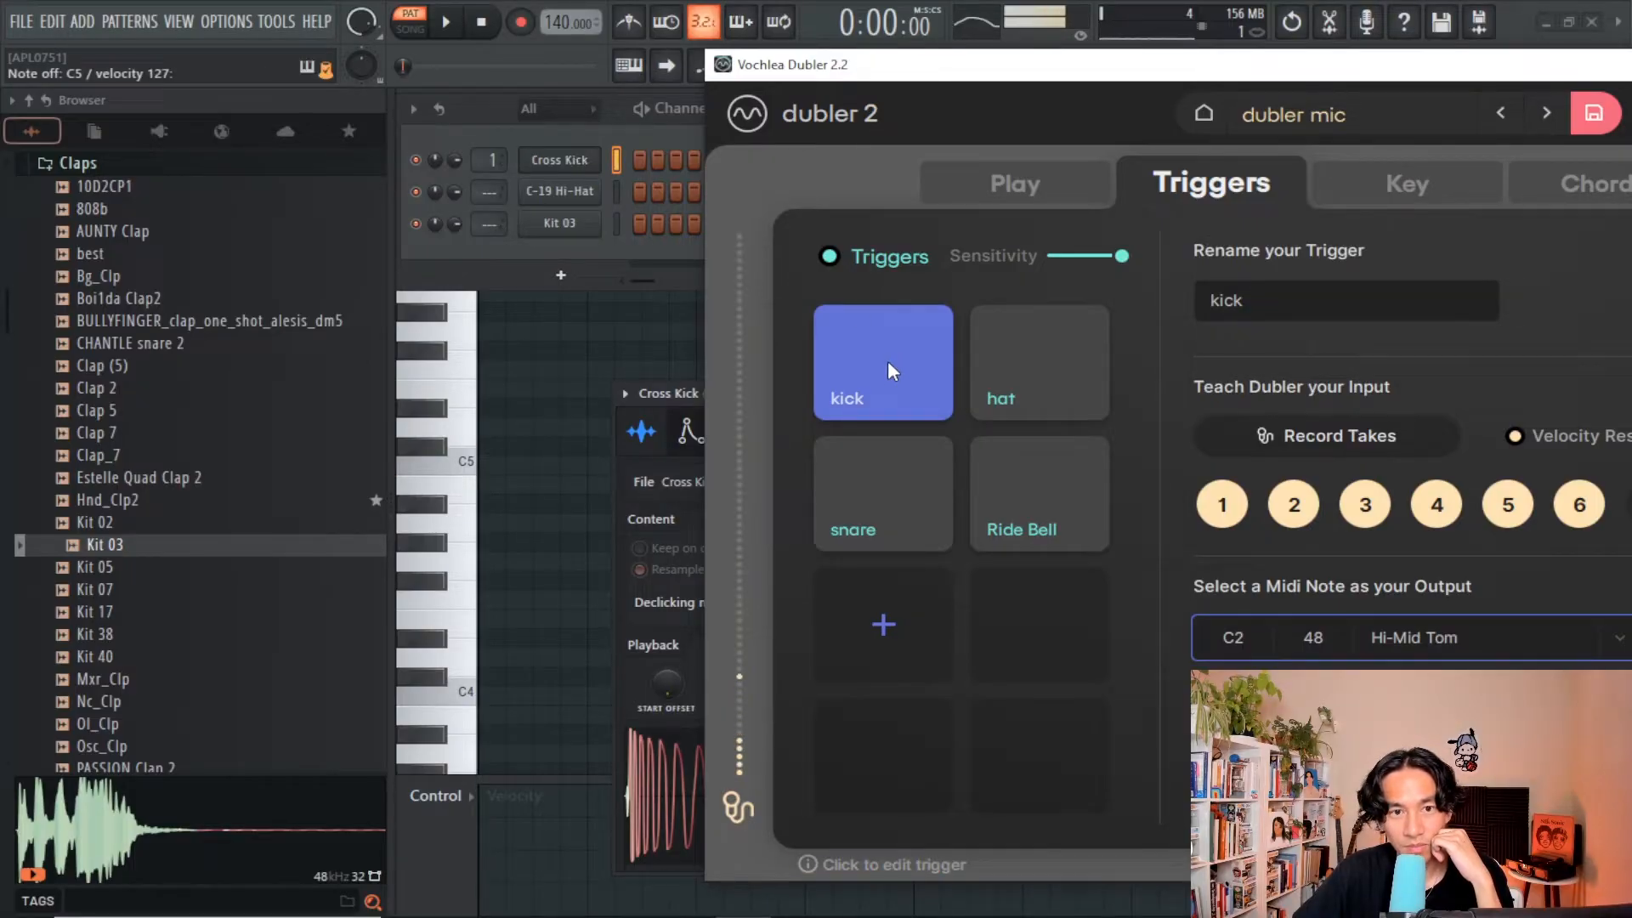
mouse_move(1035, 362)
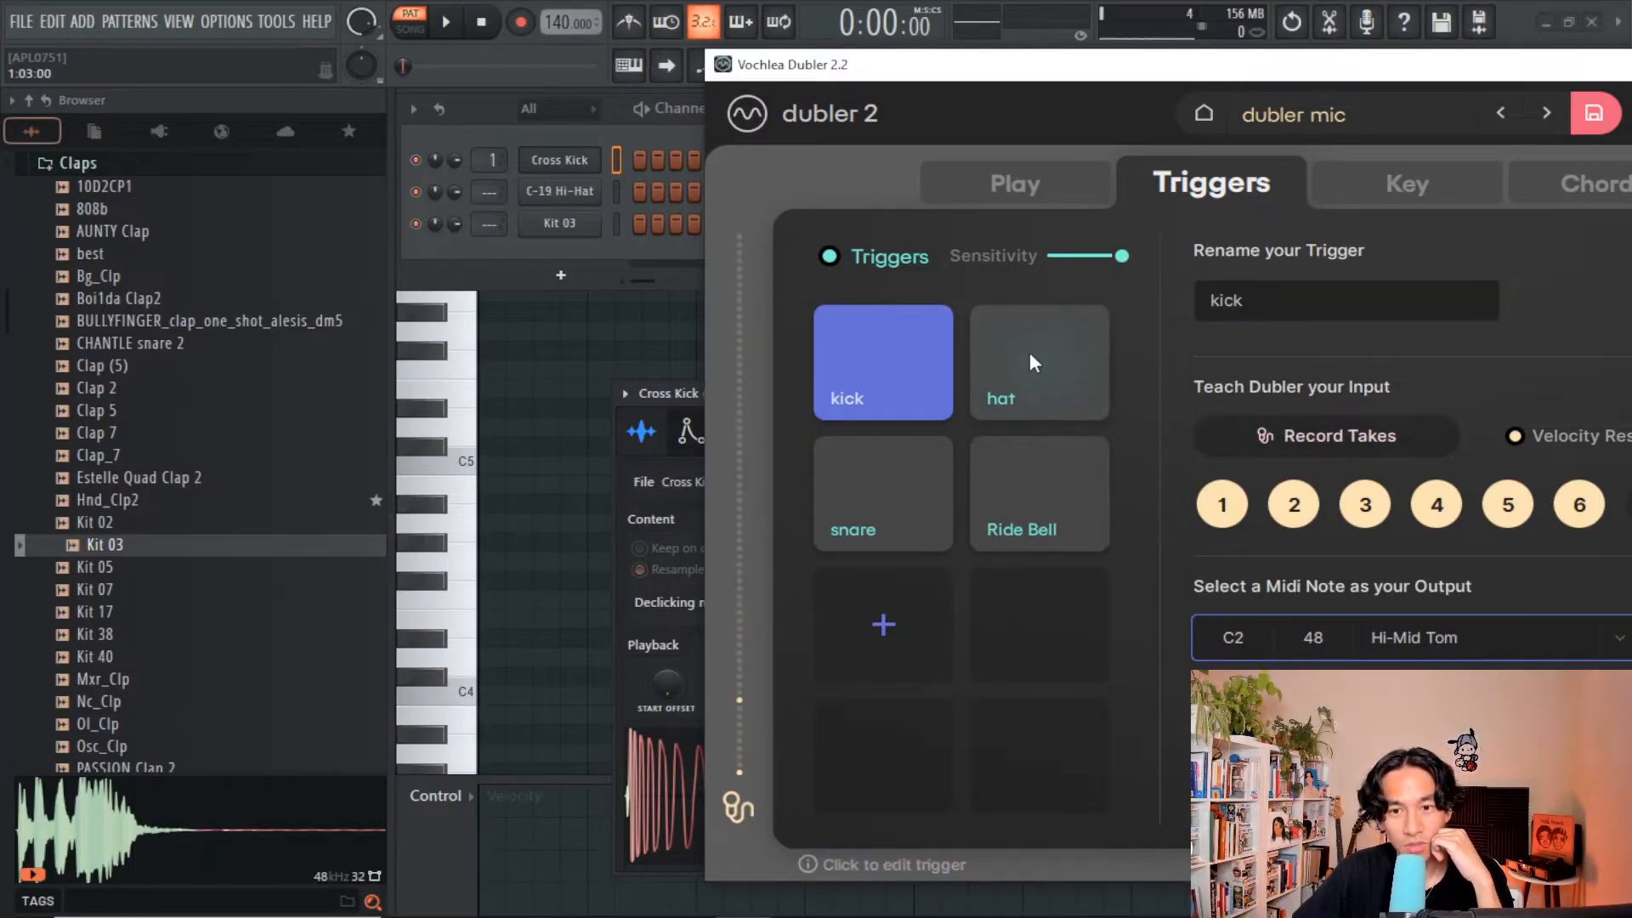
Step: Record fresh beatboxed takes for the kick and hat triggers
click(1037, 362)
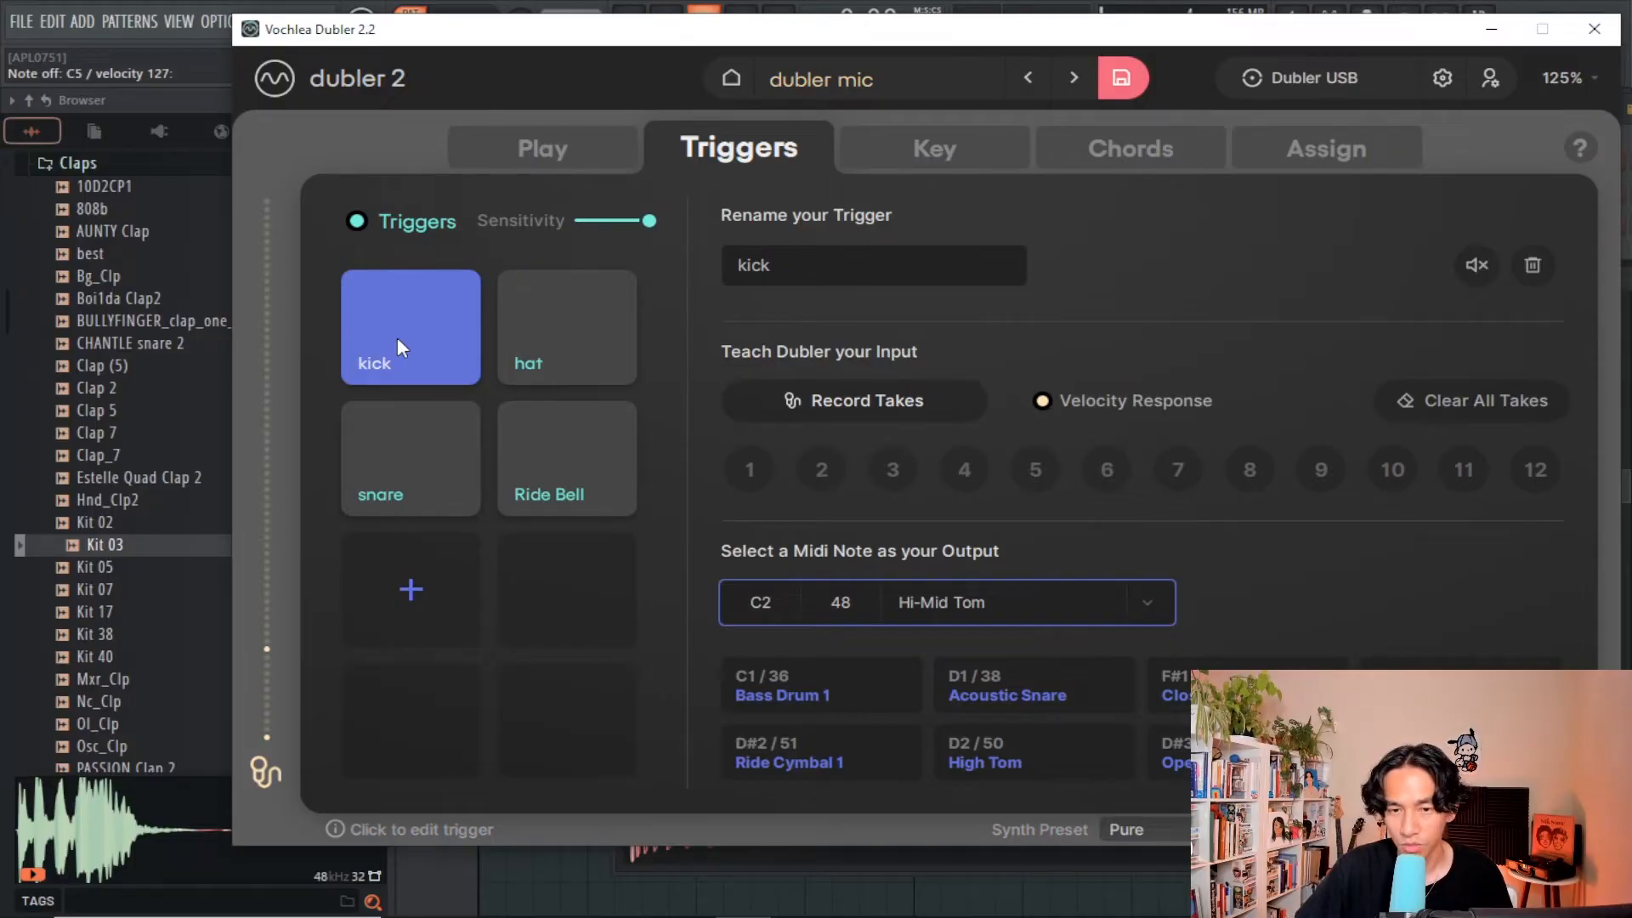
click(853, 400)
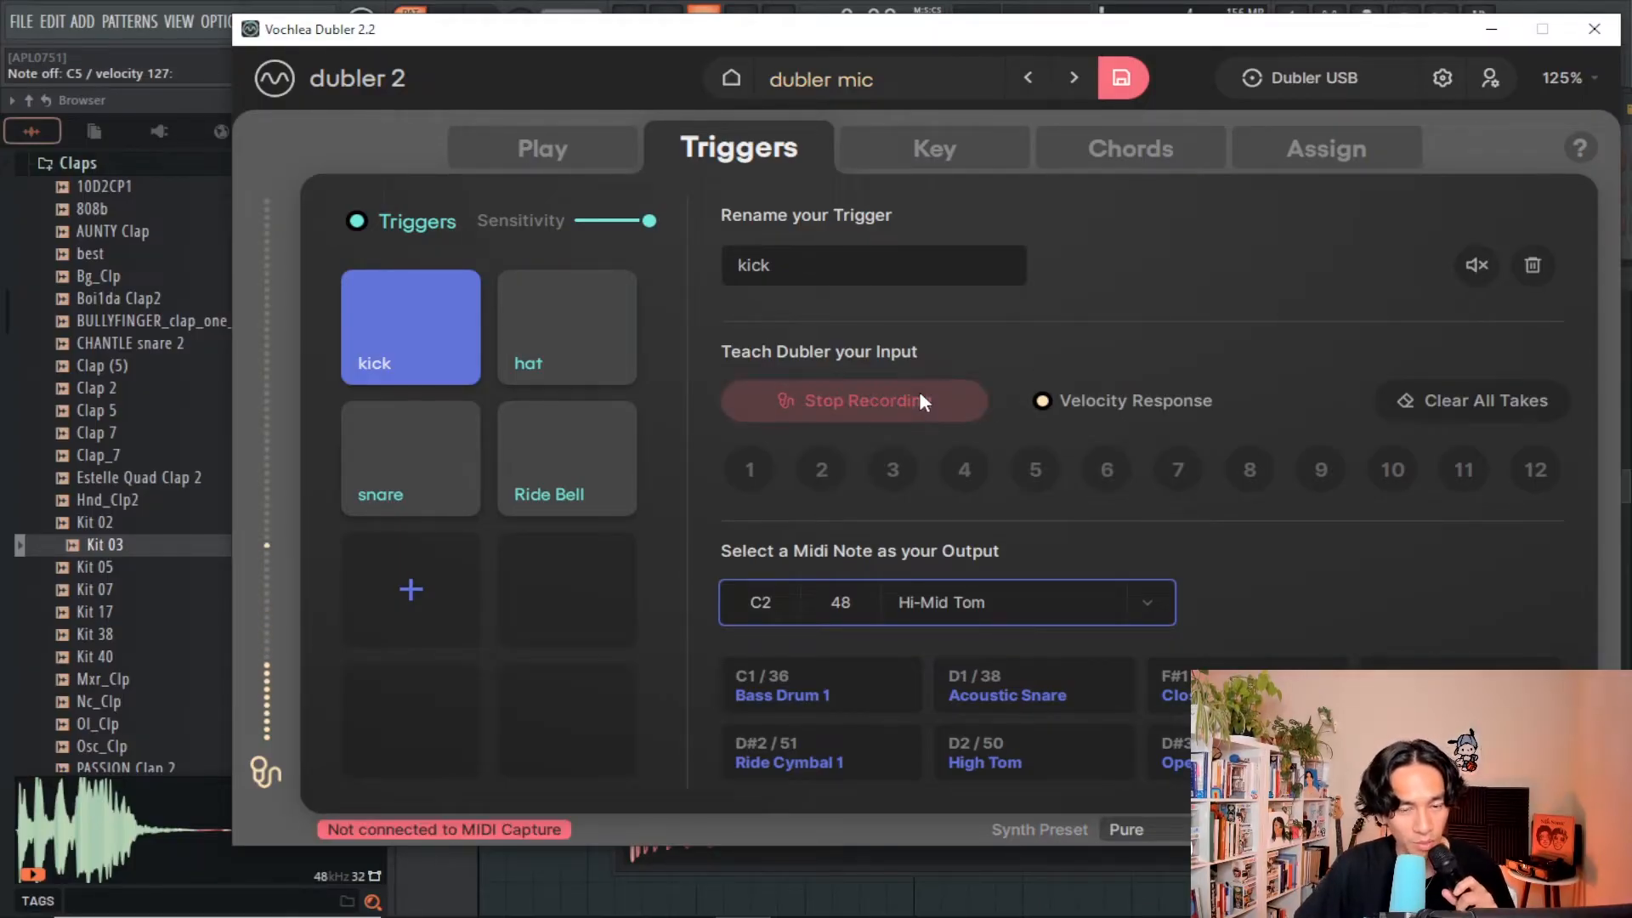
click(566, 326)
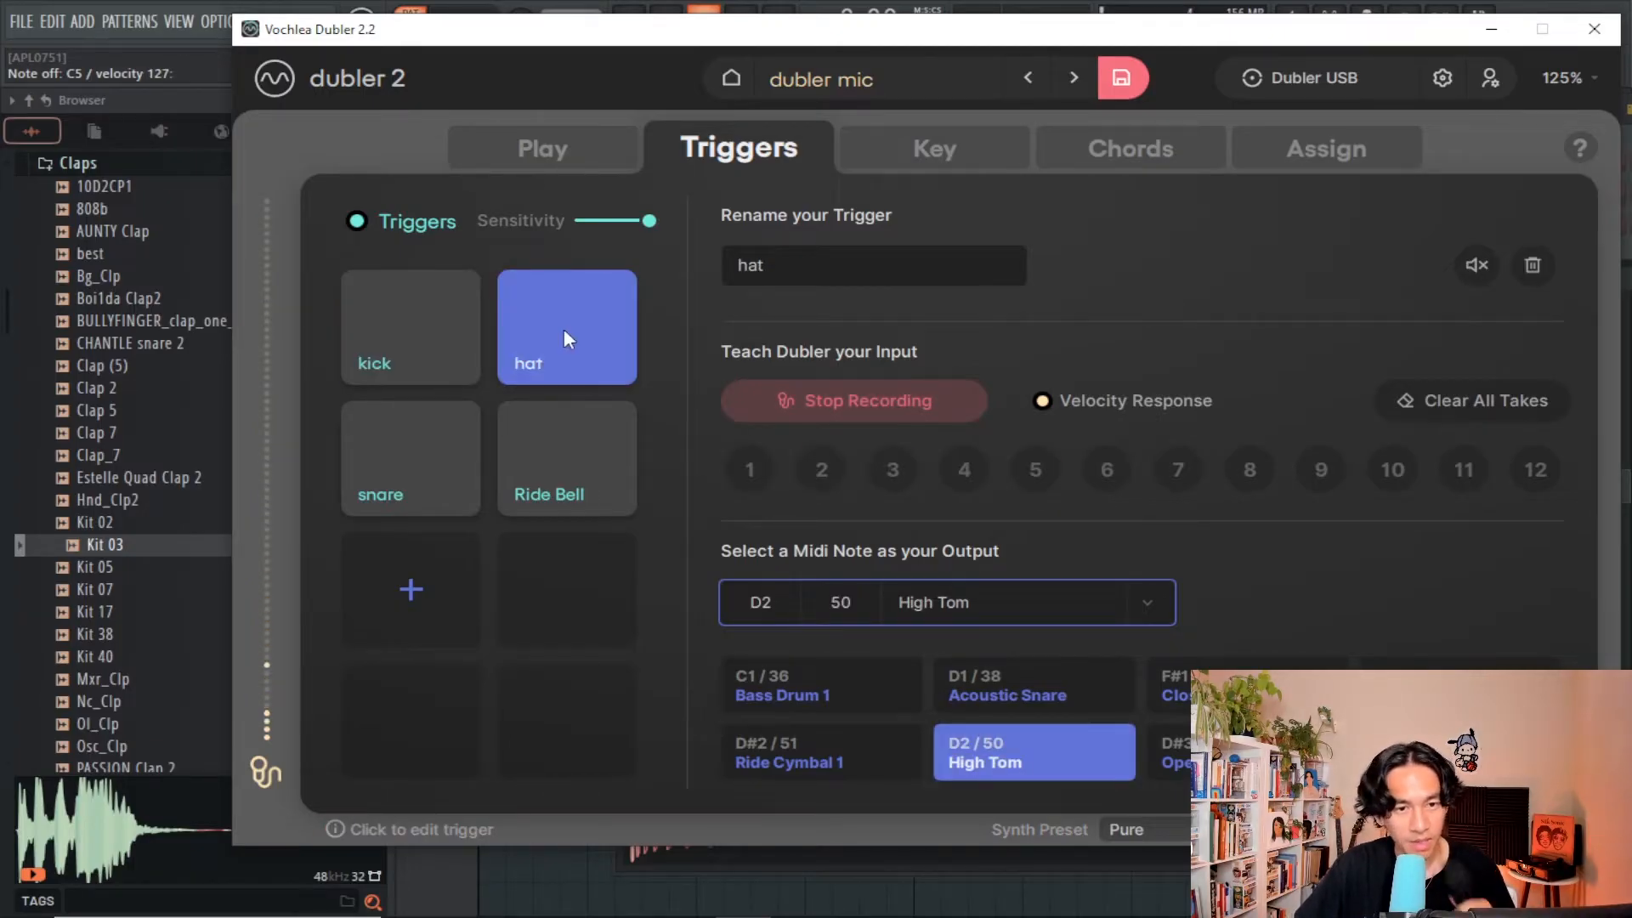
click(410, 459)
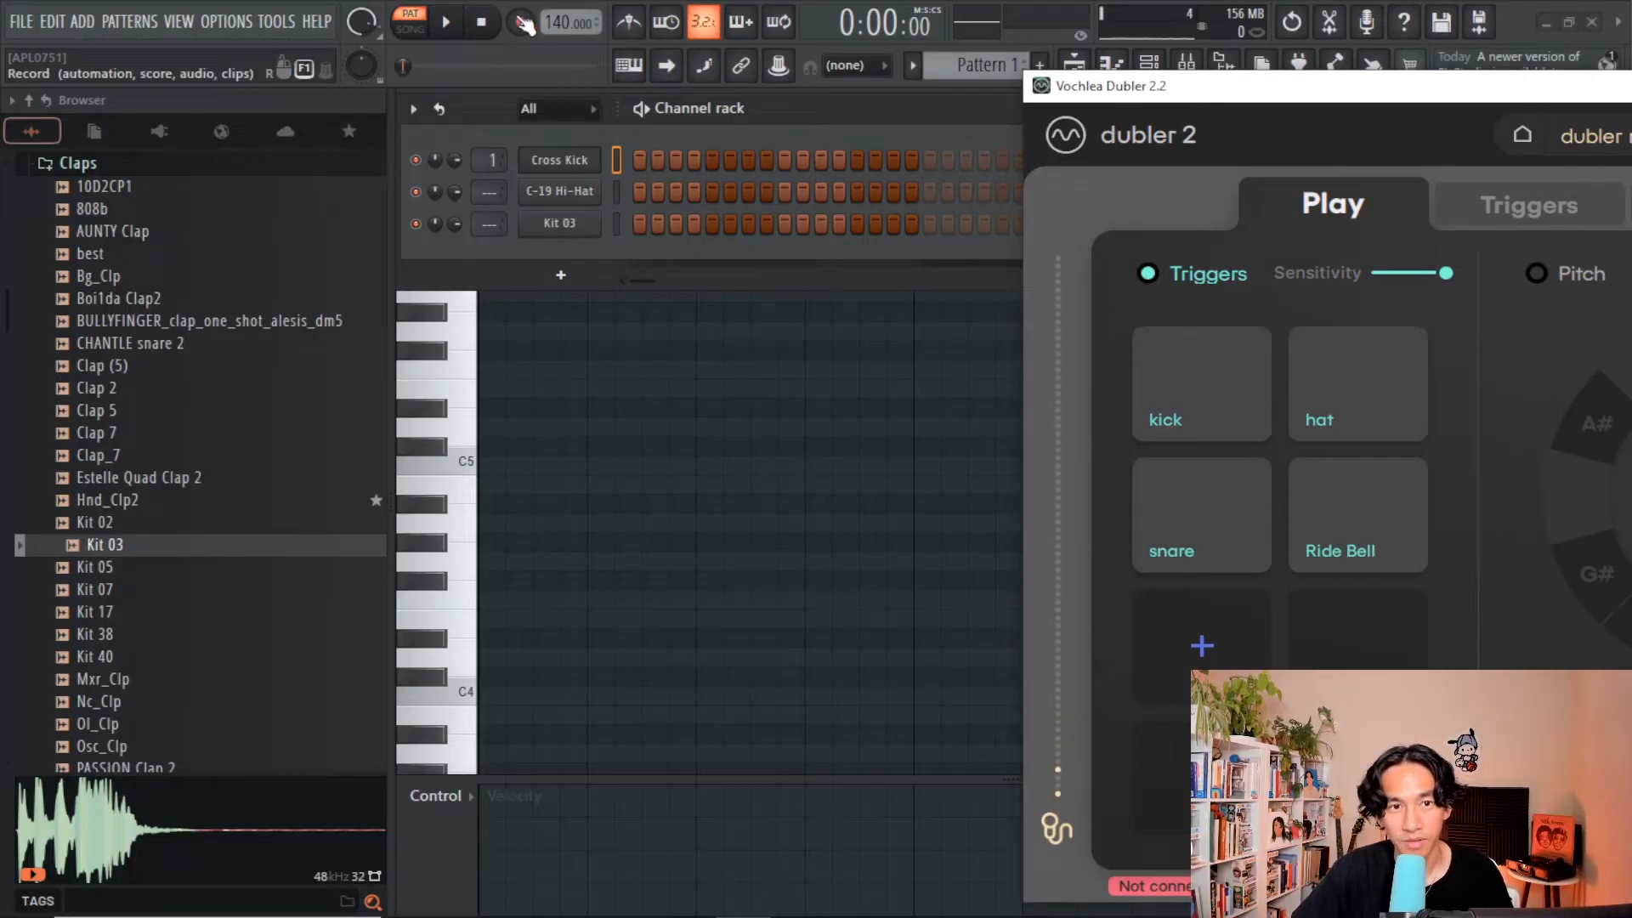
Step: Arm recording for the pattern with the three drum channels
click(476, 24)
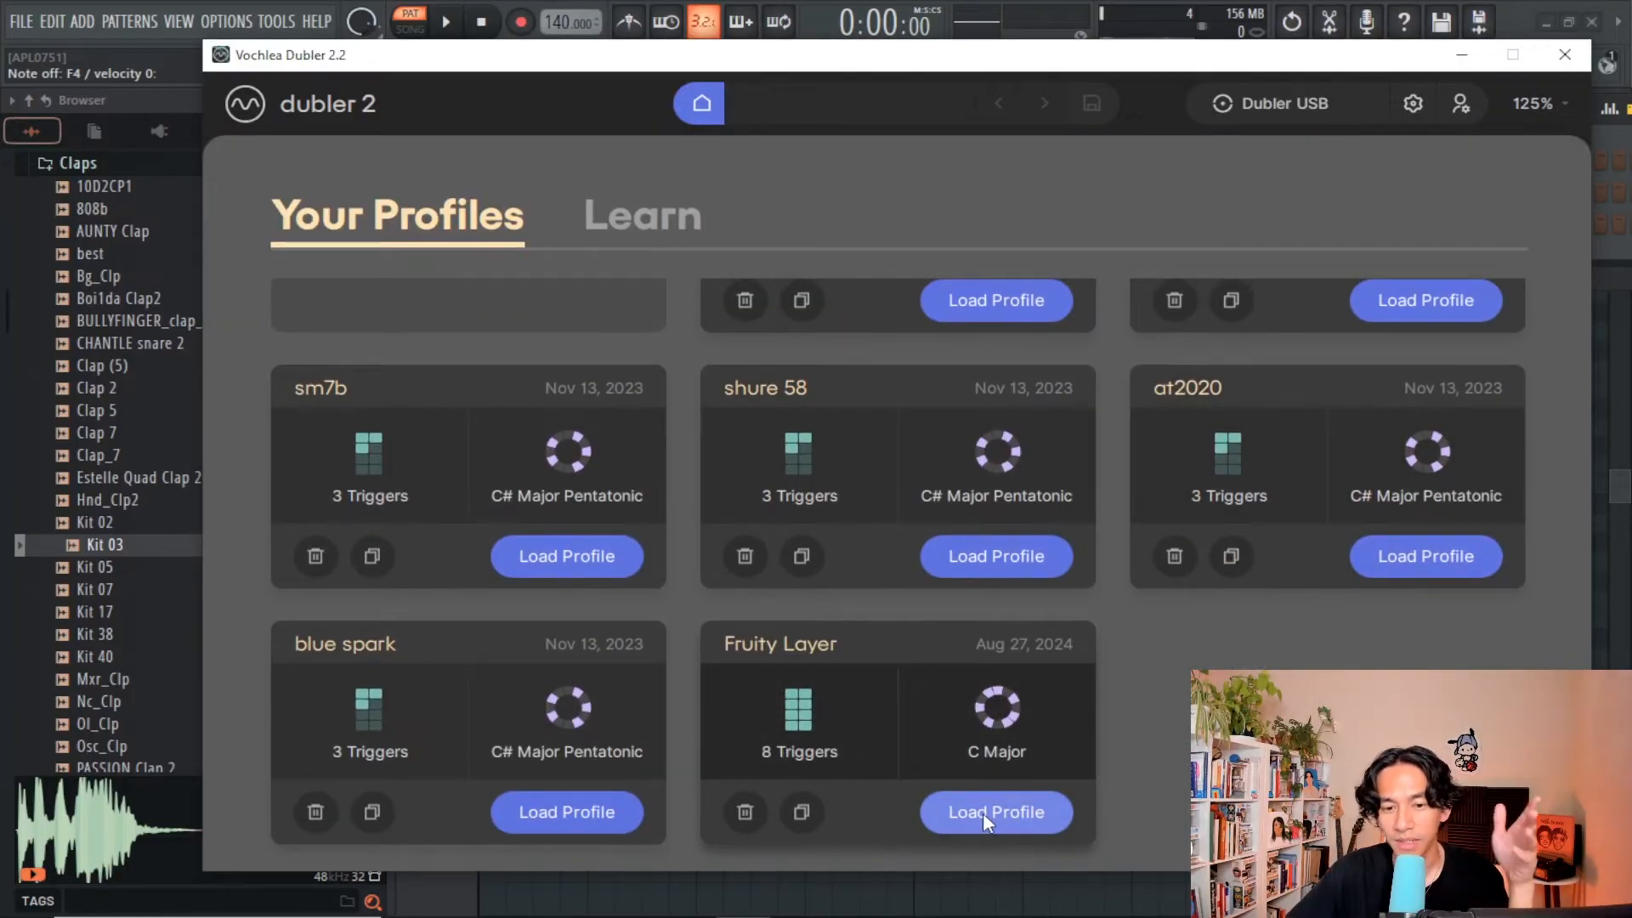
Step: Load the Fruity Layer profile and review its Snare, Conga, Timbale and Agogo trigger notes
click(996, 812)
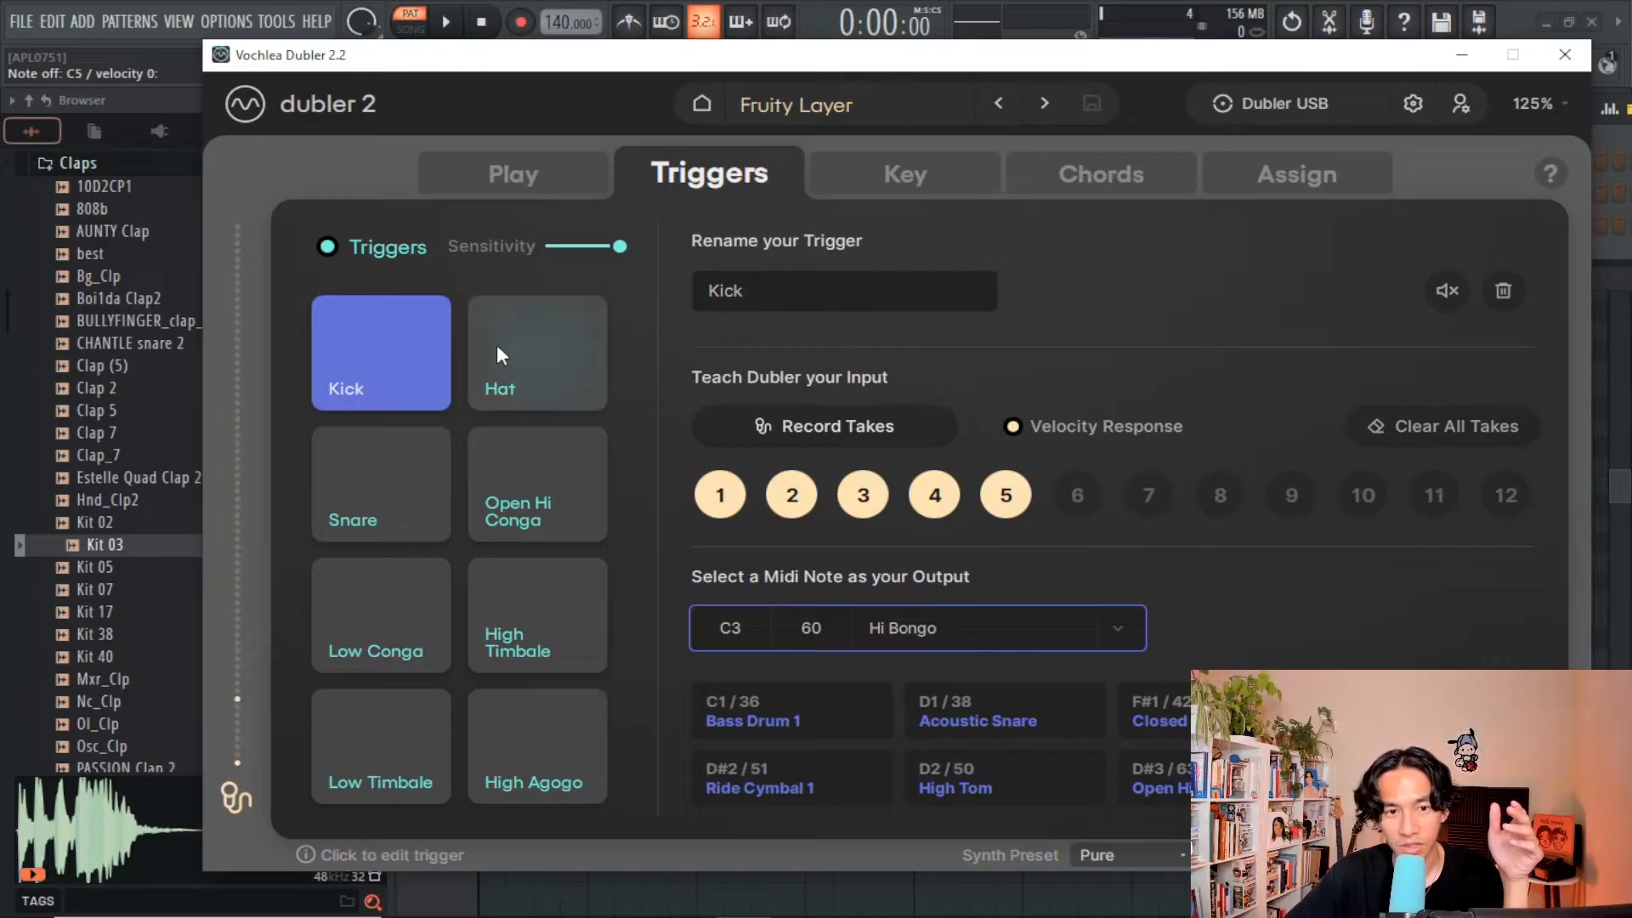
click(381, 483)
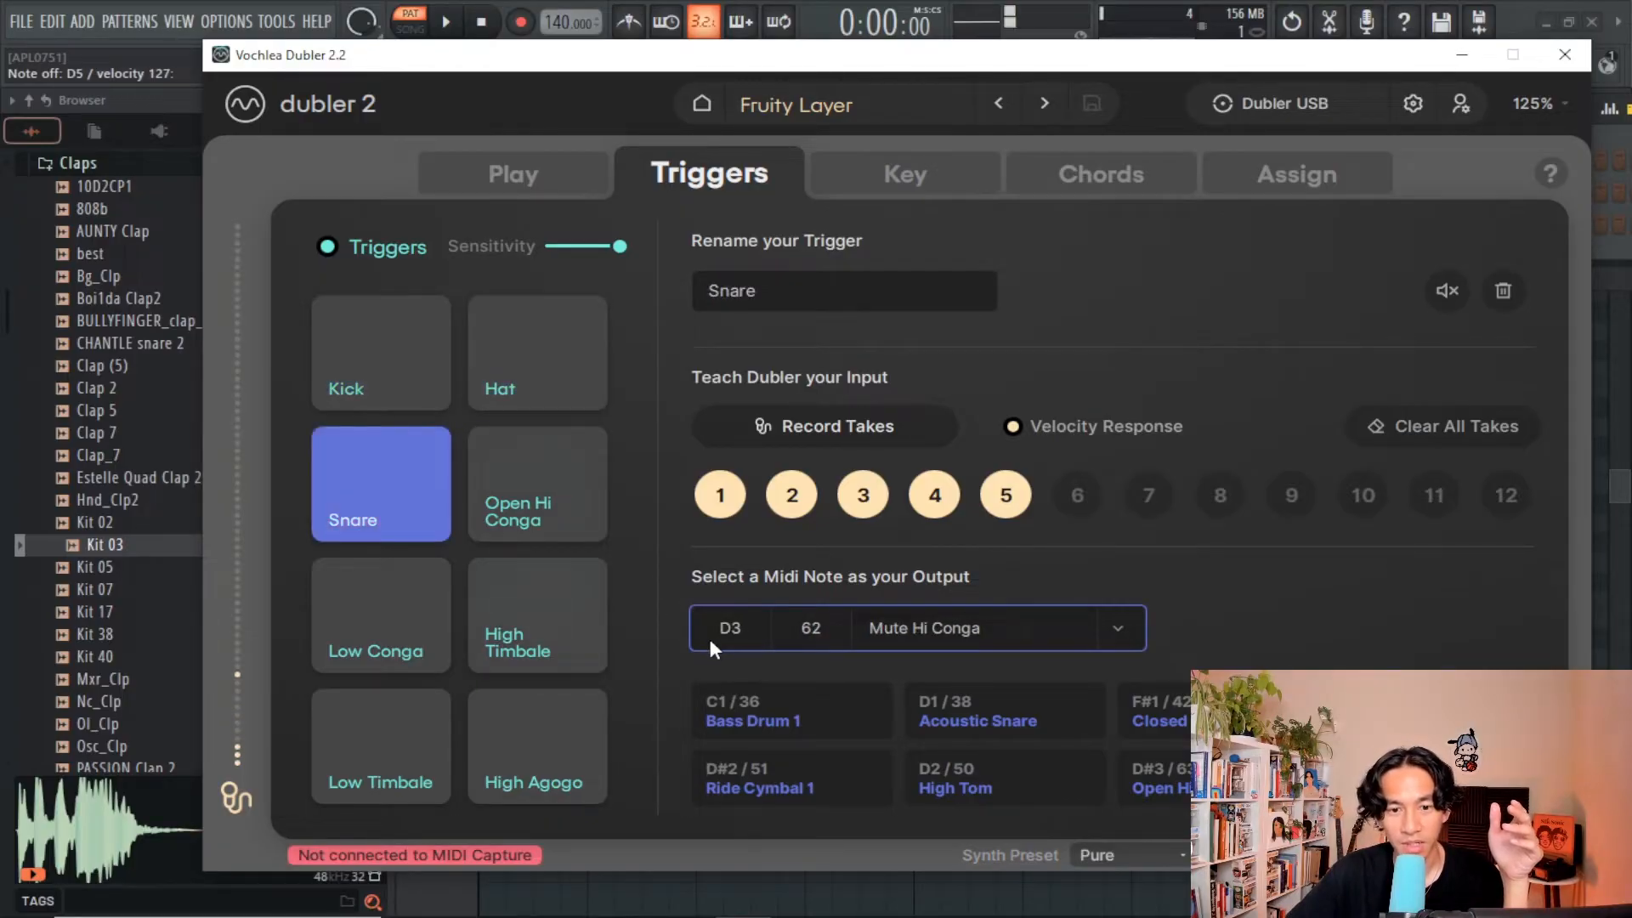
click(537, 483)
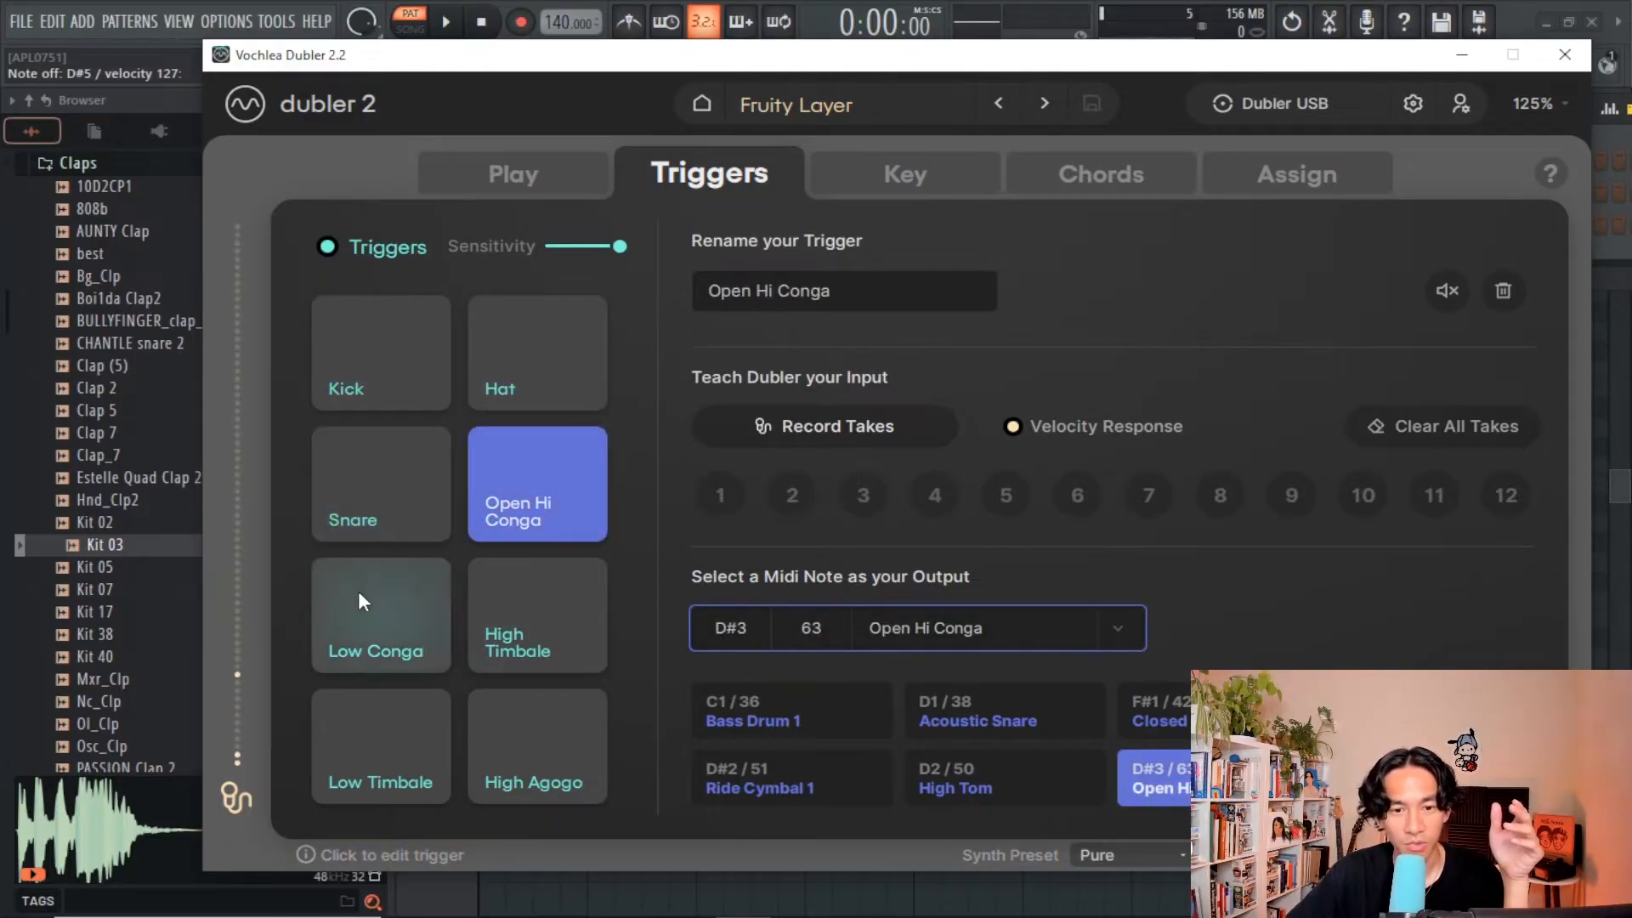
click(537, 613)
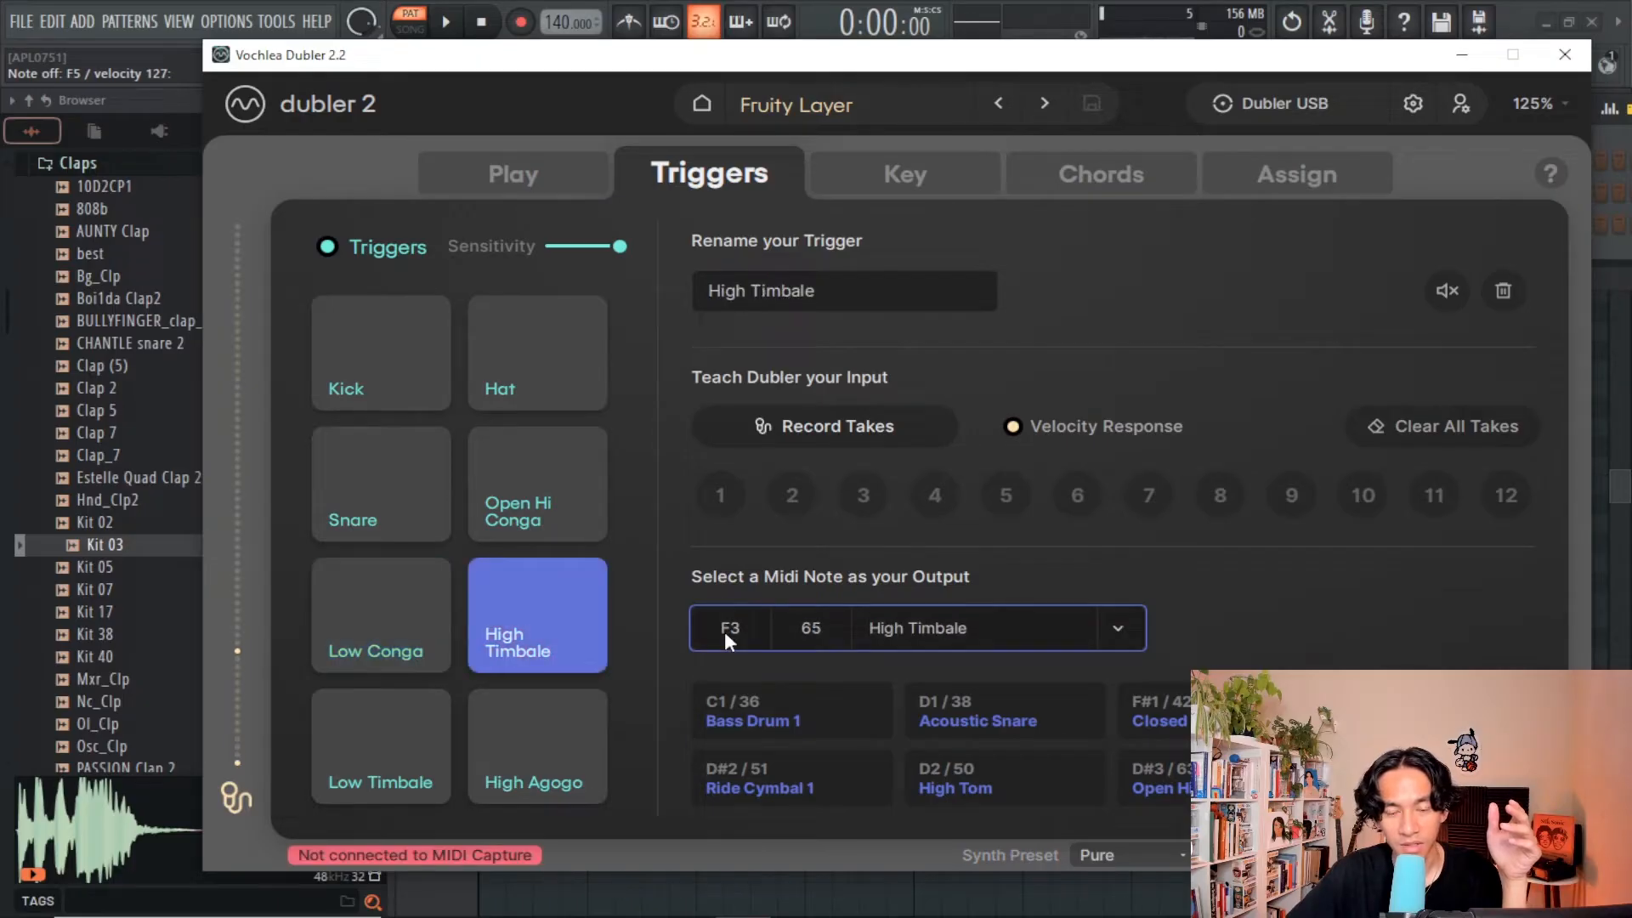
click(381, 746)
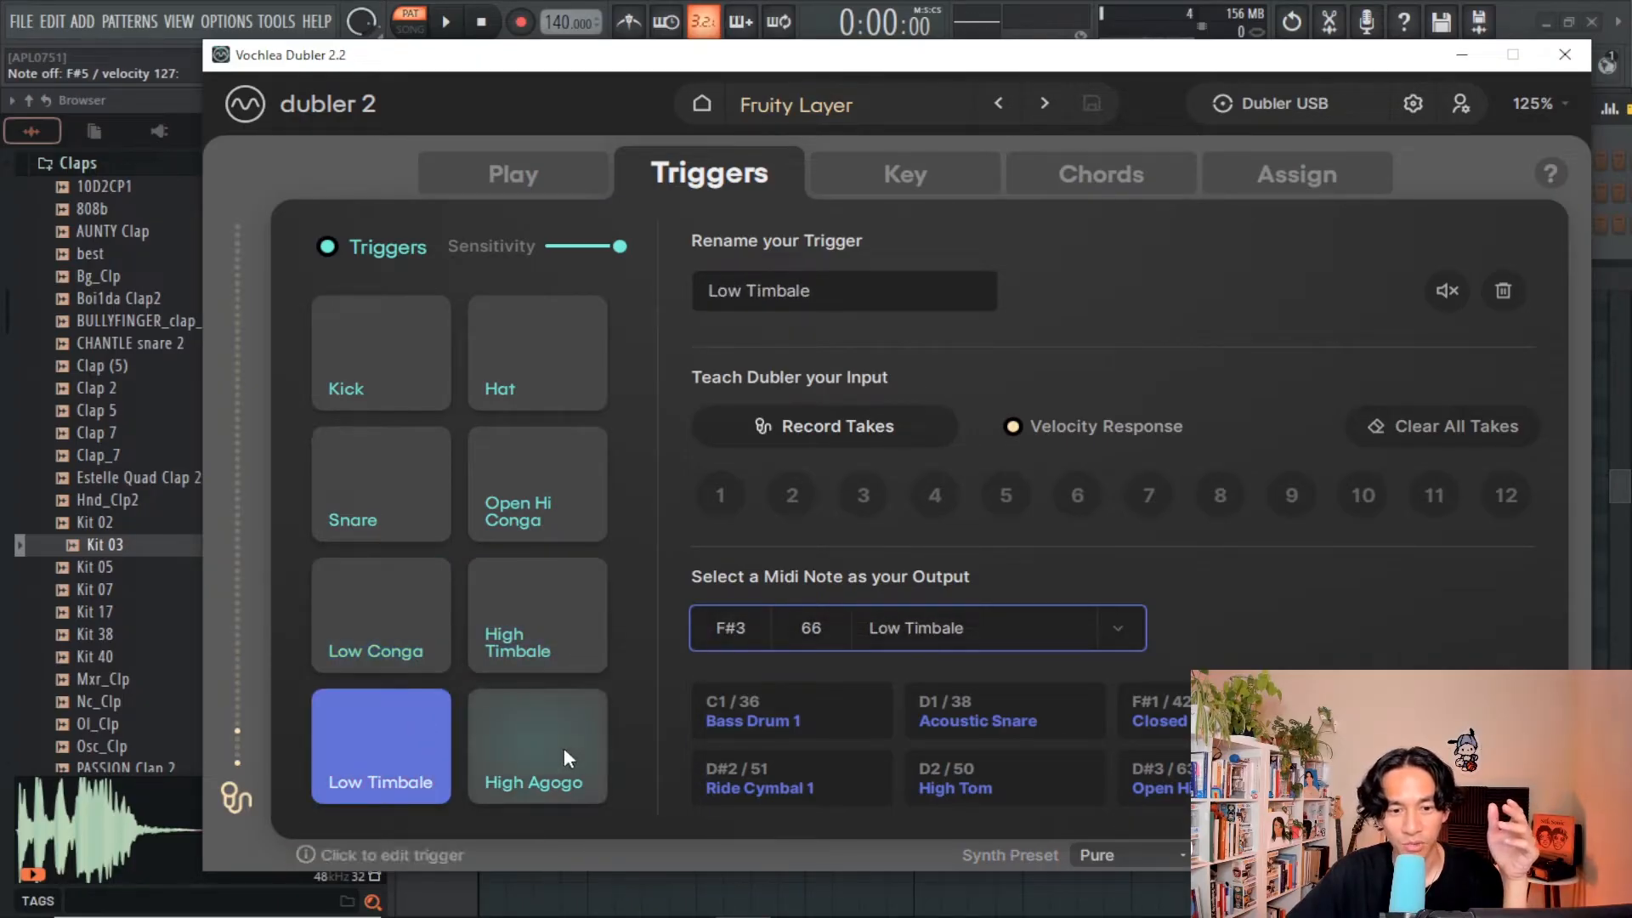
click(537, 746)
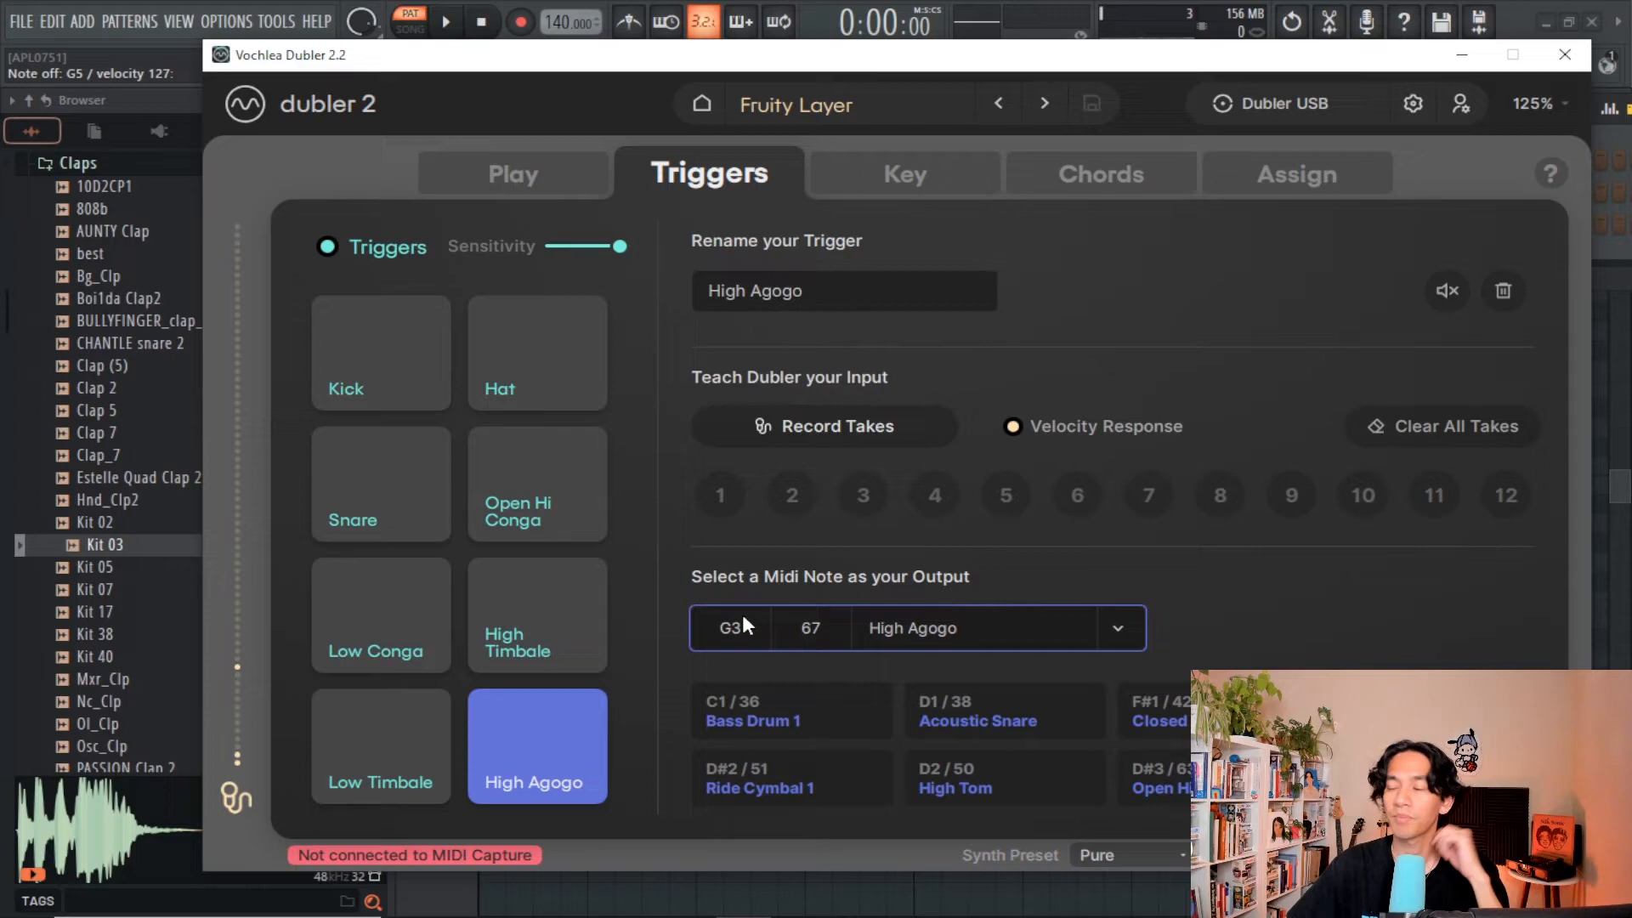
Step: Check the Assign page outputs on MIDI channel 1 and bring up FL Studio's Options
click(1295, 174)
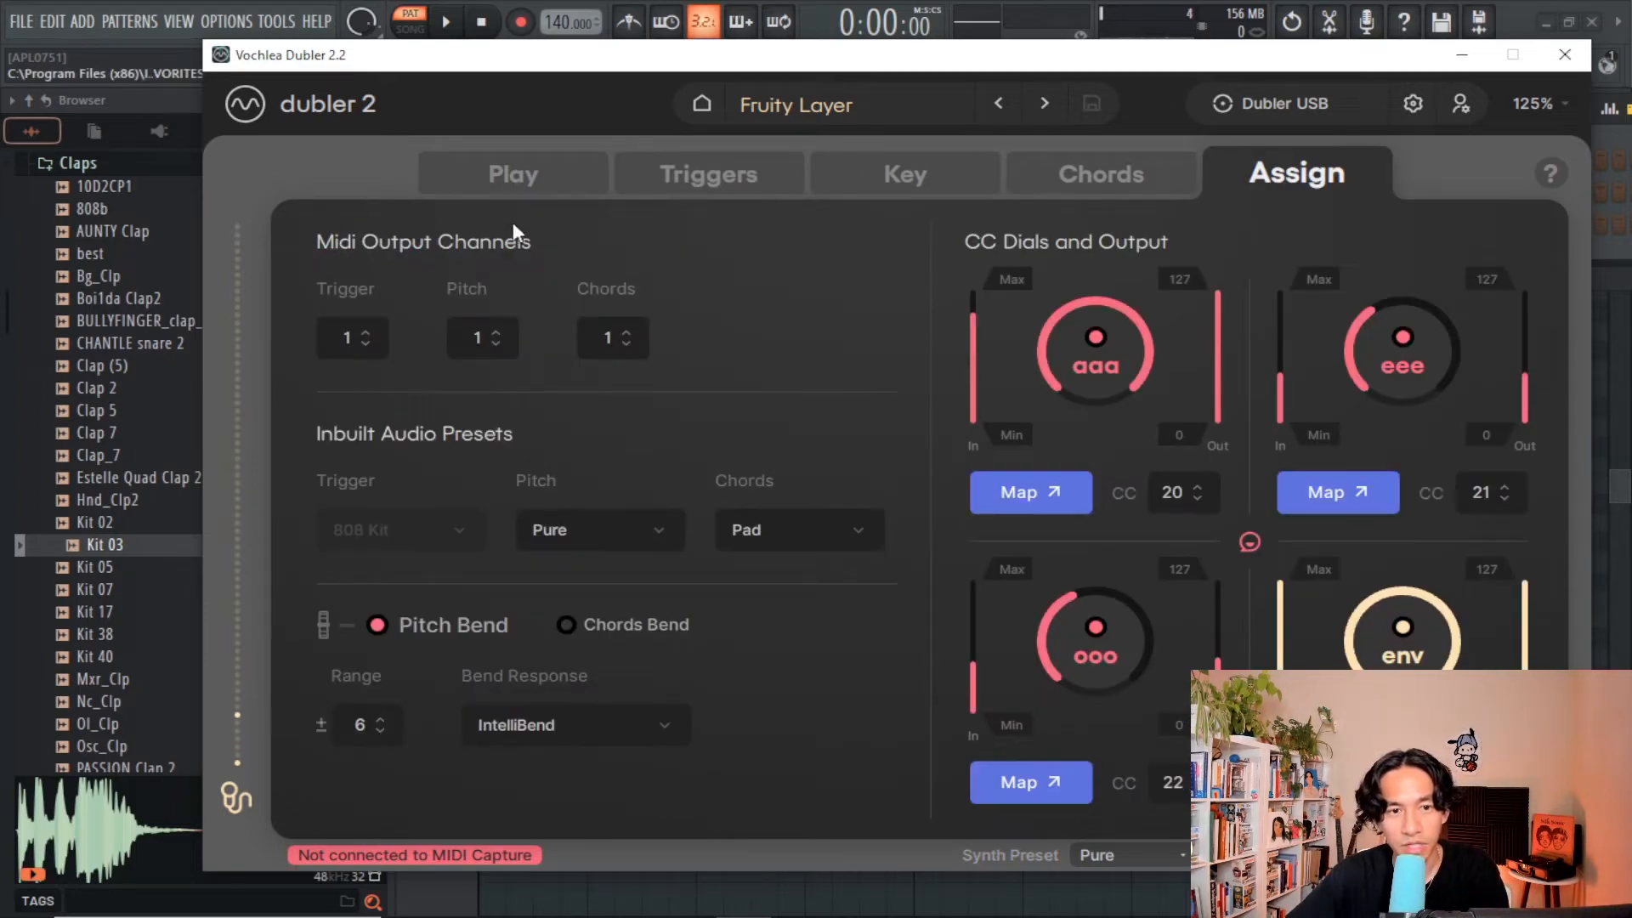
mouse_move(289, 252)
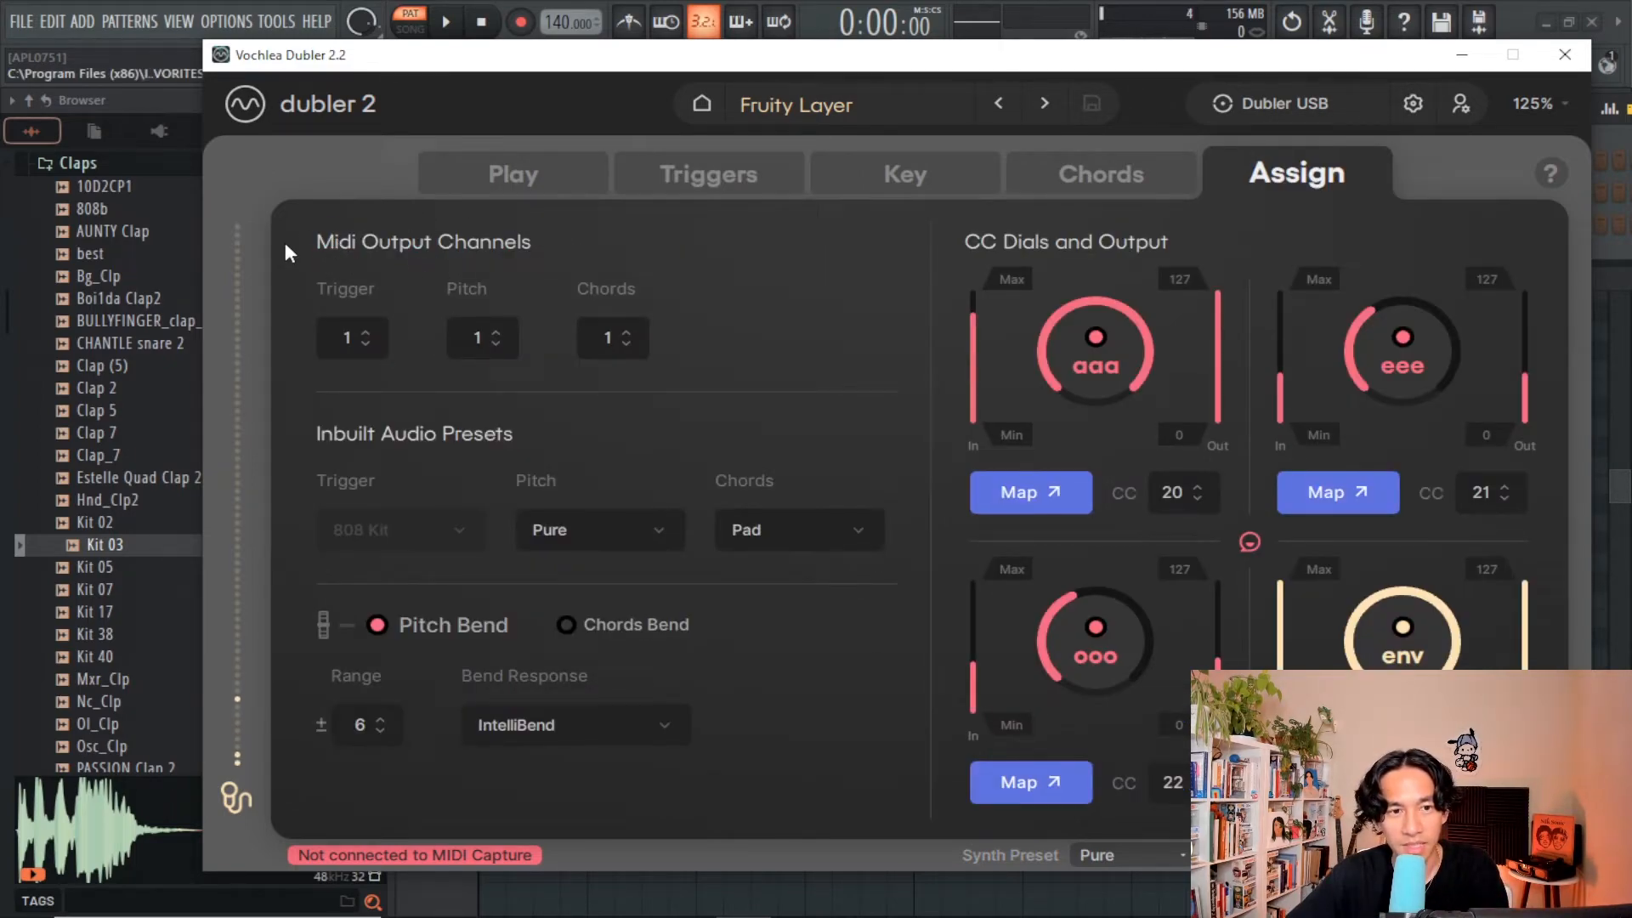
click(228, 20)
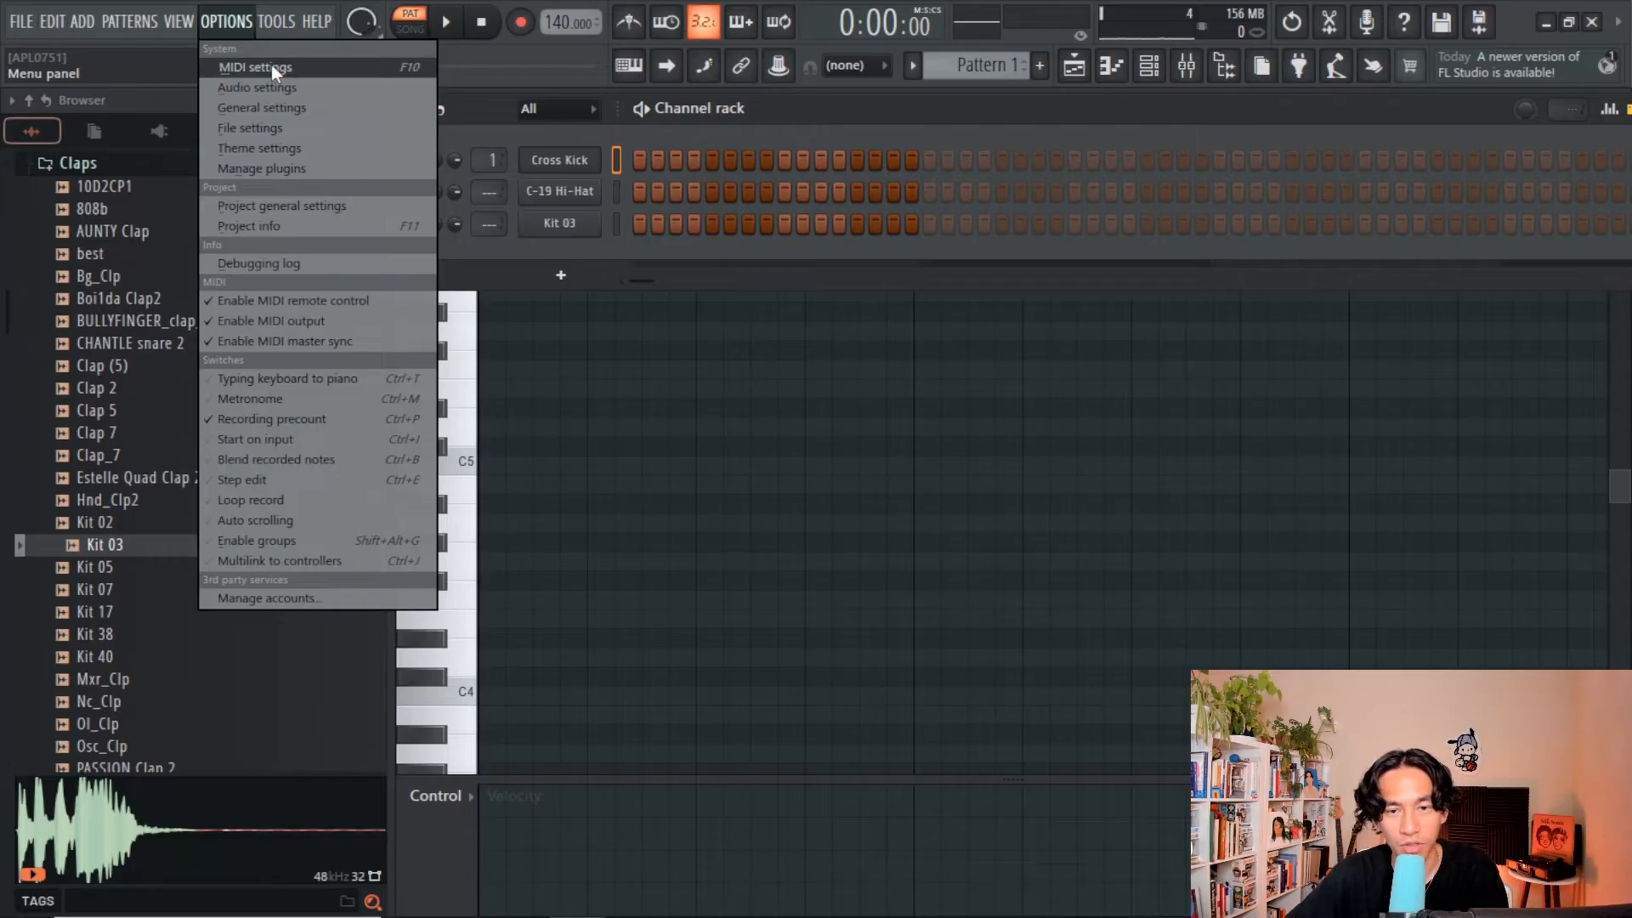
Step: Enable Dubler2 as an input device in FL Studio's MIDI settings
click(256, 68)
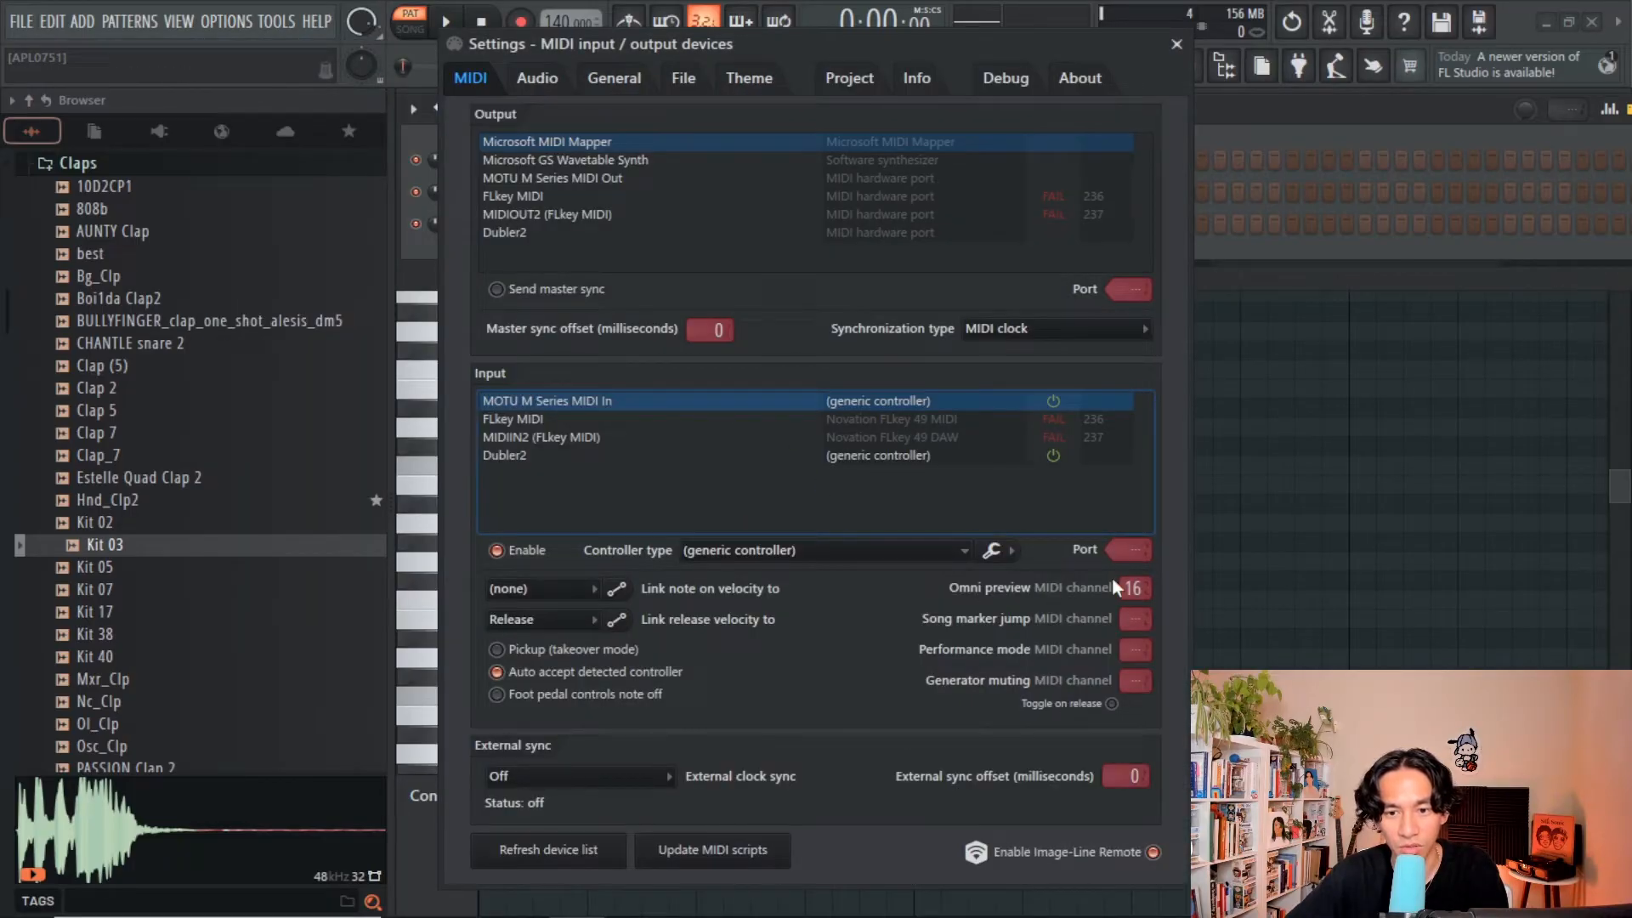
click(1177, 44)
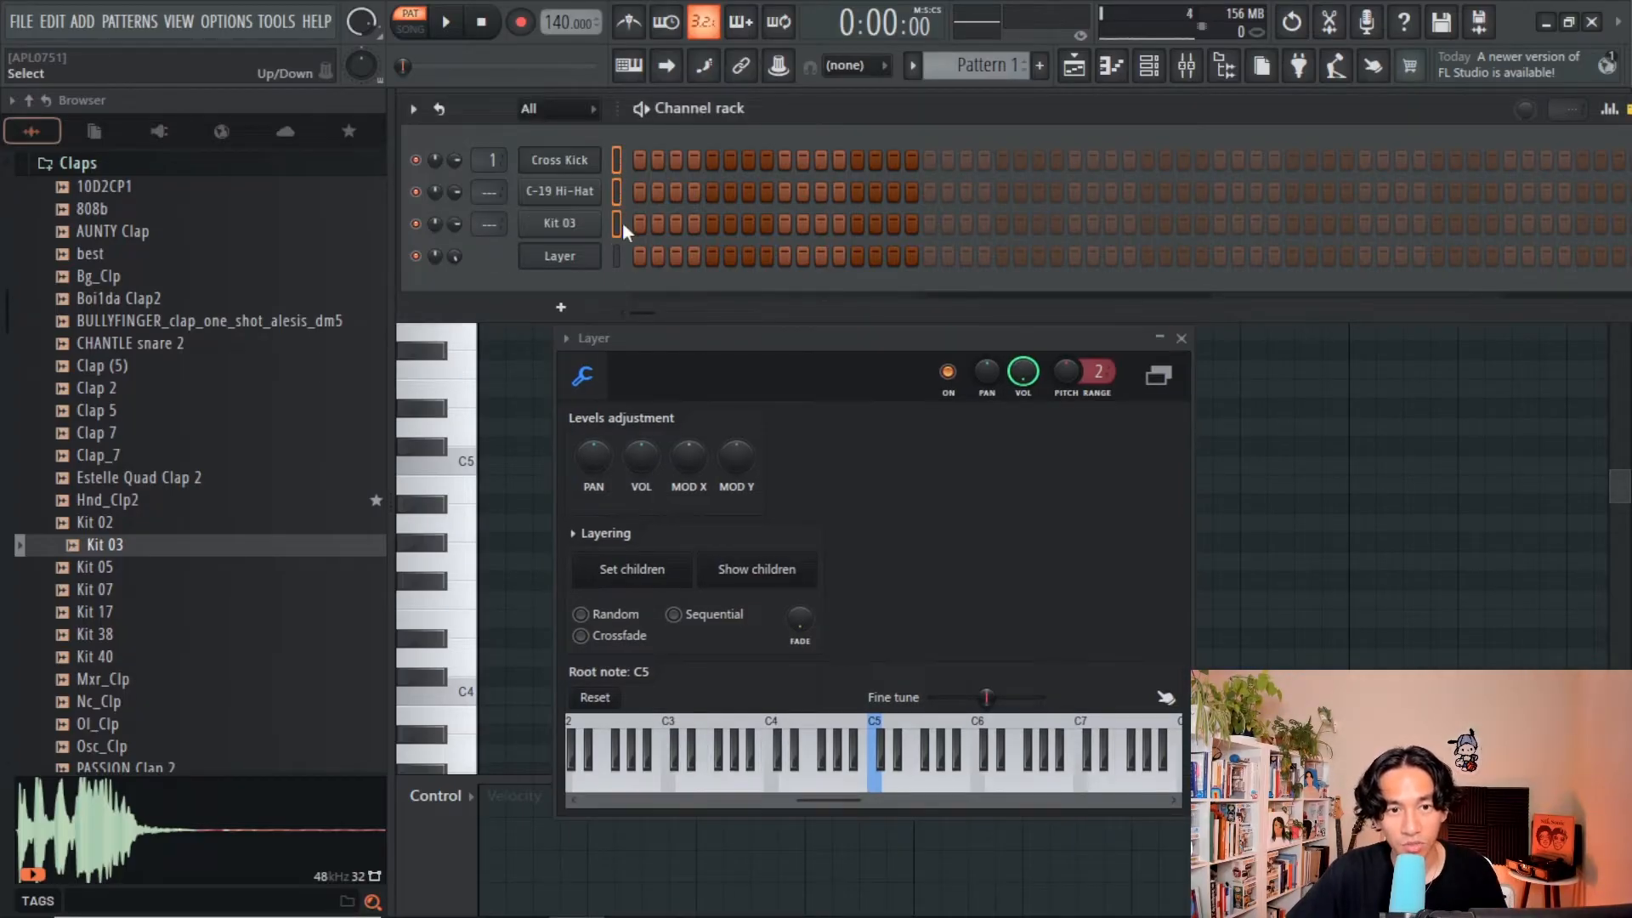
Step: Make Cross Kick, C-19 Hi-Hat and Kit 03 children of the Layer channel
click(632, 570)
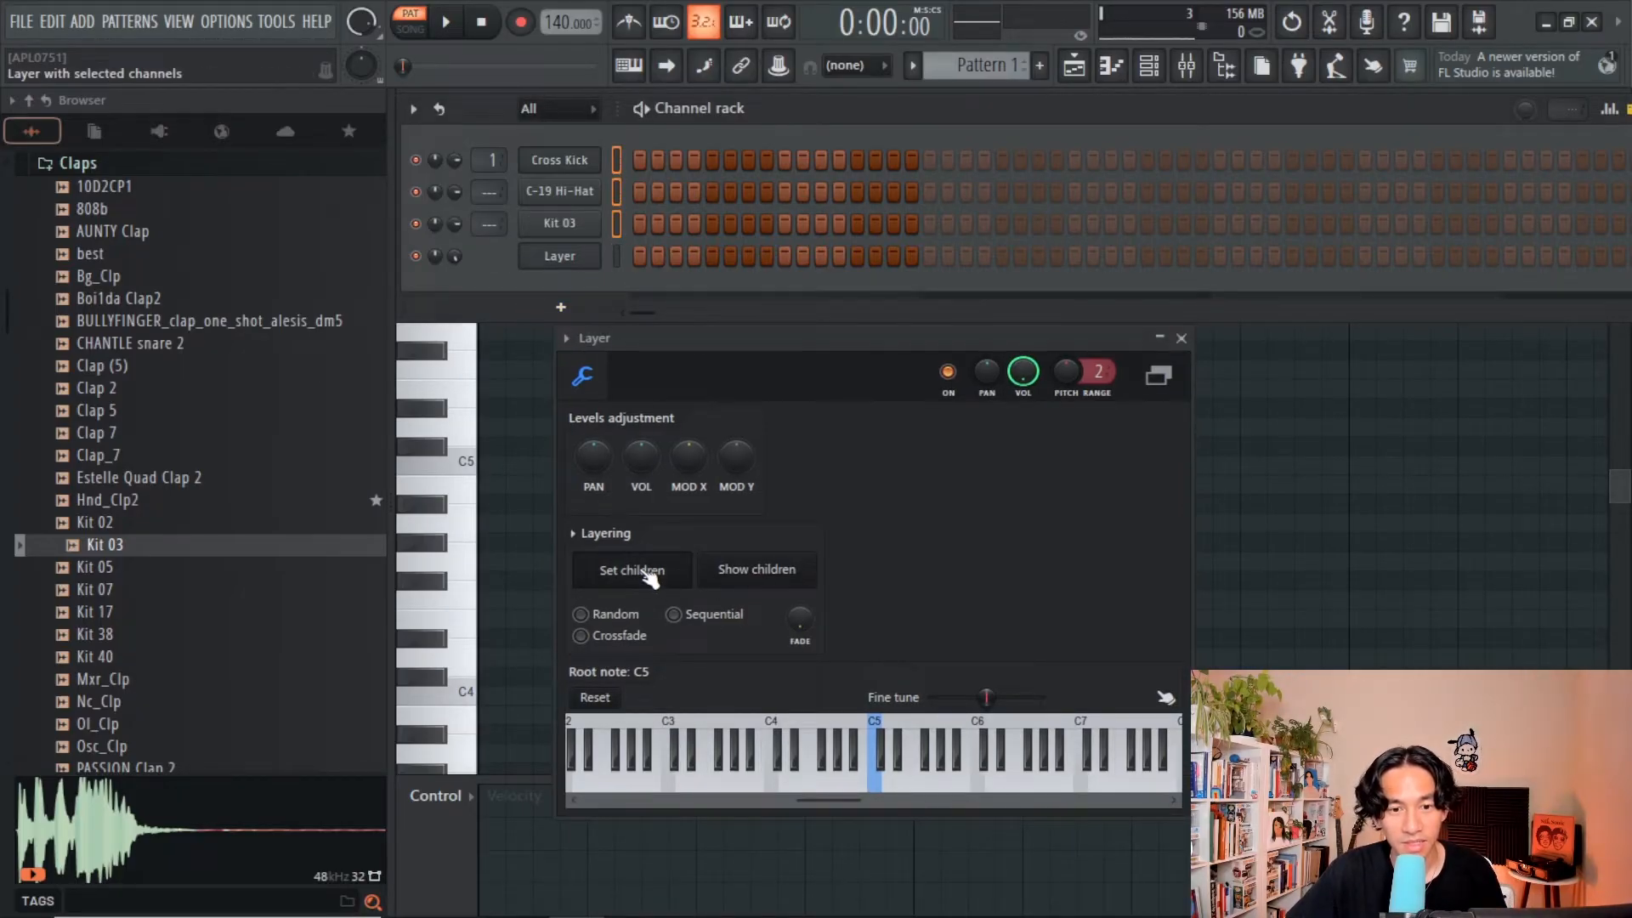
click(631, 569)
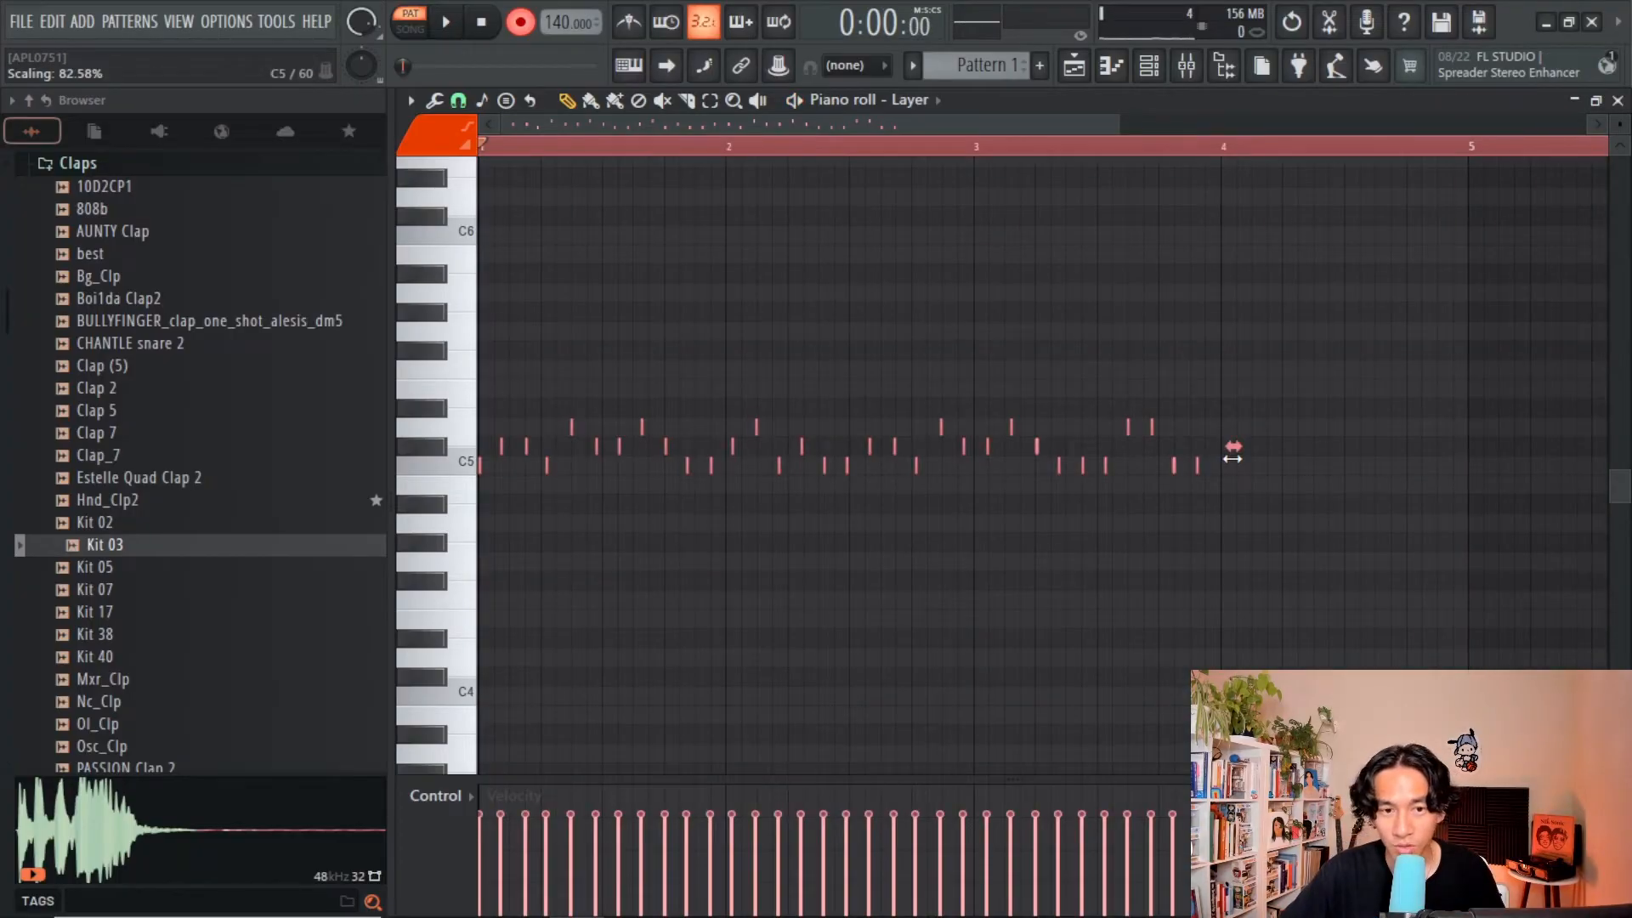
Step: Stretch the beatboxed notes to four bars and play the pattern back
drag(1234, 452, 1453, 488)
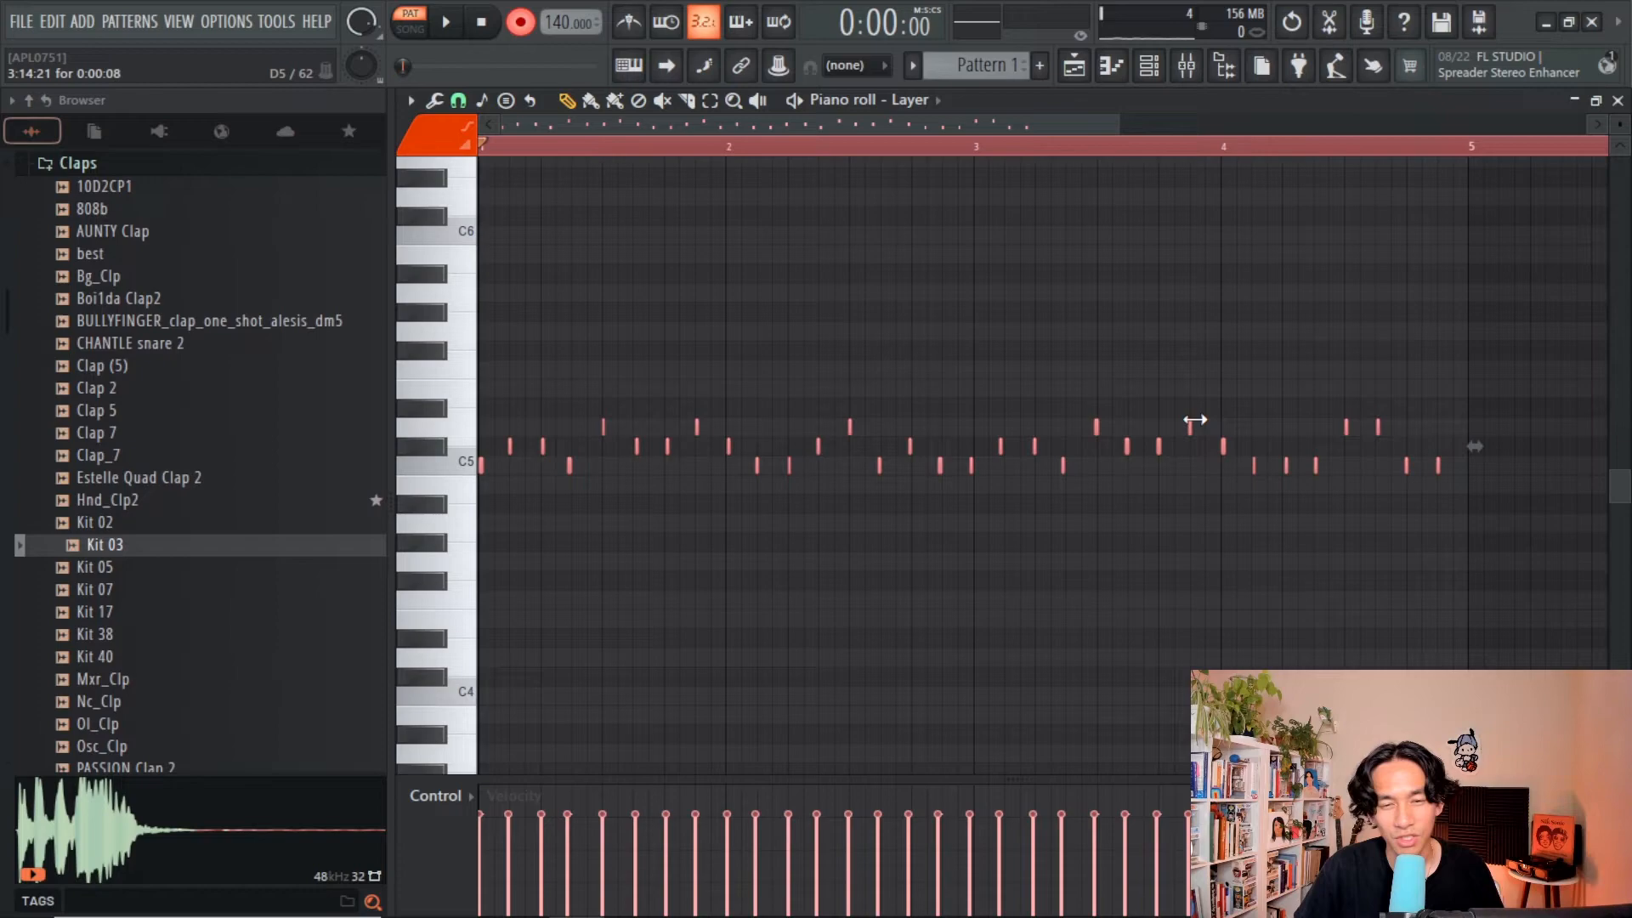
click(445, 22)
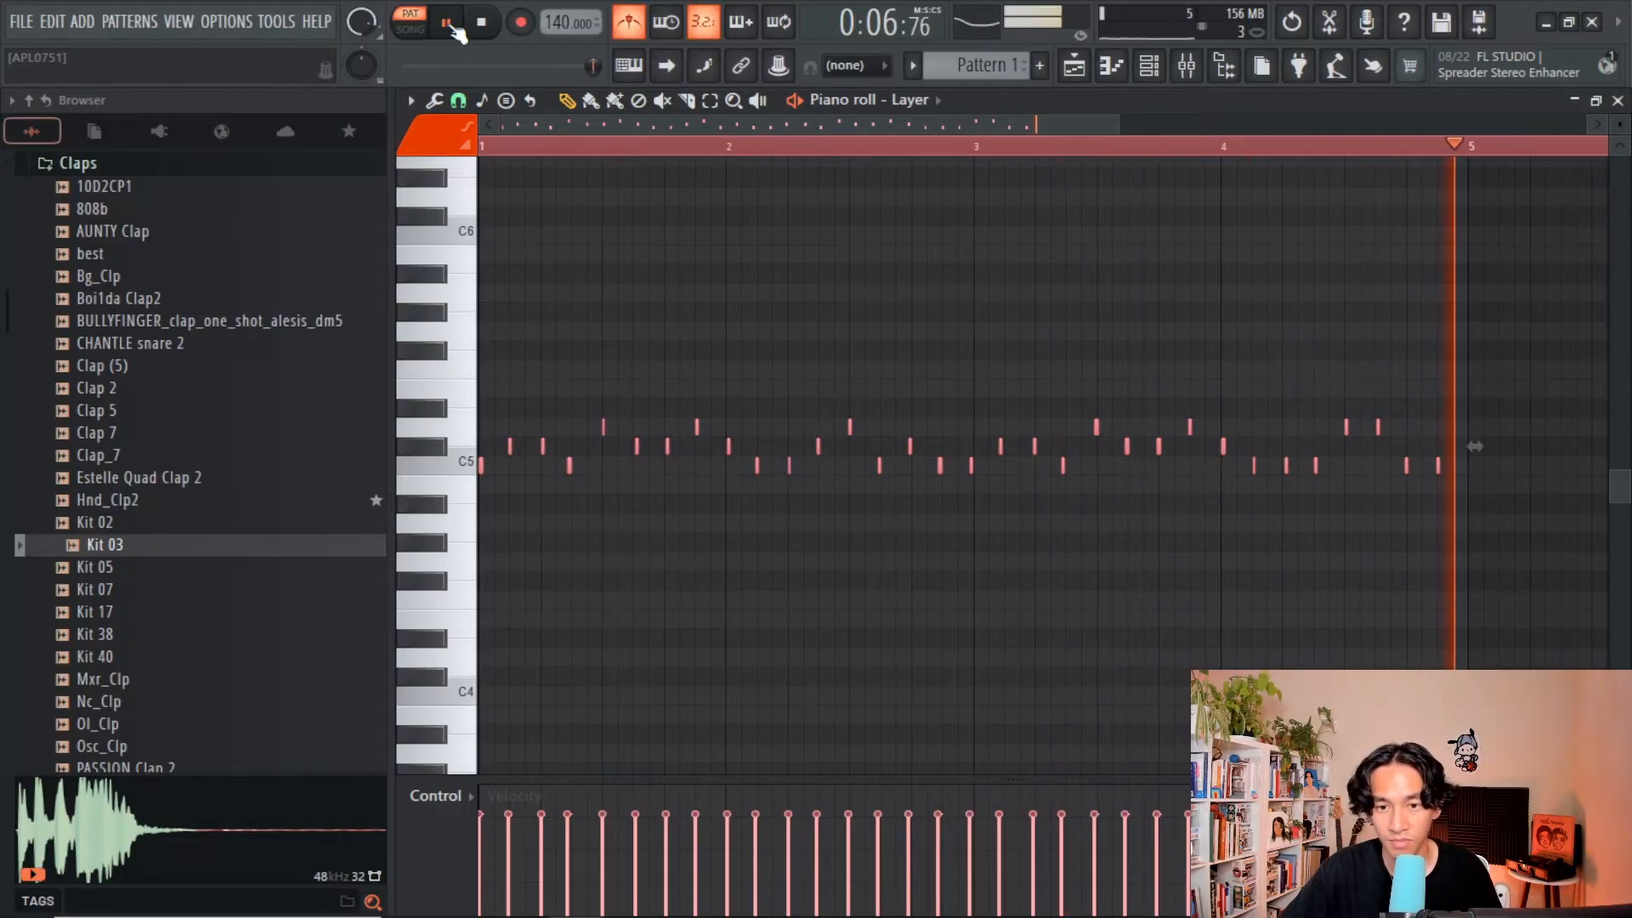
click(446, 24)
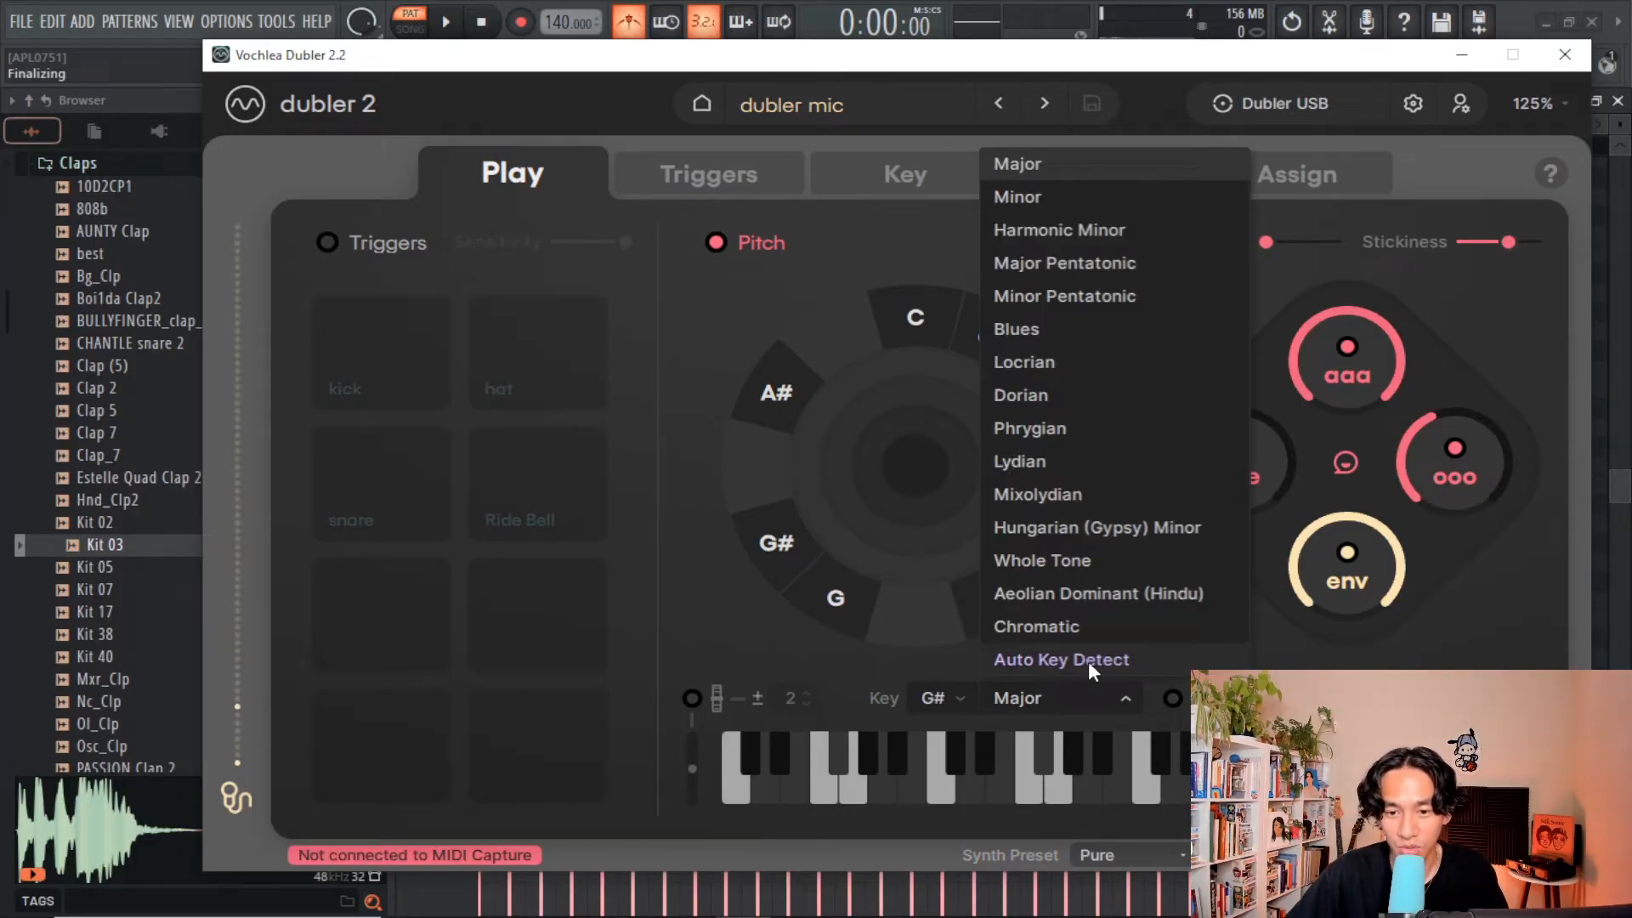
Step: Run Auto Key Detect so Dubler sets the pitch key to G# Major
click(1060, 660)
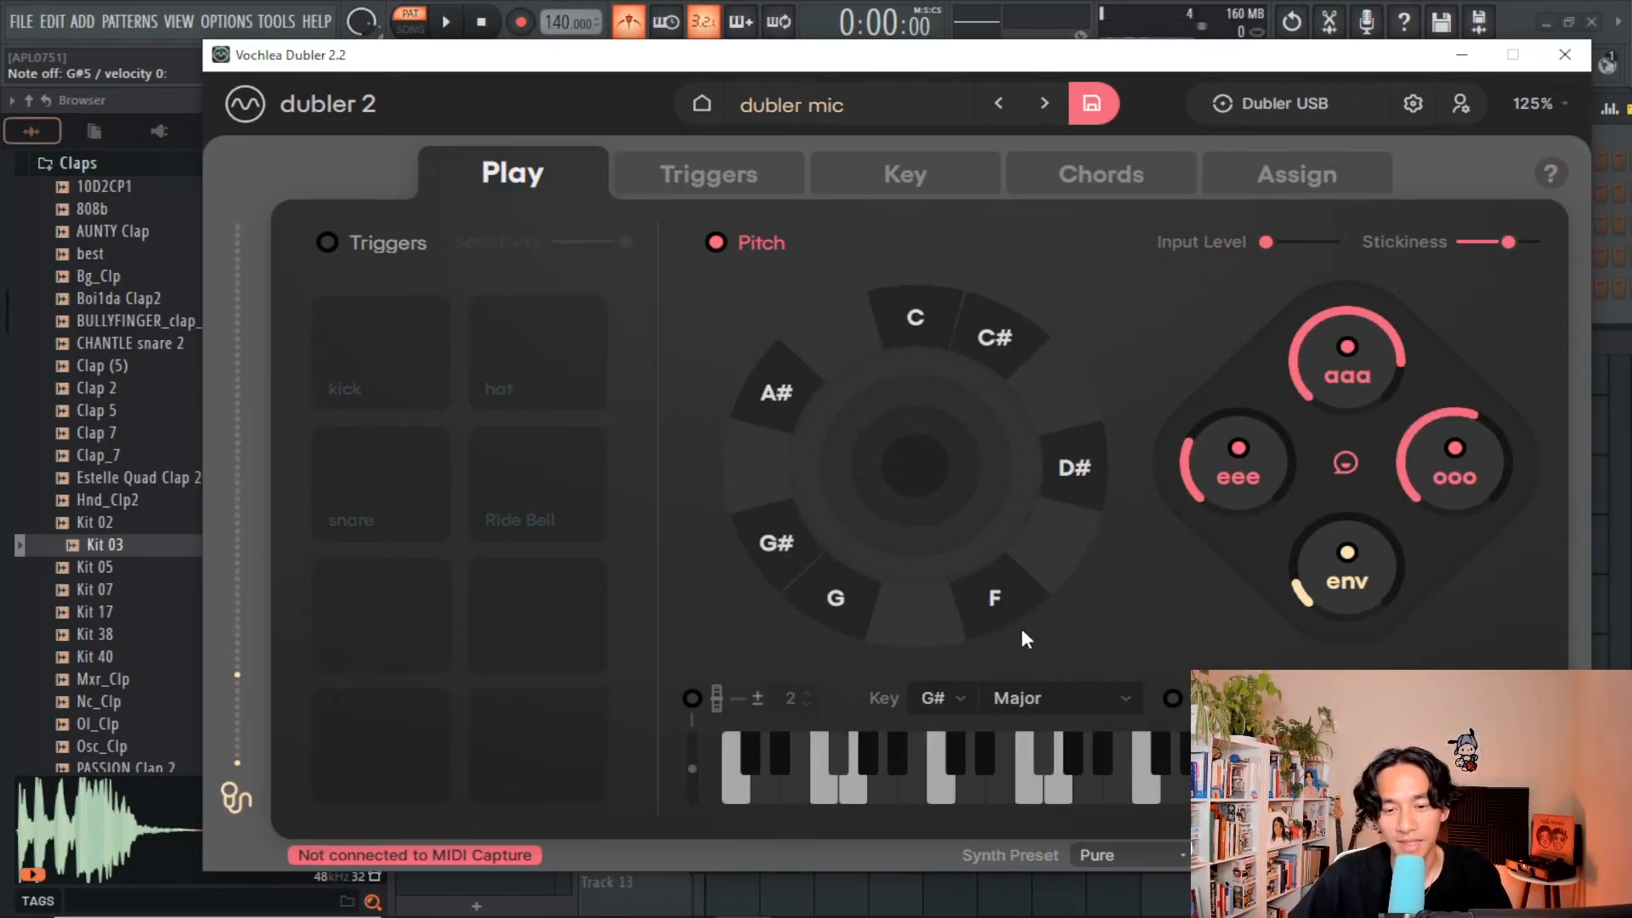
Step: Switch the key to G# Minor and retune pitch stickiness, dropping it to minimum then back up high
click(1061, 697)
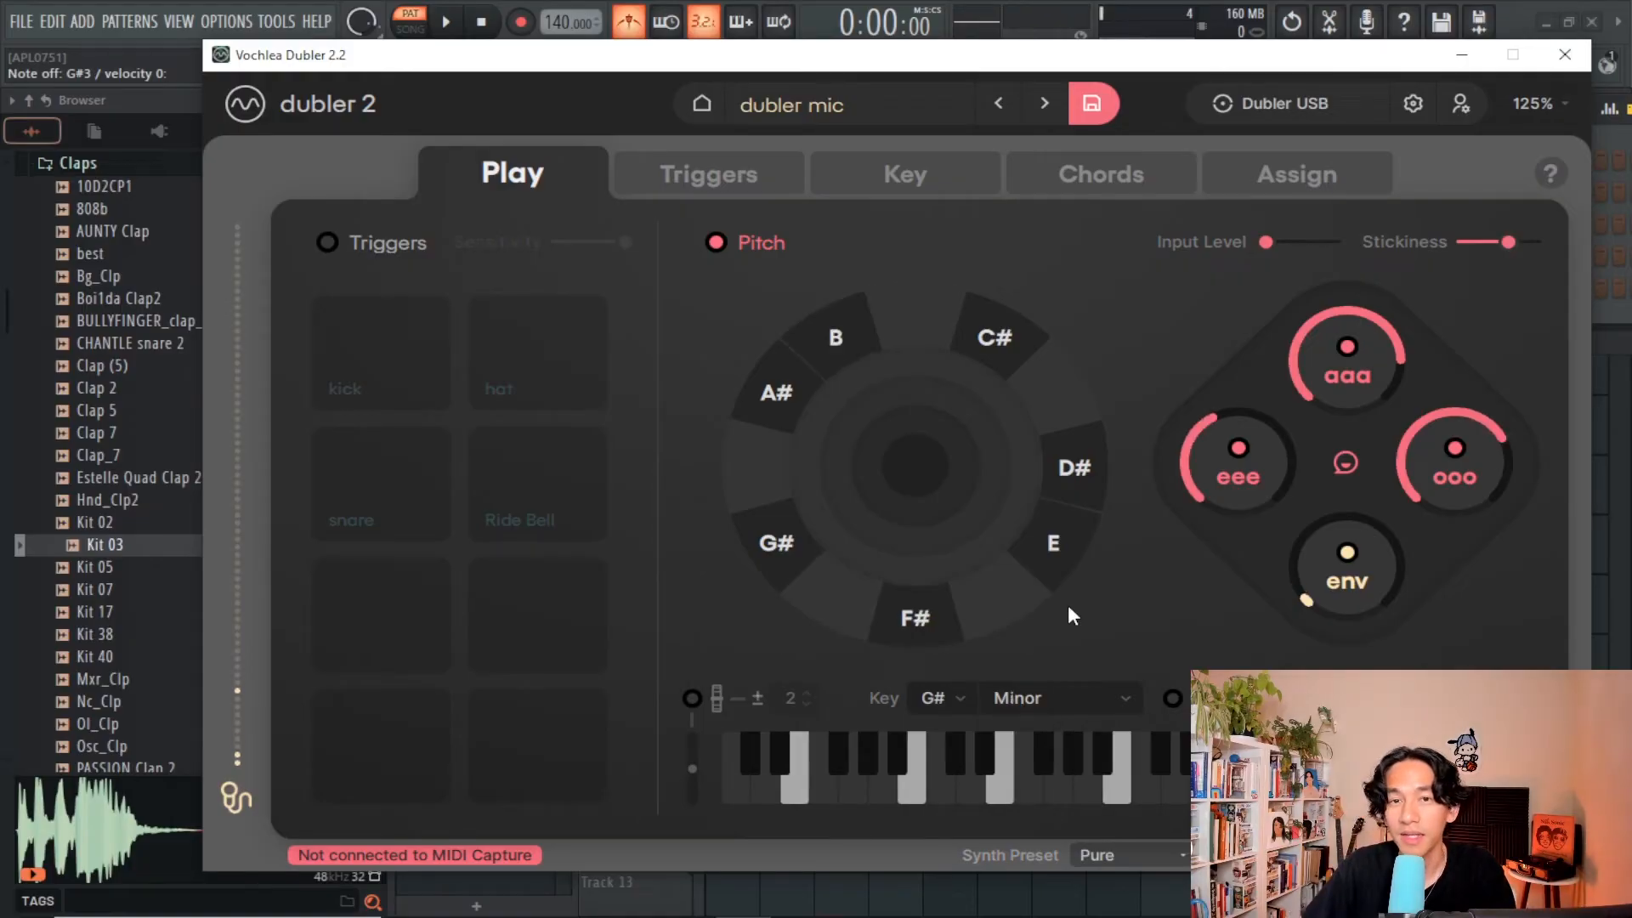
mouse_move(1523, 246)
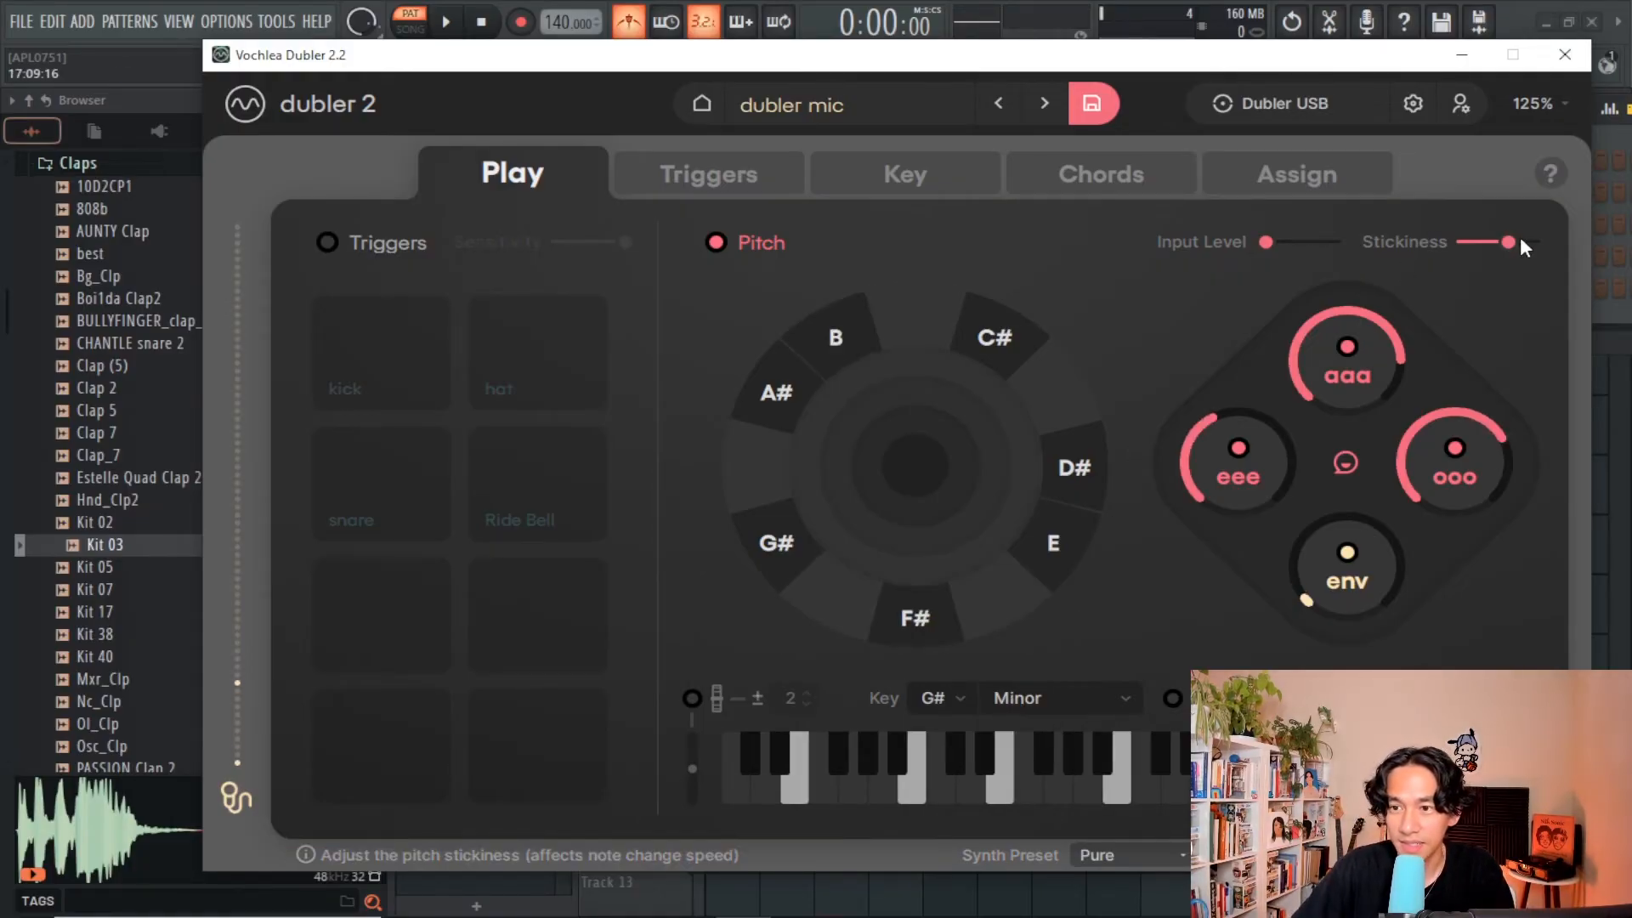
drag(1510, 241, 1489, 242)
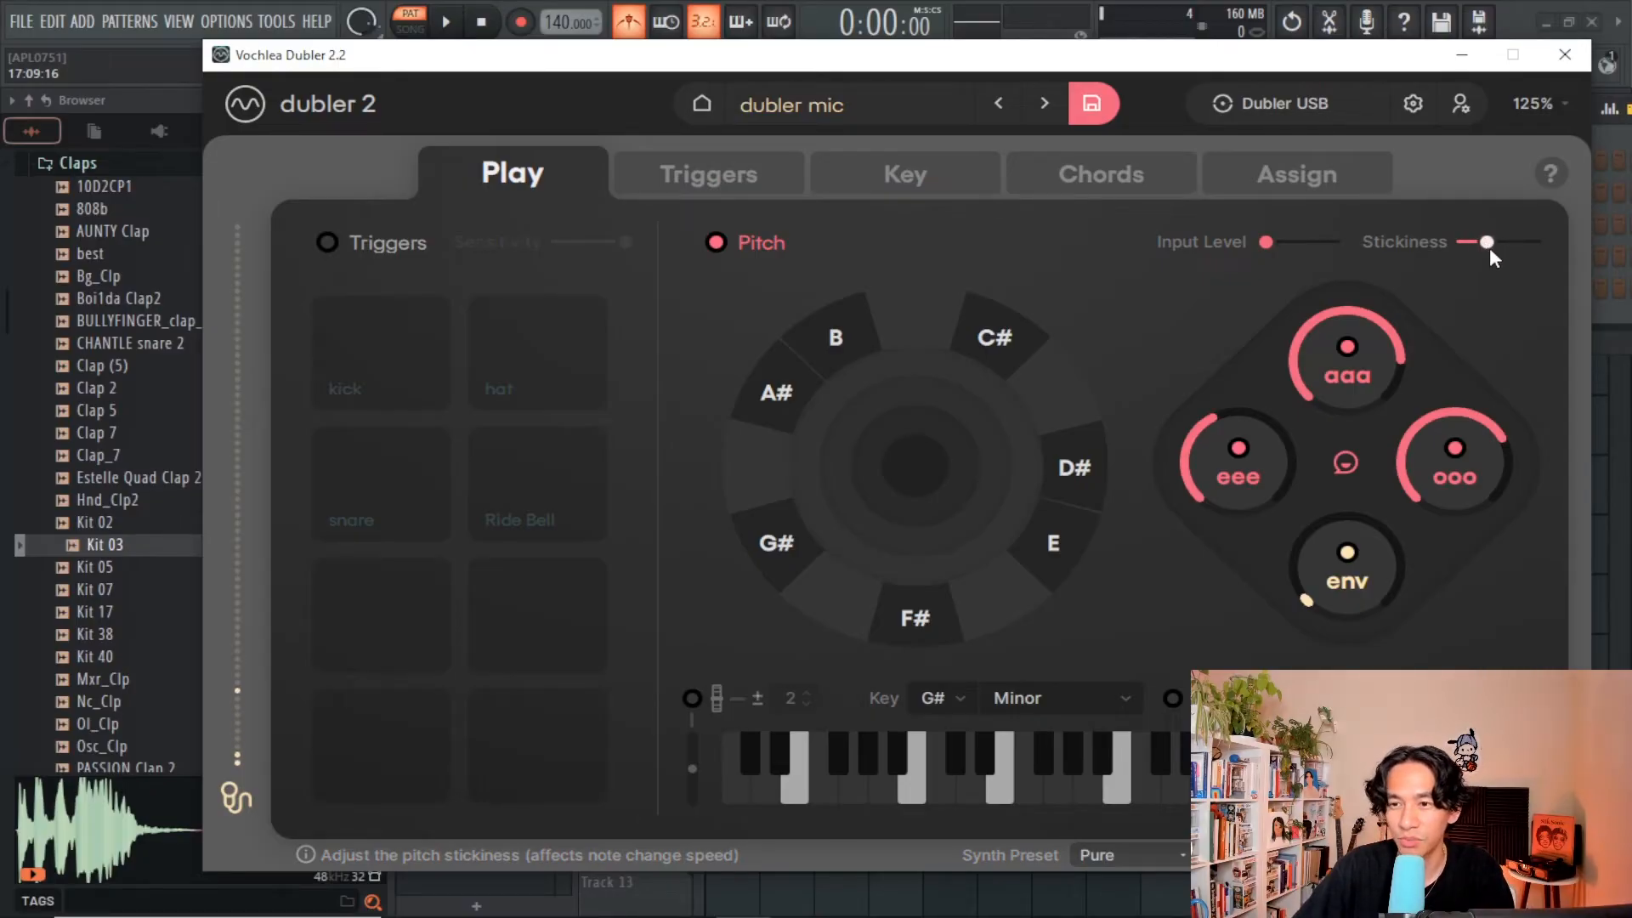
drag(1486, 242, 1509, 242)
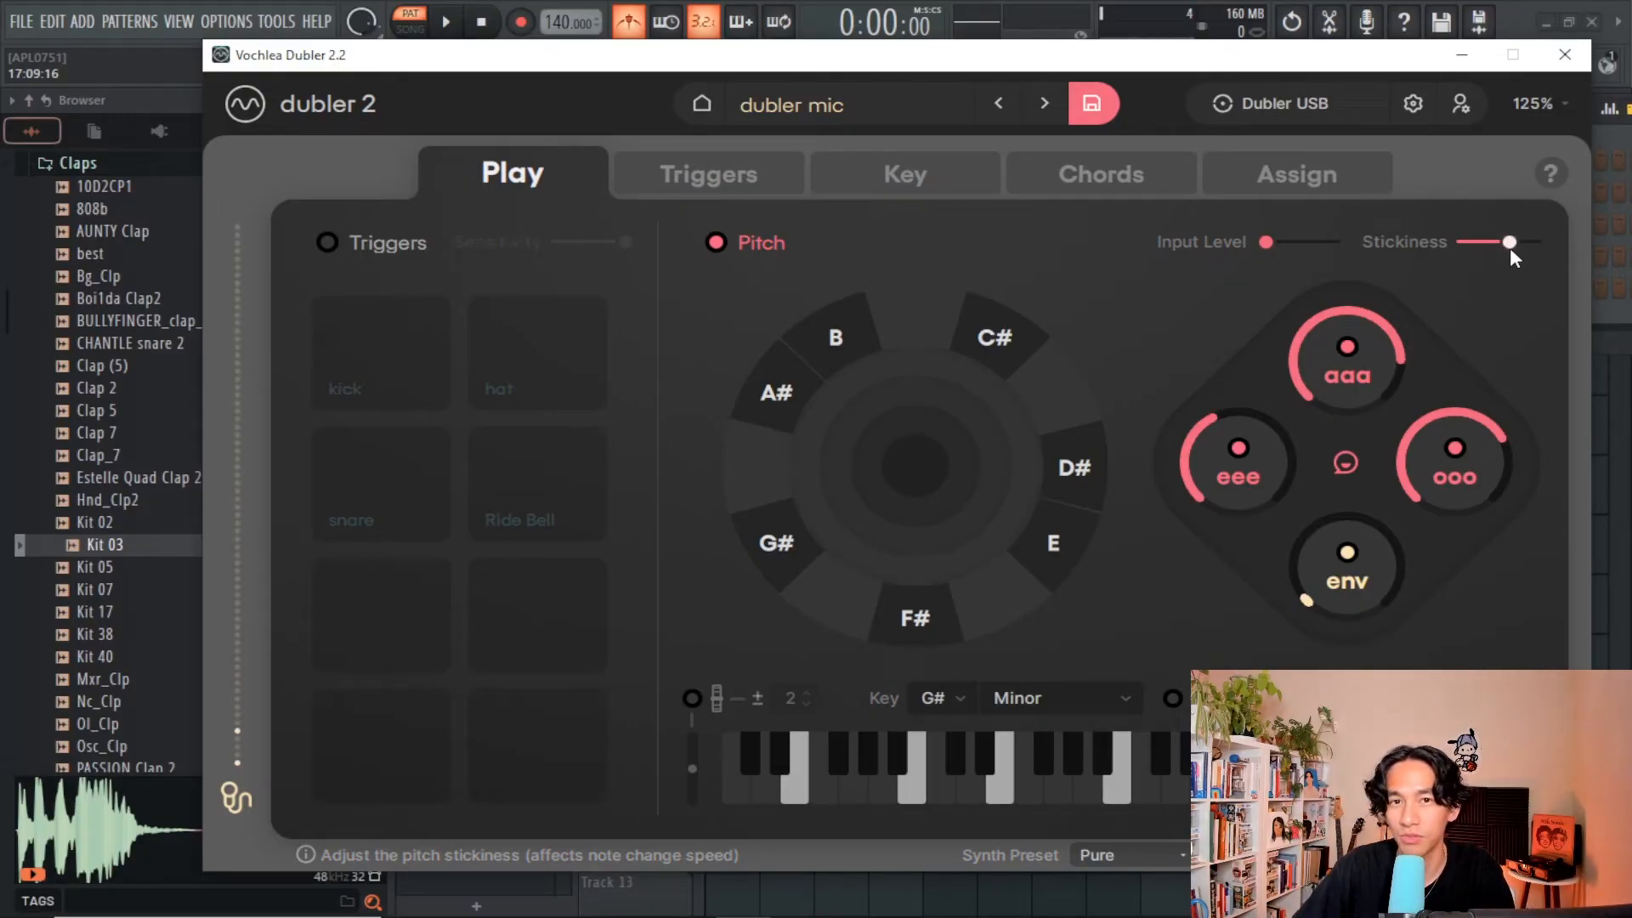
drag(1511, 242, 1467, 242)
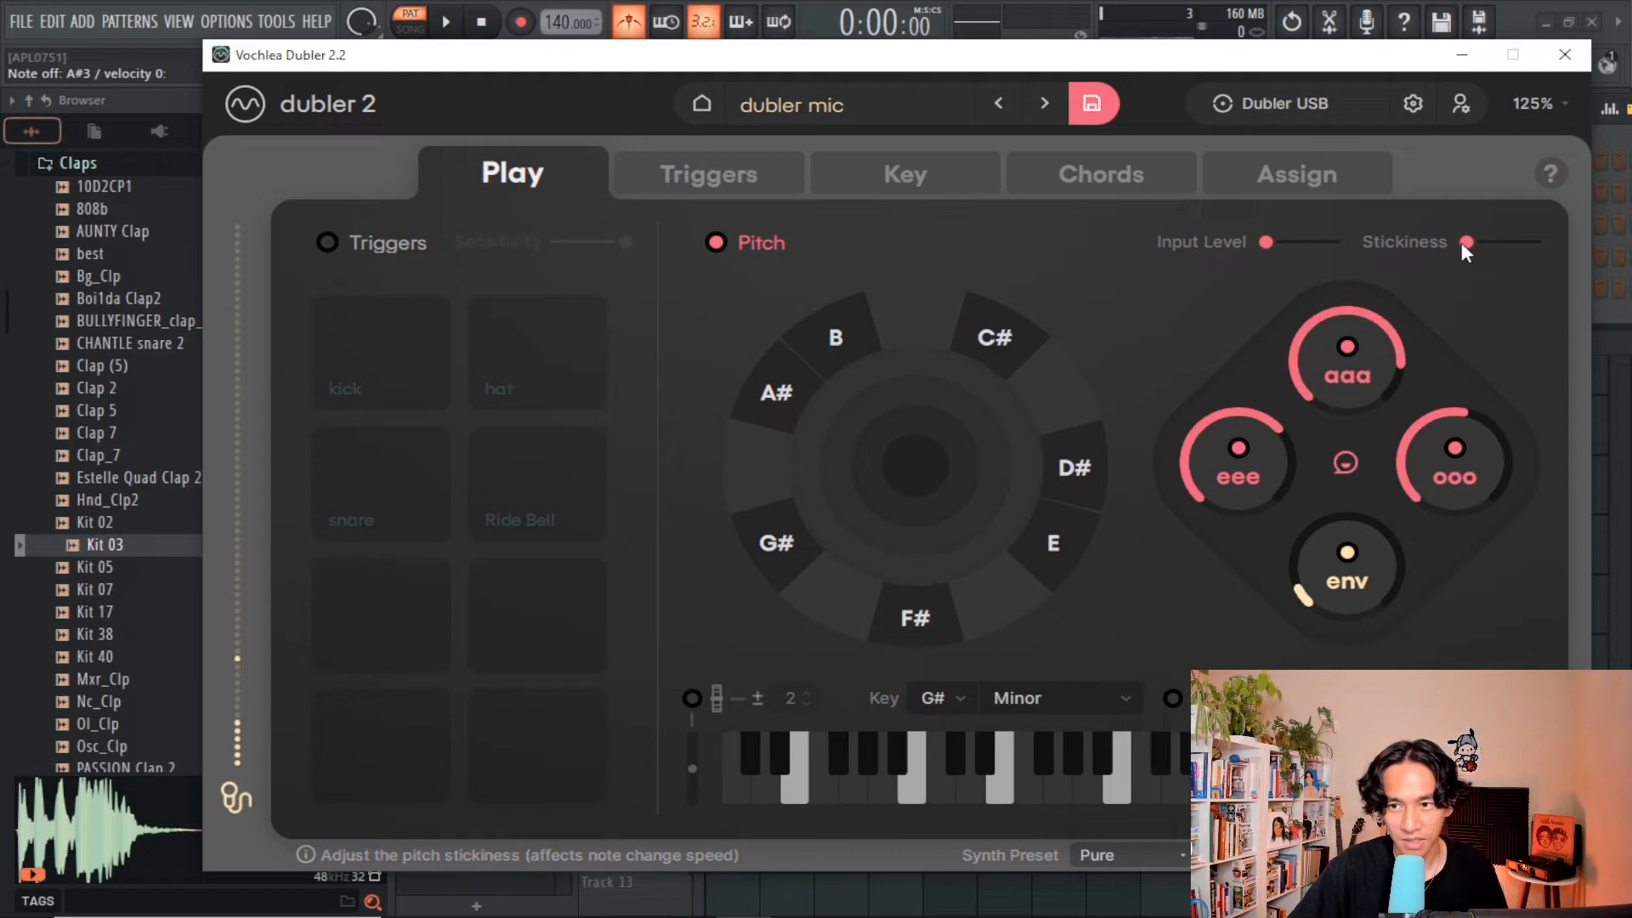
drag(1467, 242, 1494, 241)
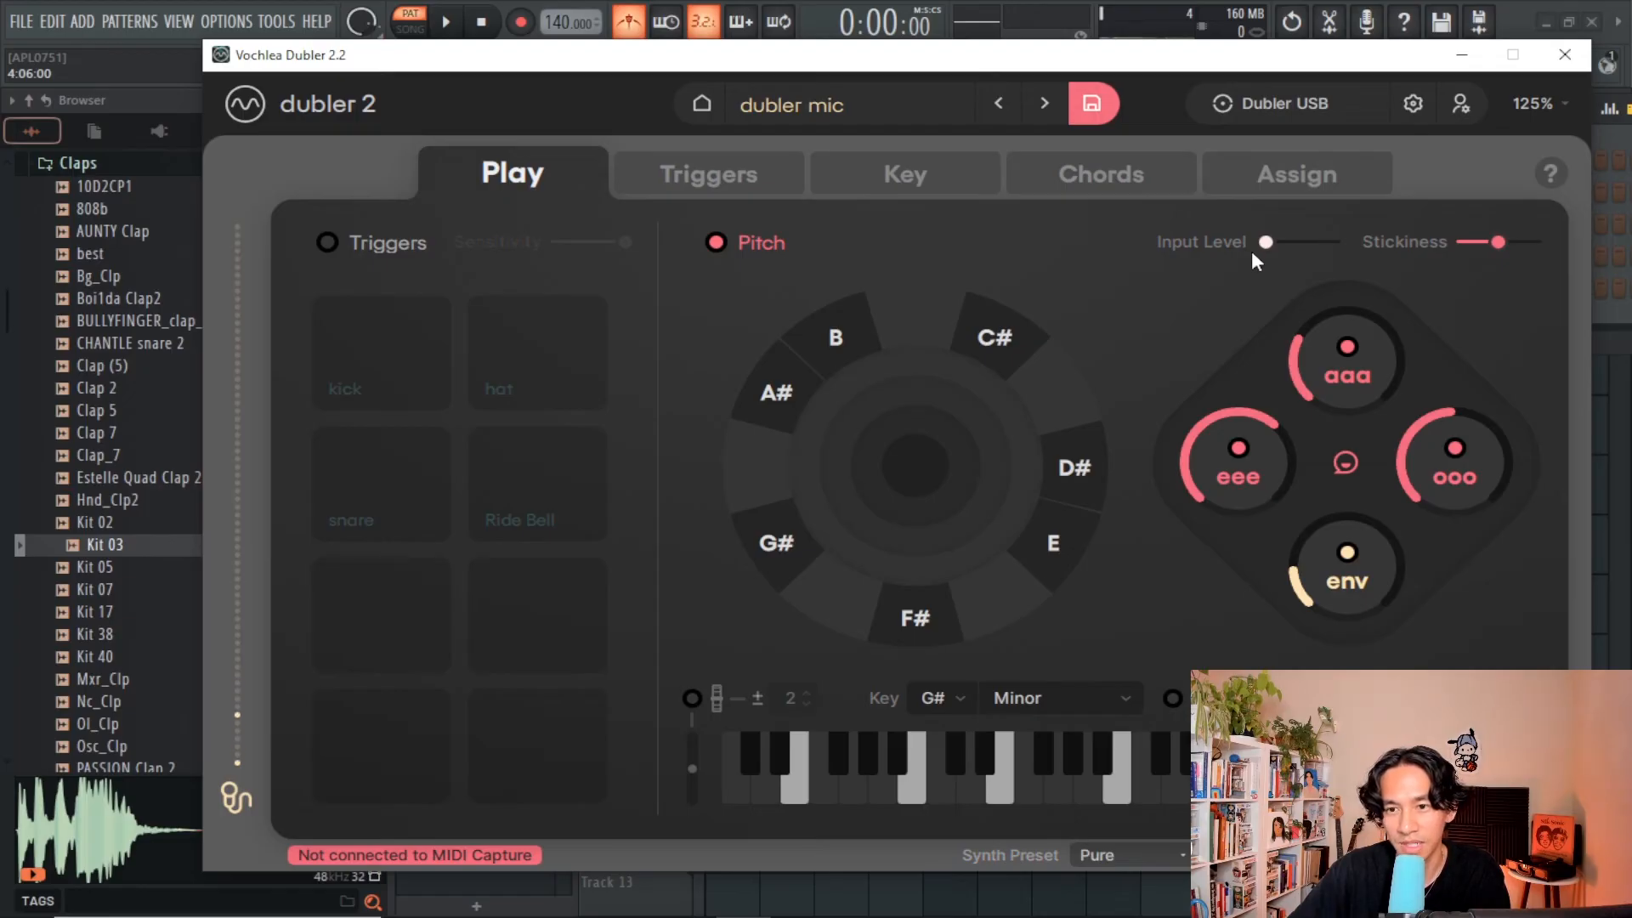
Step: Raise the microphone input level near maximum and return to FL Studio's Bass folder
drag(1265, 241, 1330, 241)
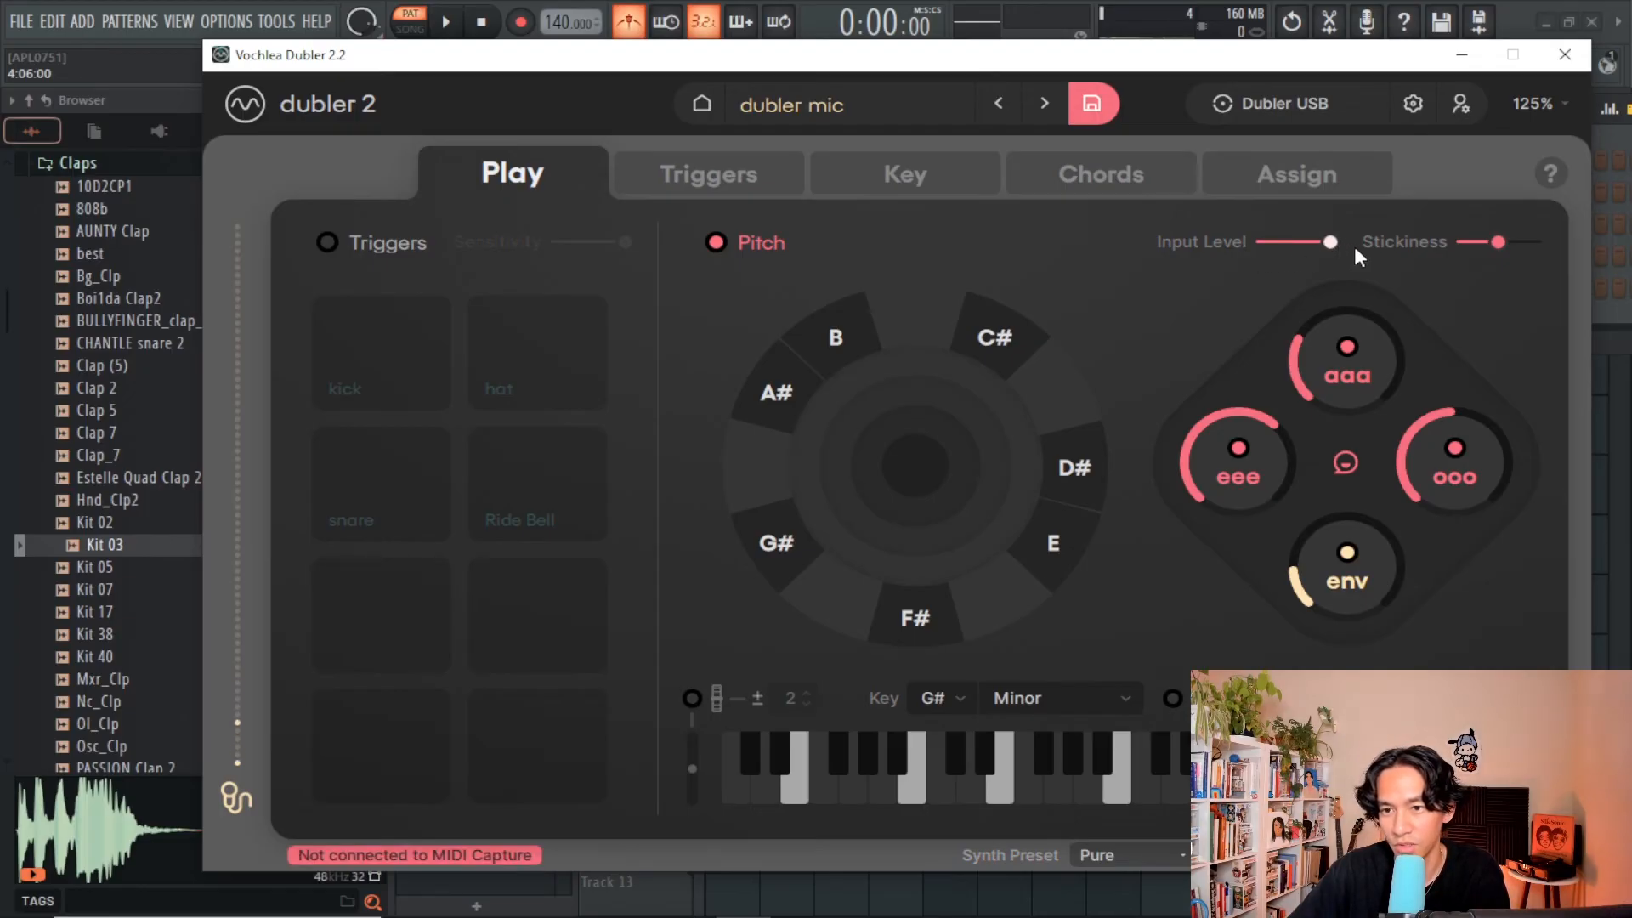
click(716, 243)
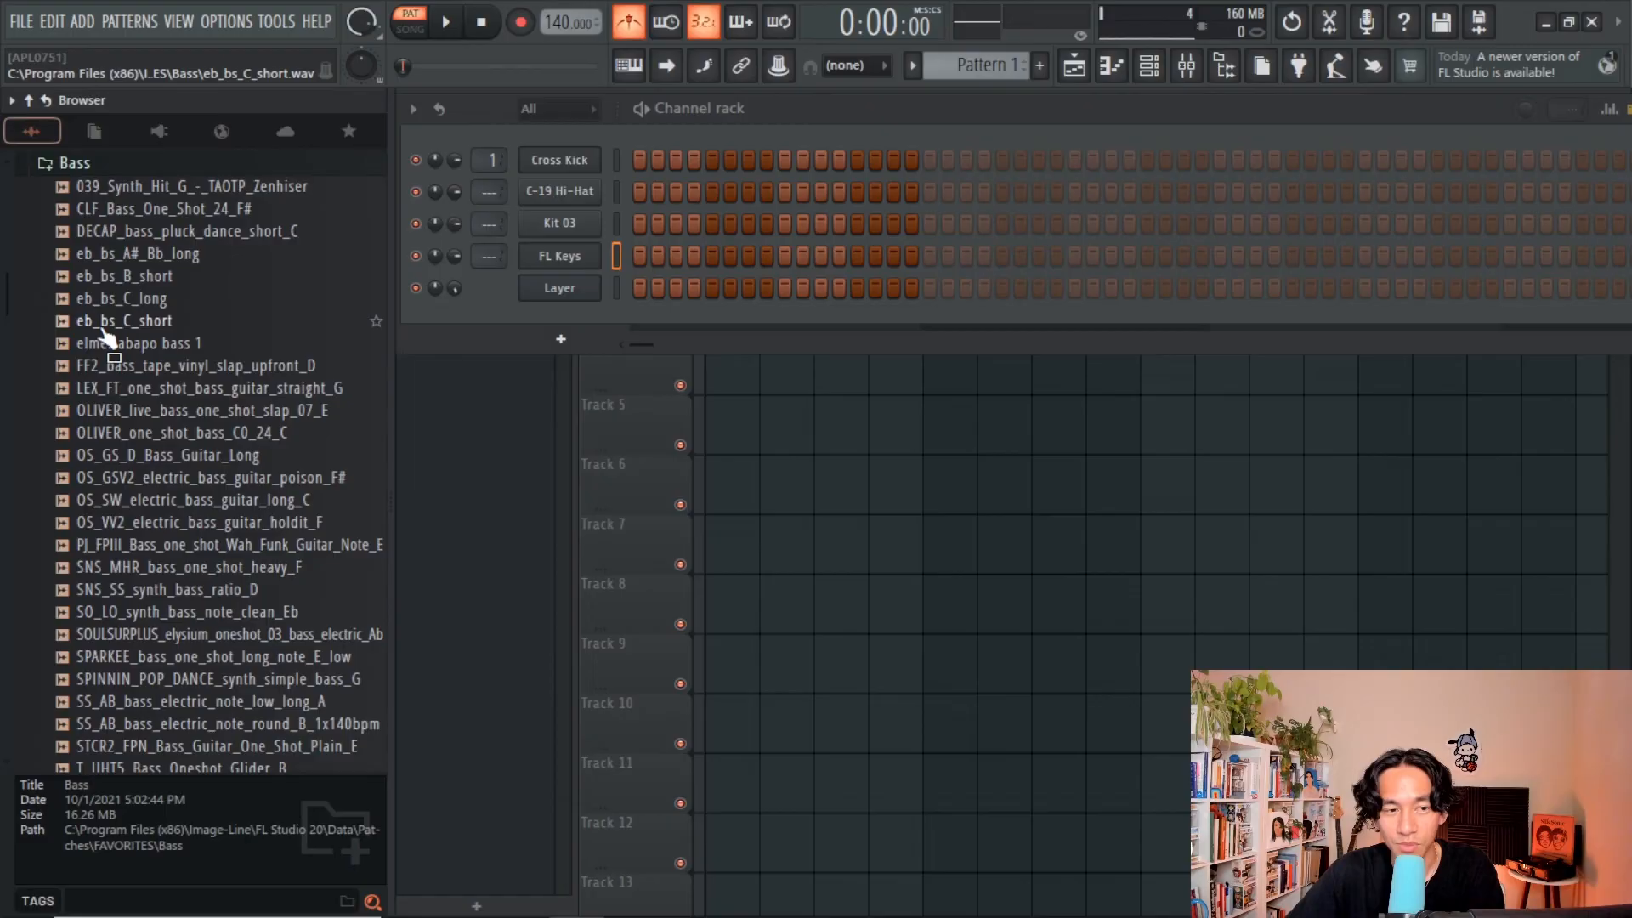
Step: Preview the eb_bs_C_short bass sample and the OS_VV2_808_synth_bounce_A 808 sample
click(136, 344)
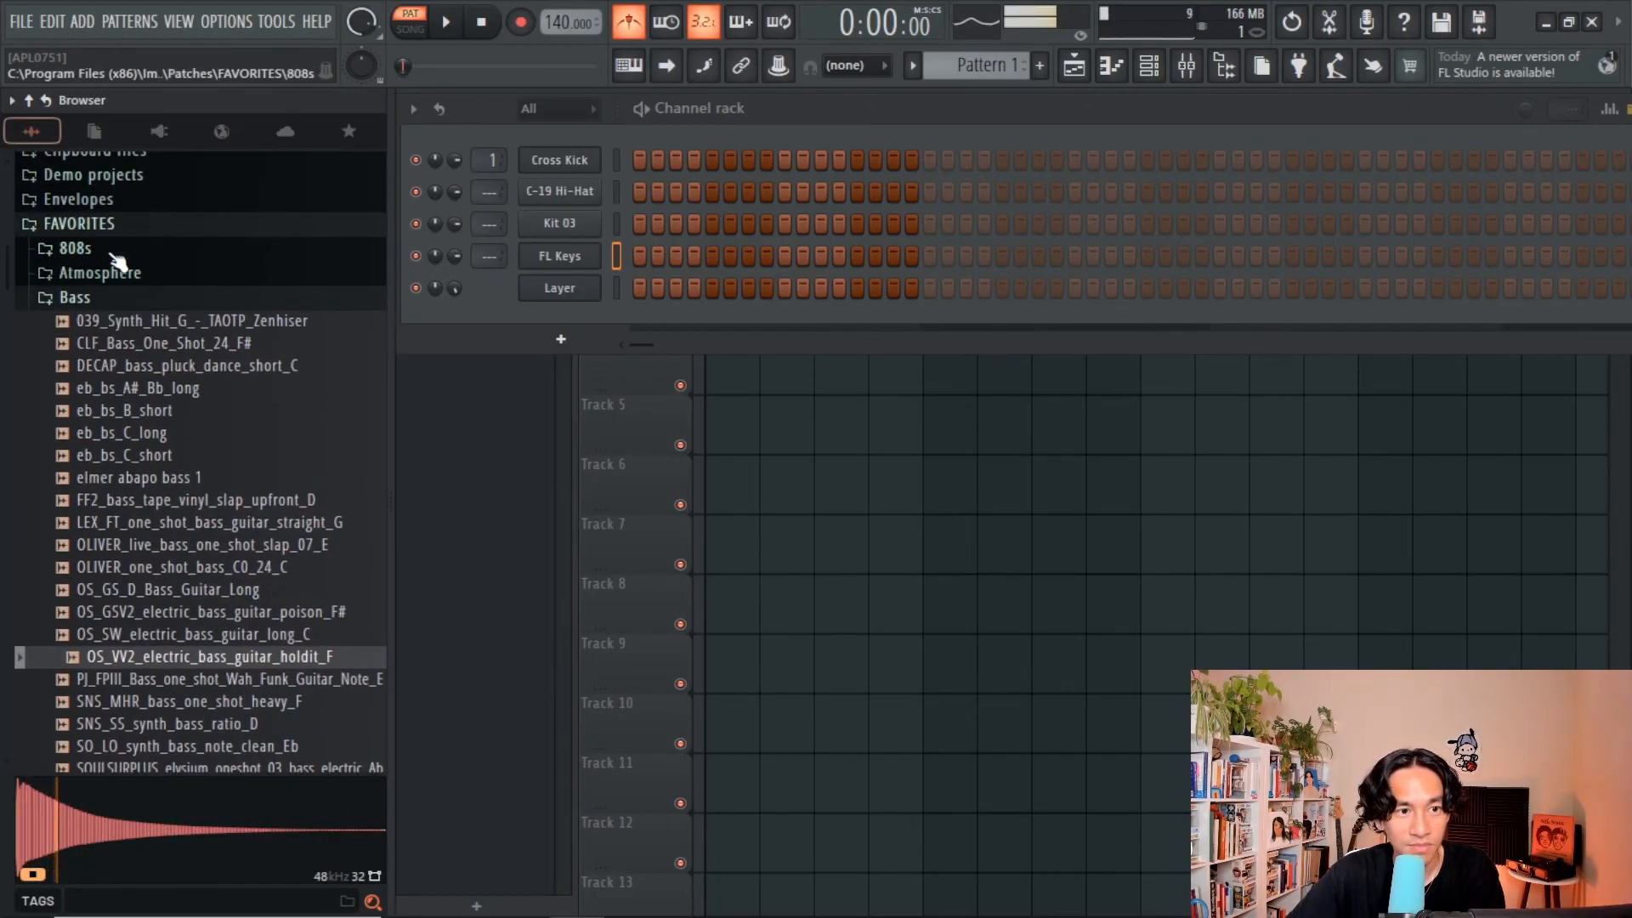
click(72, 248)
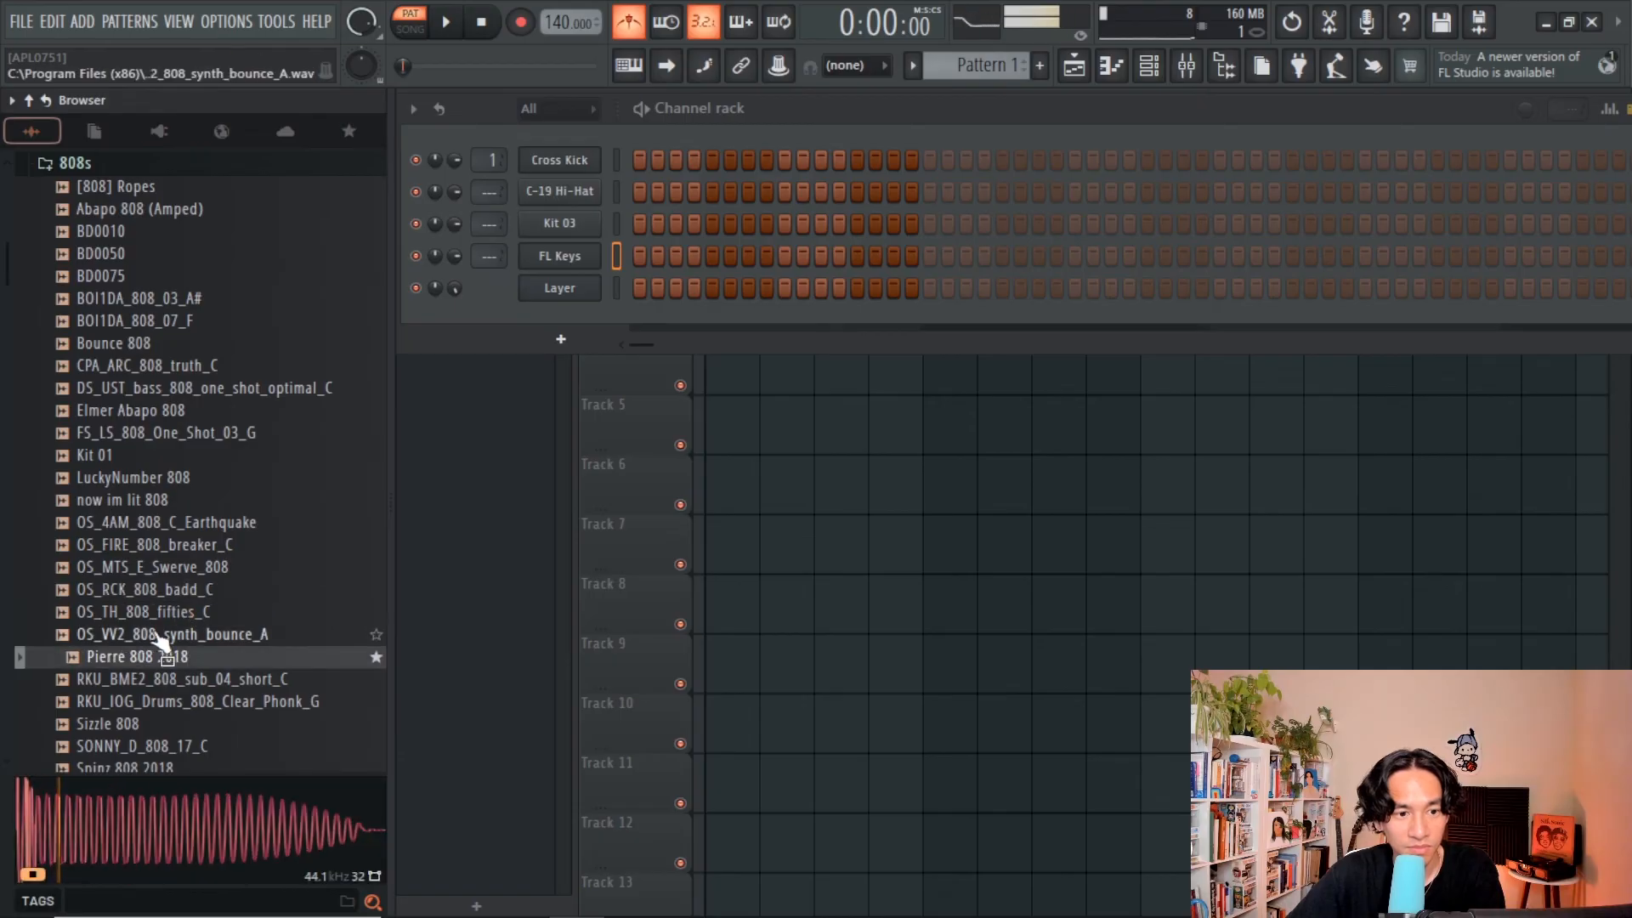
click(155, 567)
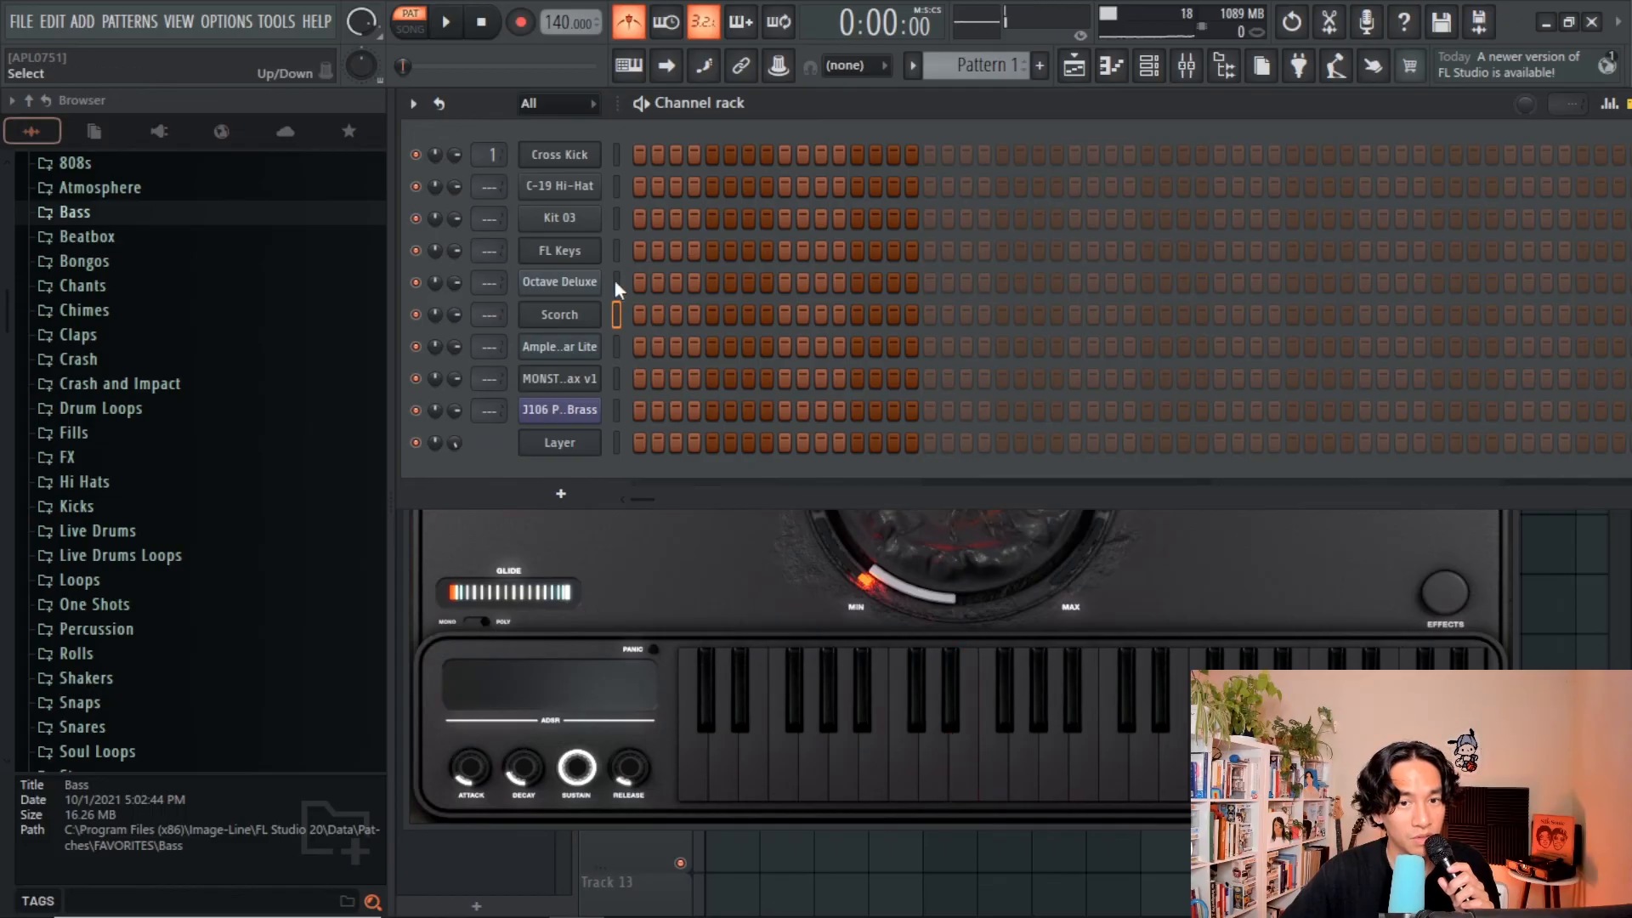
Step: Bring up Octave Deluxe on its string tremolo preset and trigger notes
click(559, 282)
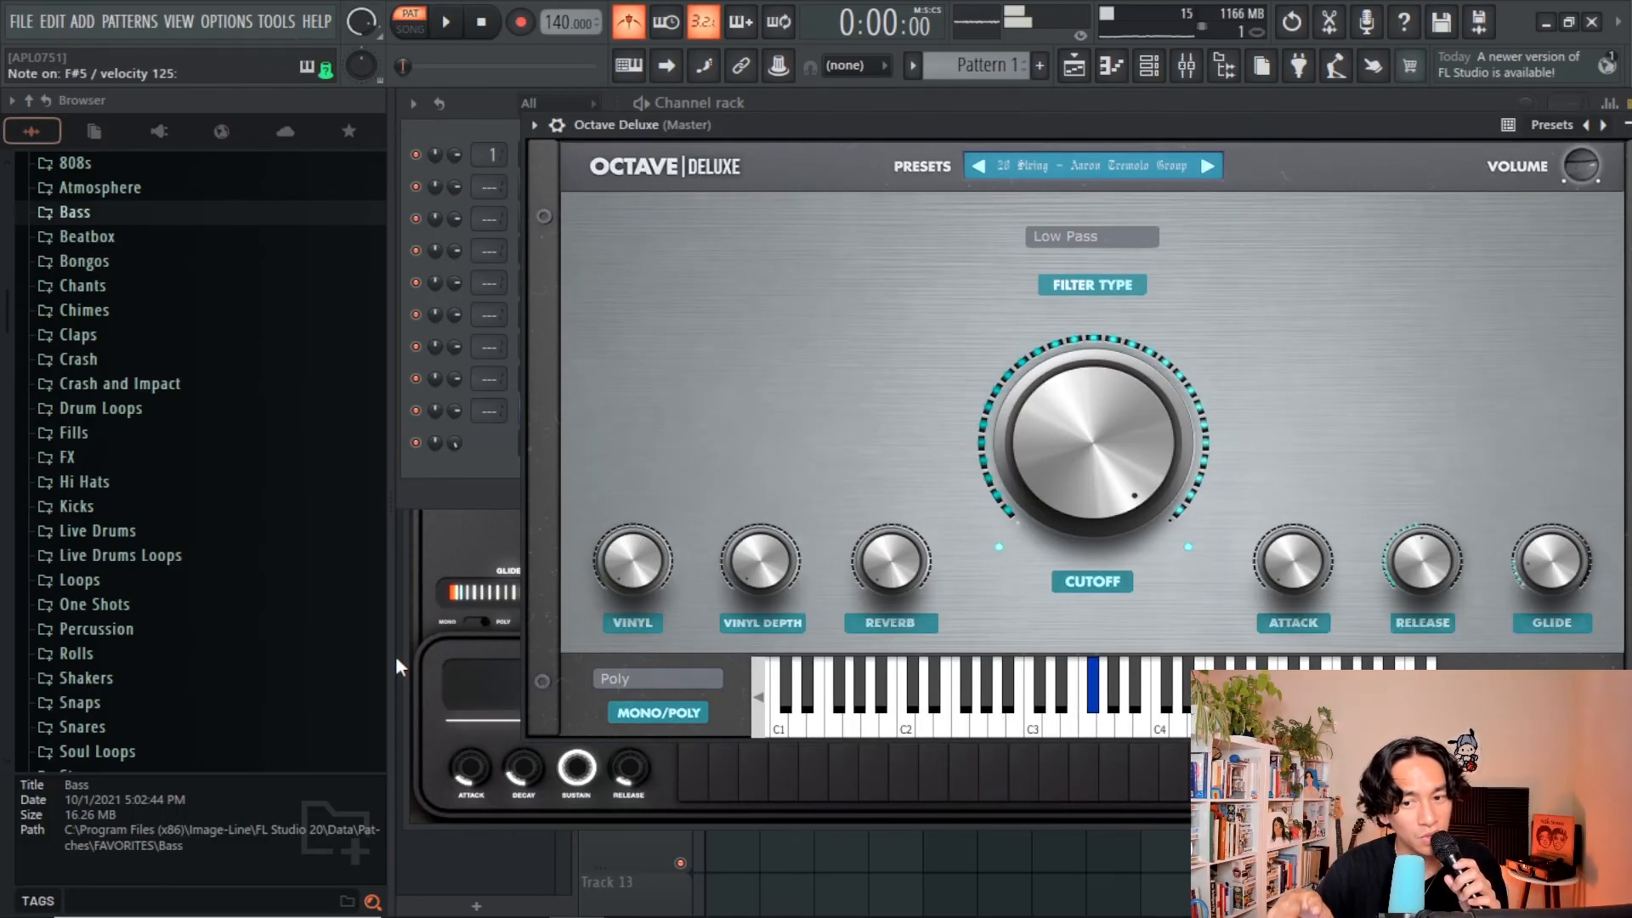
click(1061, 688)
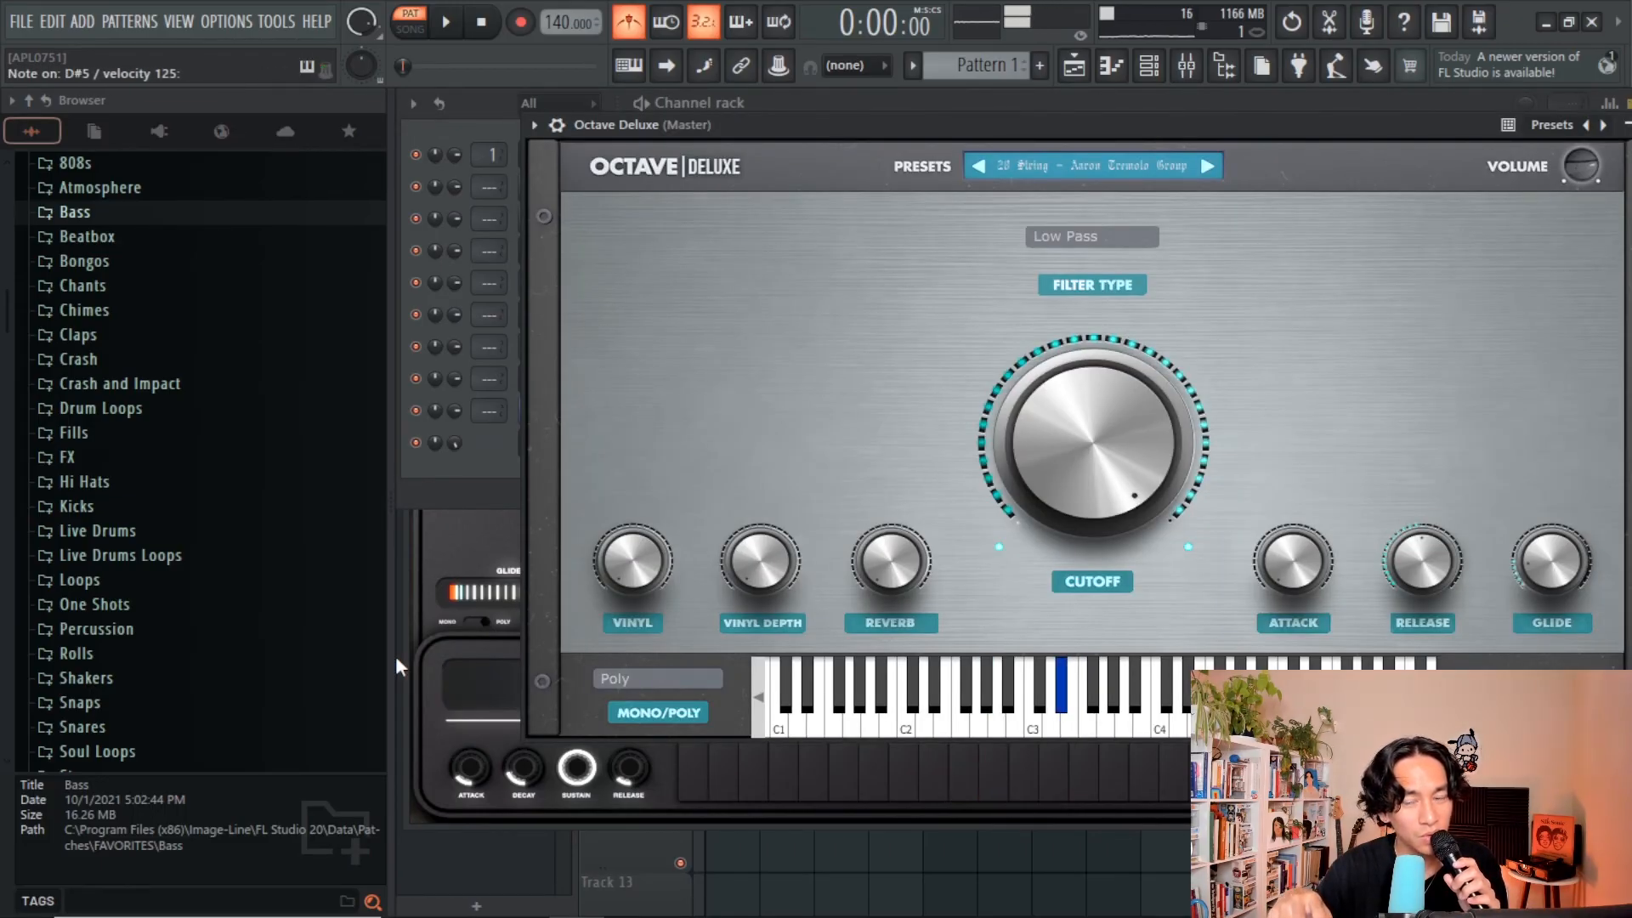